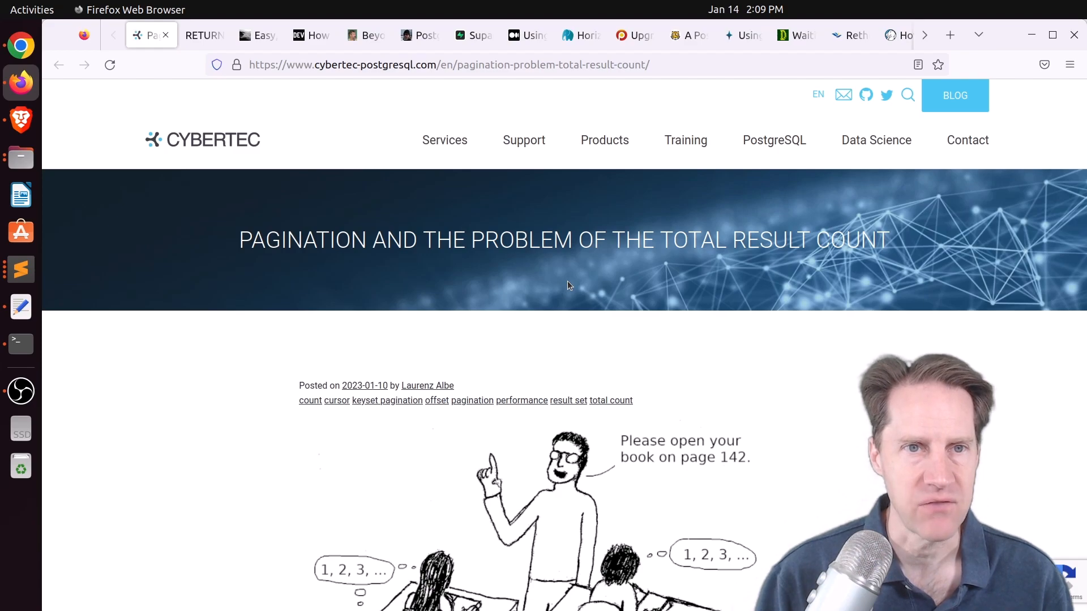
mouse_move(415, 335)
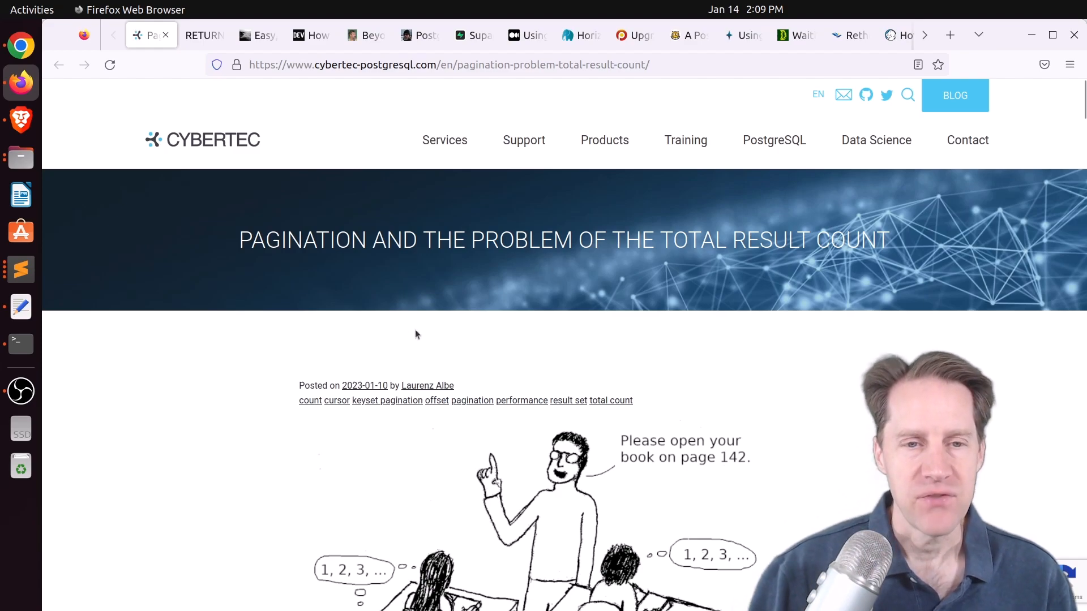
Scroll from the Cybertec article title past the cartoon and intro to the pagination example table, query and index
scroll(down, 3)
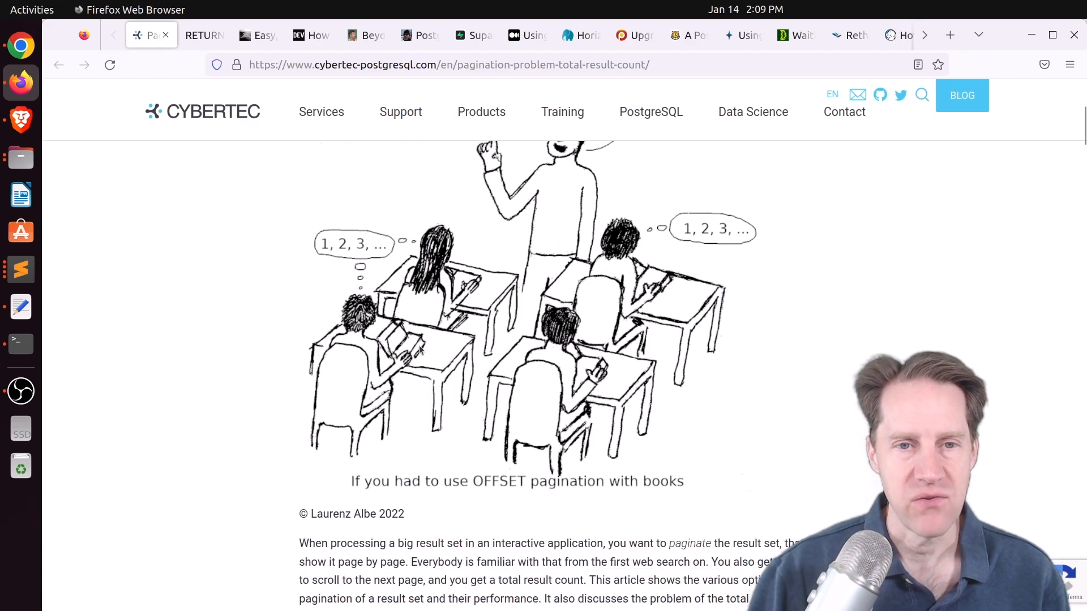
scroll(down, 3)
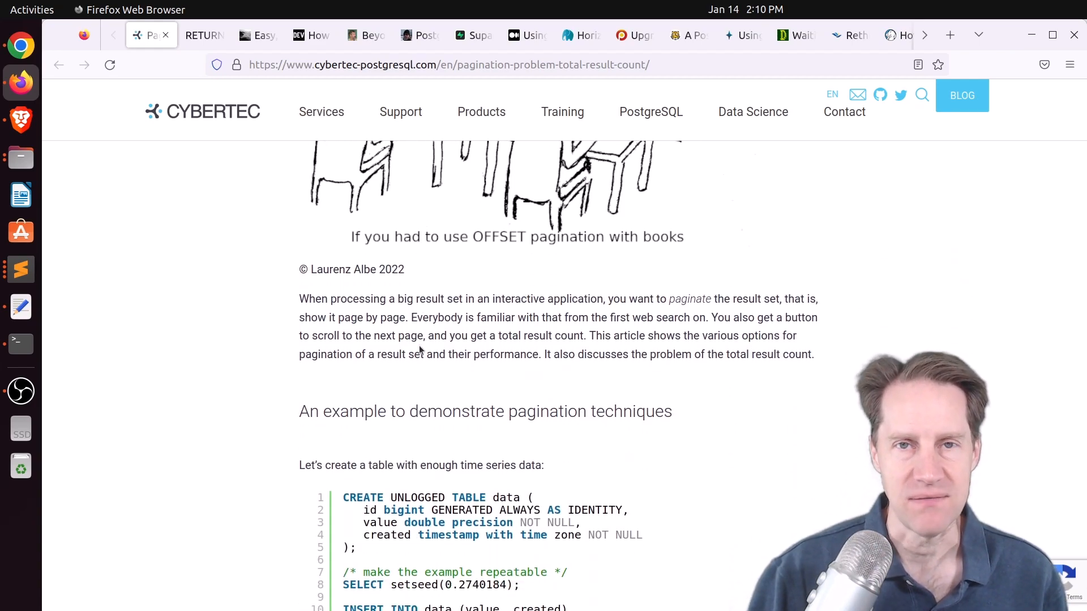
scroll(up, 3)
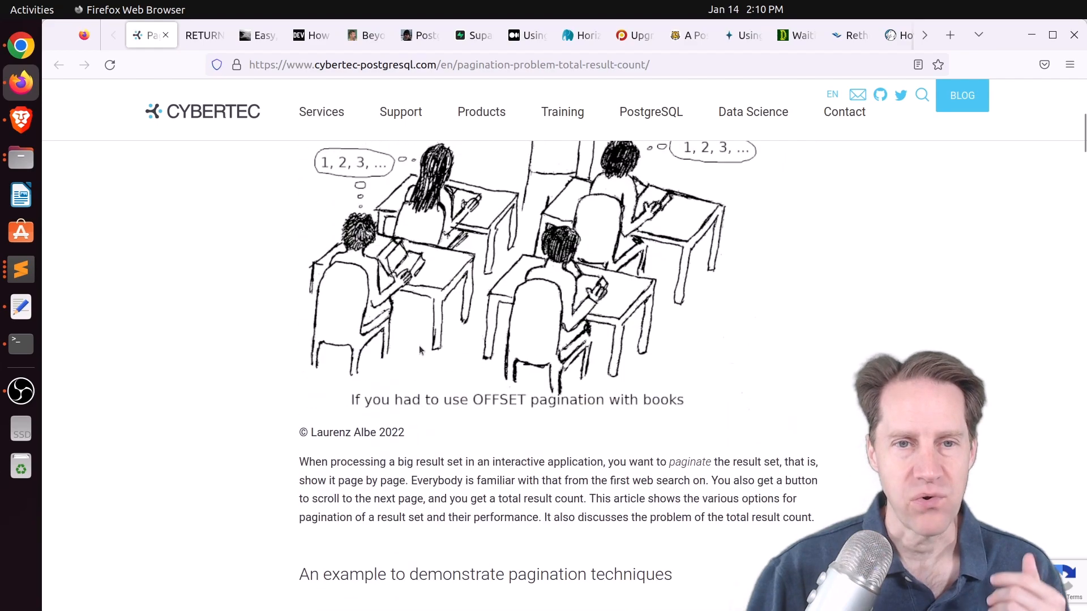
scroll(up, 3)
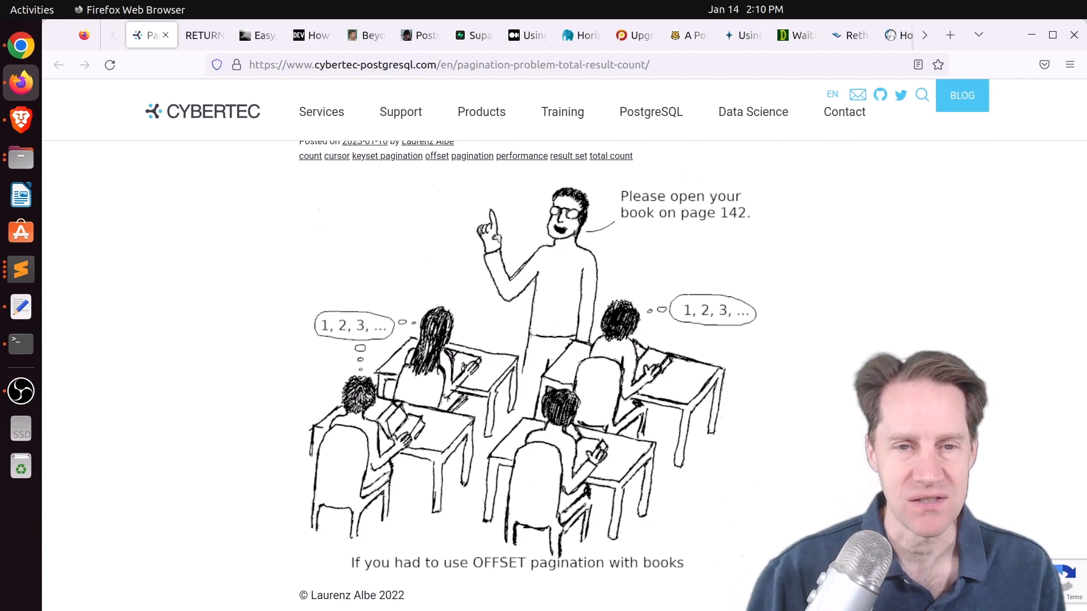
scroll(down, 3)
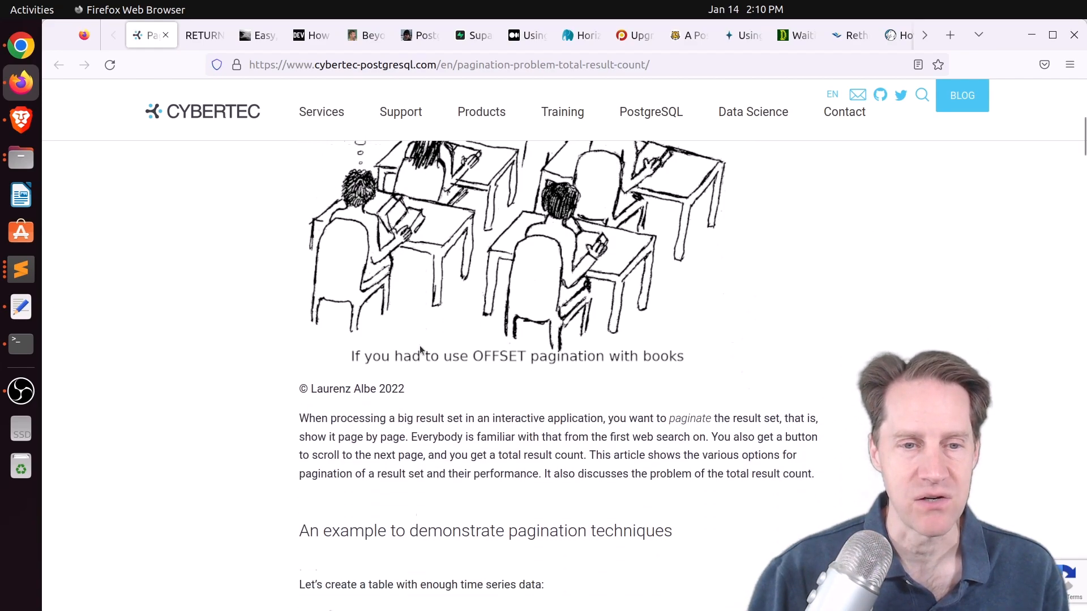
scroll(down, 3)
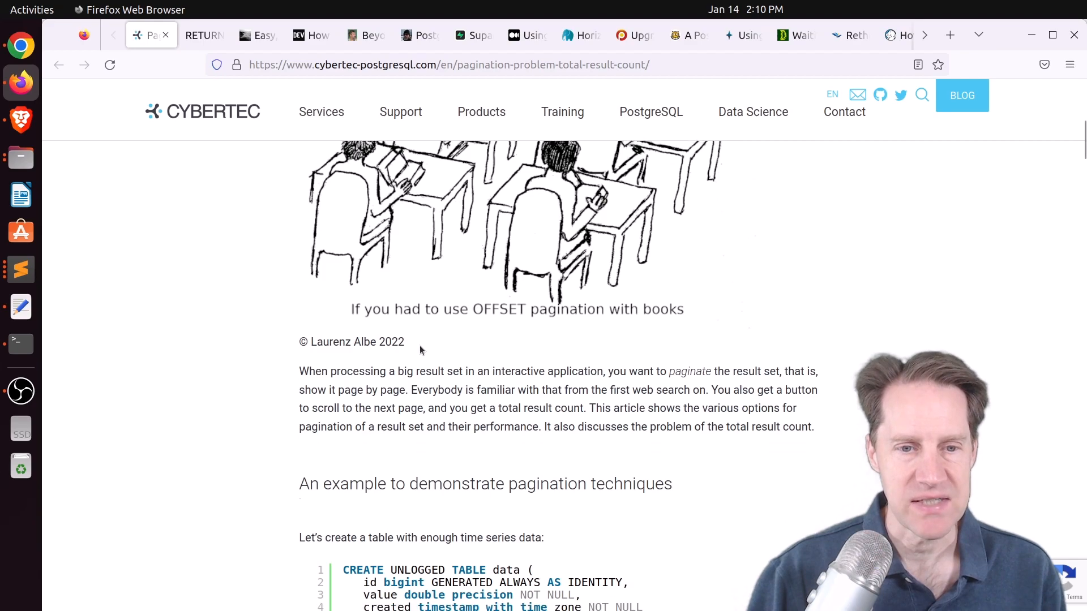
scroll(down, 3)
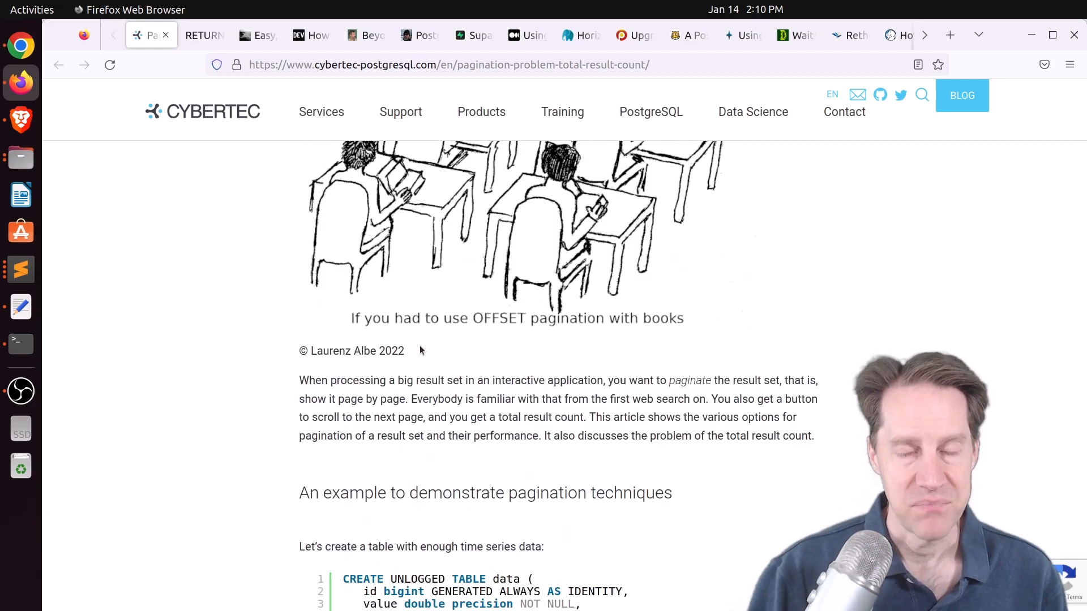
scroll(down, 3)
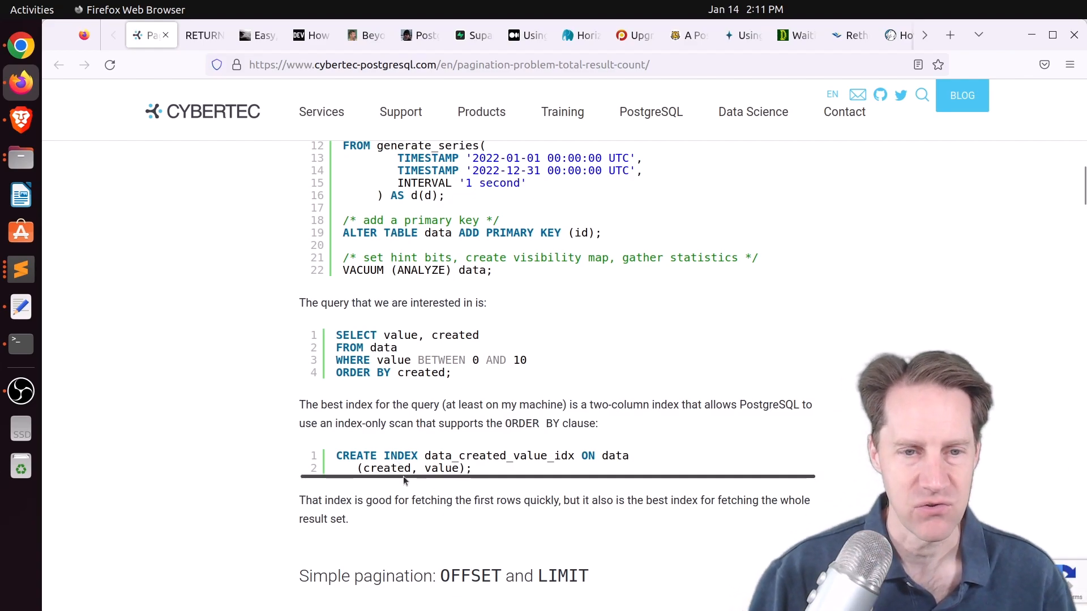
Highlight 'OFFSET 4950 LIMIT 50' in the page-100 query, then continue to the WITH HOLD cursors section
scroll(down, 3)
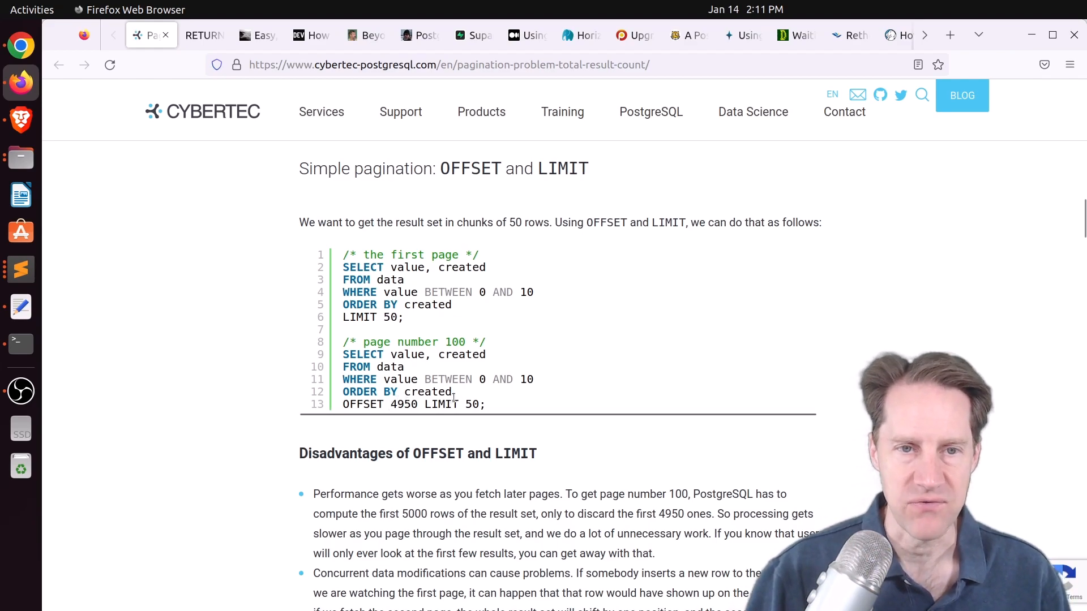
scroll(down, 3)
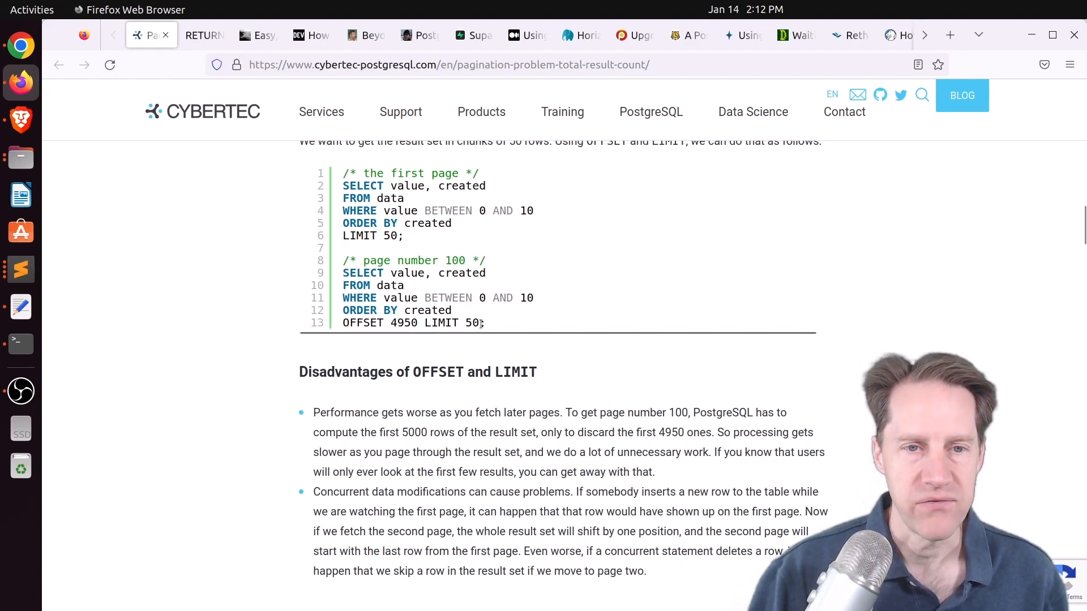
drag(371, 322, 483, 323)
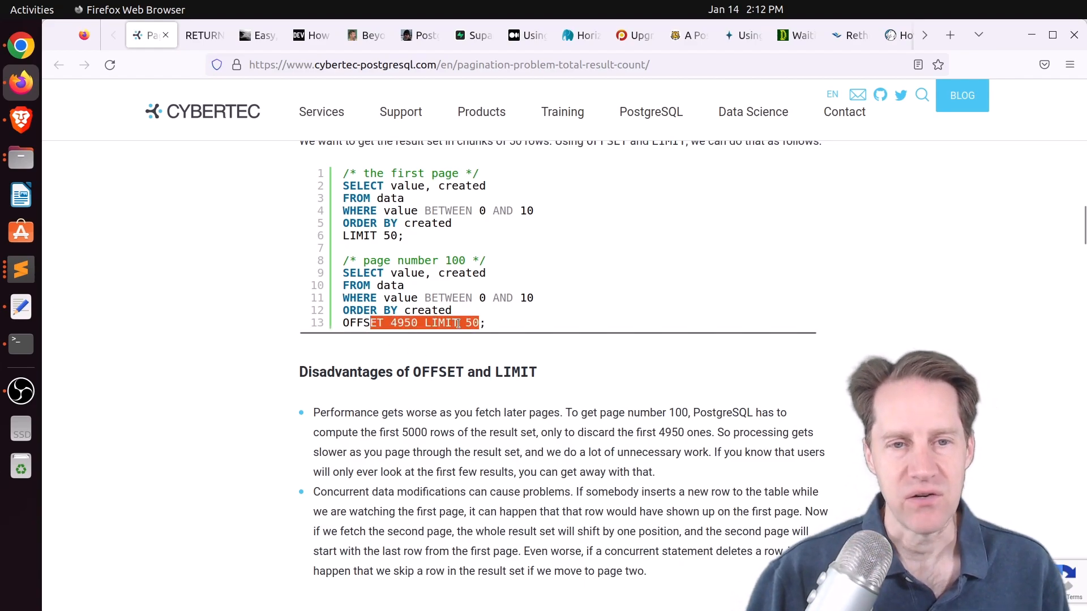
scroll(down, 3)
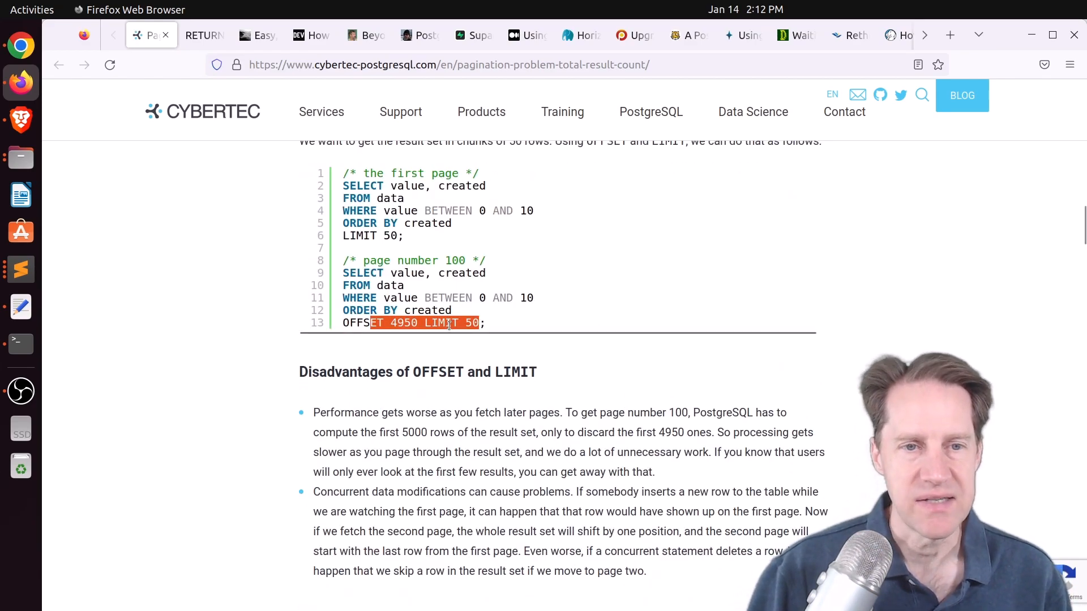
scroll(down, 3)
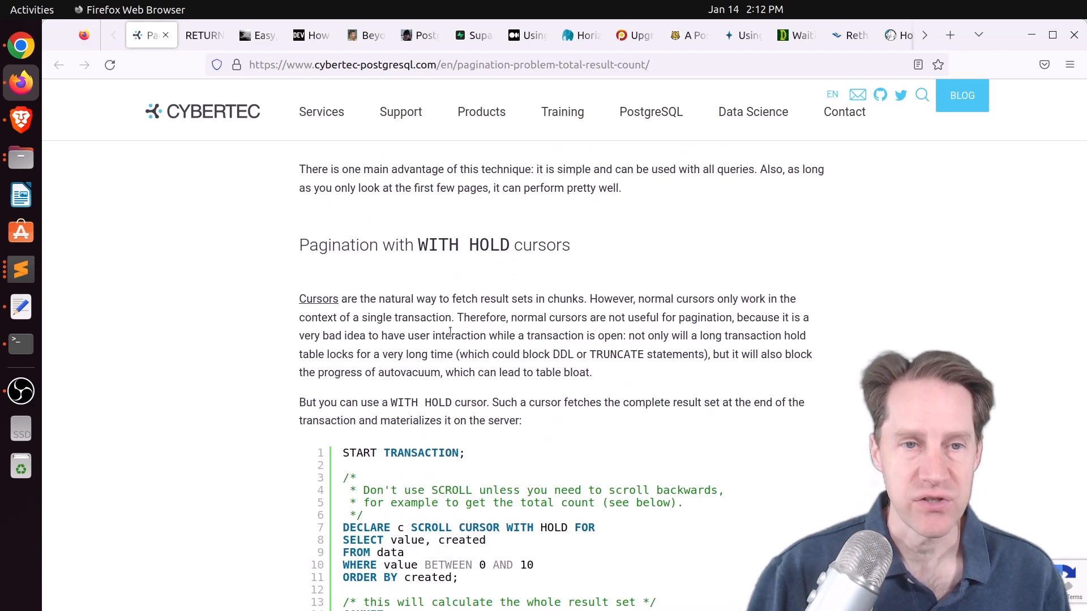
Scroll through the WITH HOLD cursor examples, advantages and disadvantages to the keyset pagination queries
scroll(down, 3)
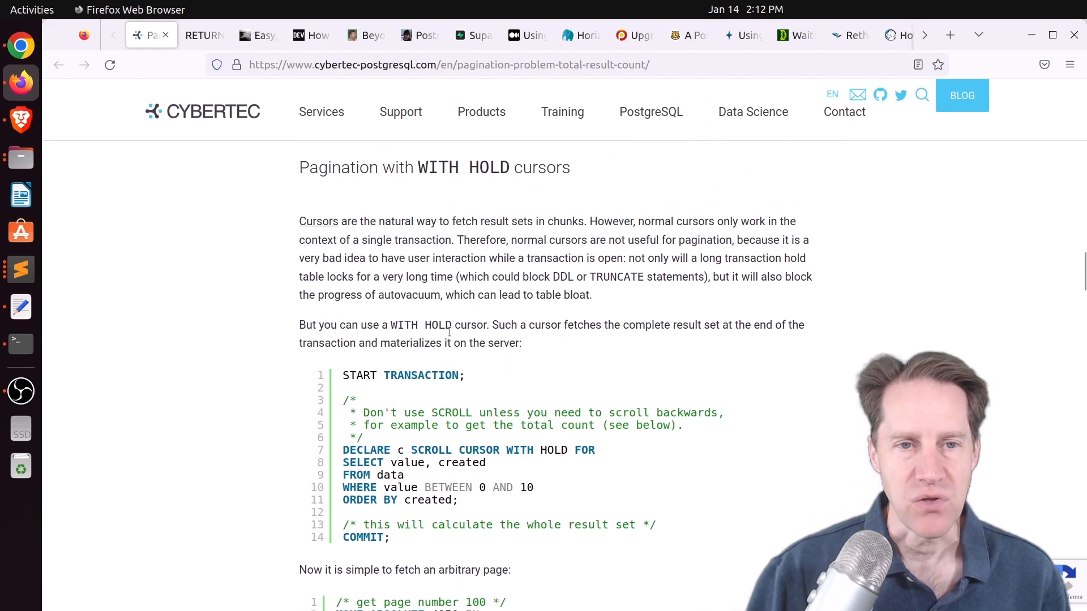
scroll(down, 3)
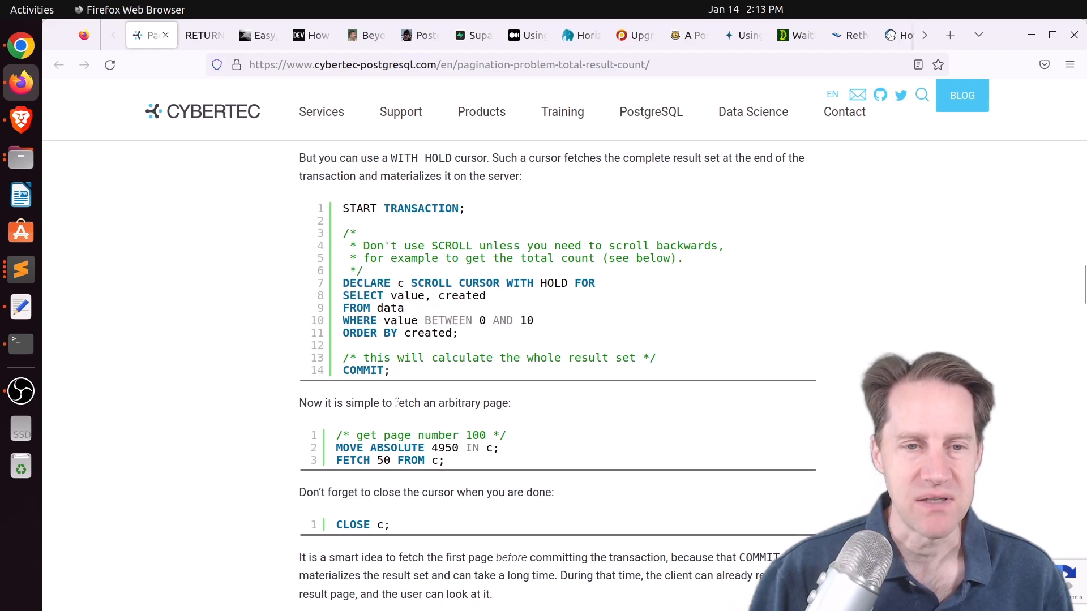
mouse_move(387, 506)
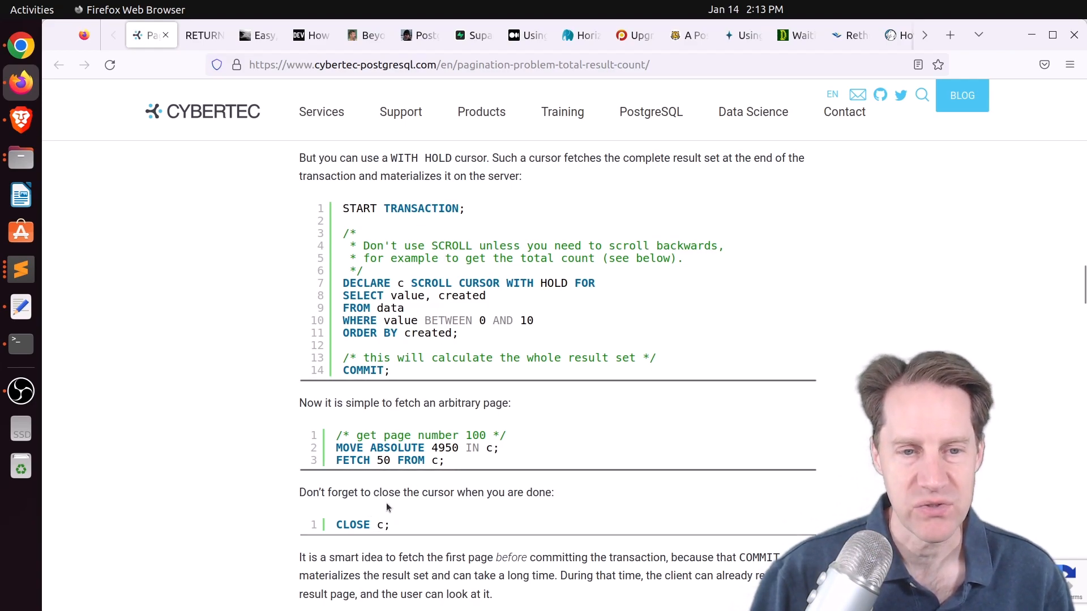
scroll(down, 3)
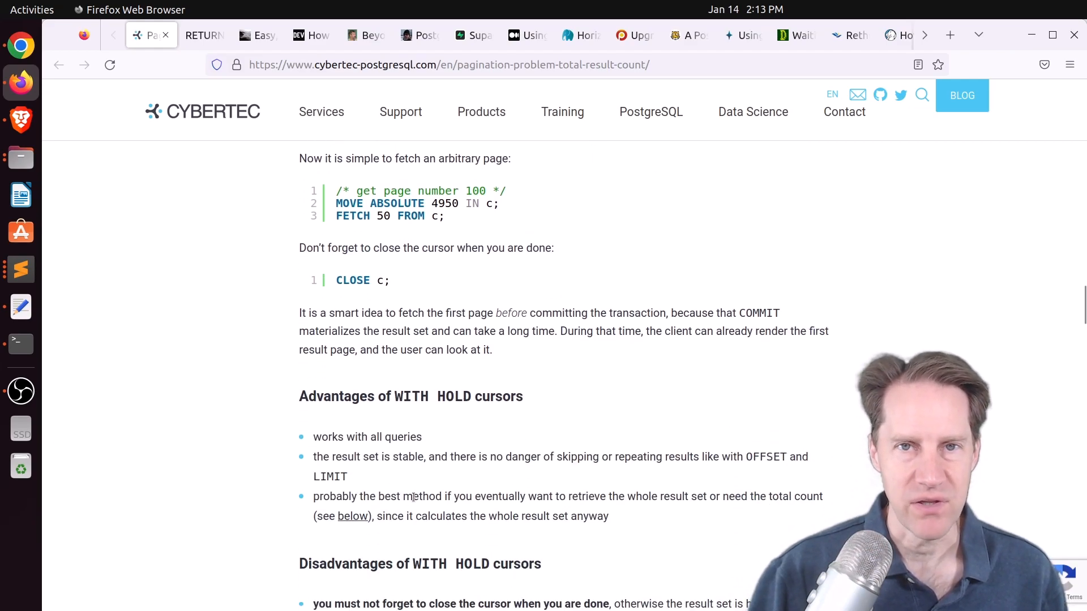
scroll(down, 3)
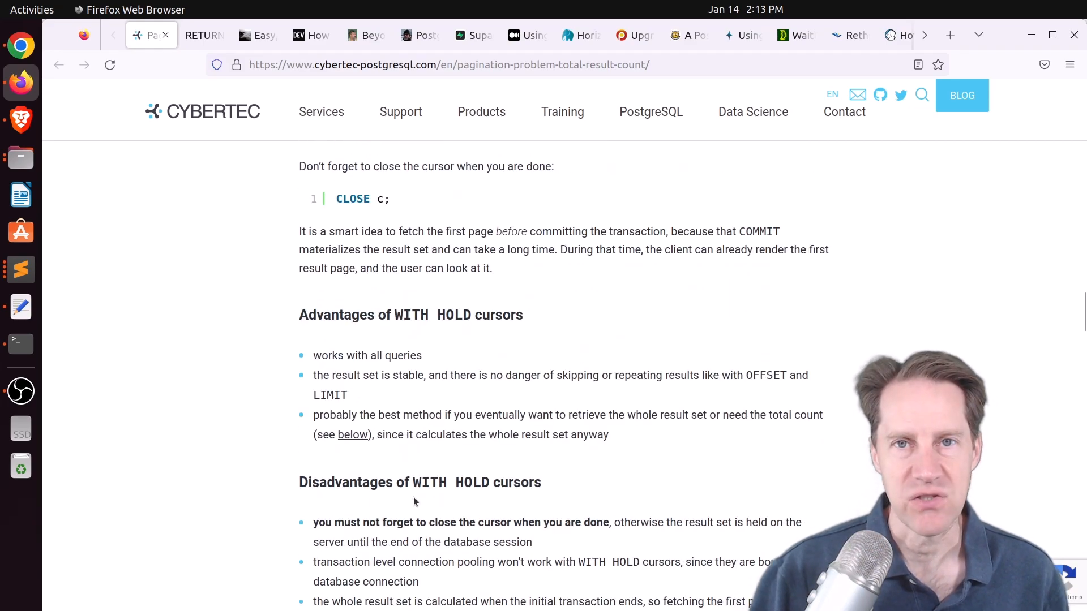
scroll(down, 3)
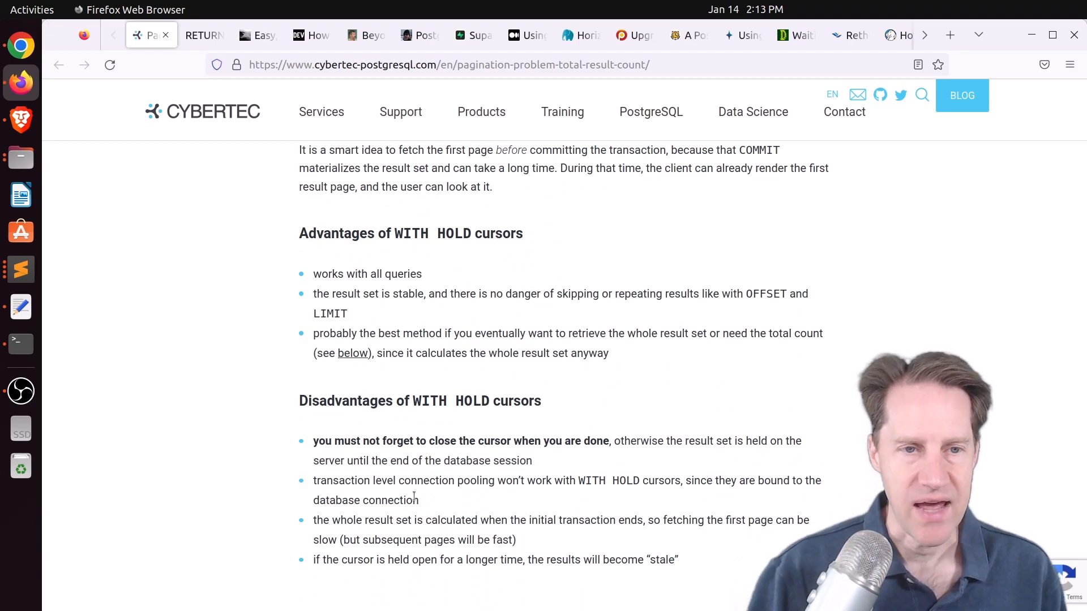
scroll(down, 3)
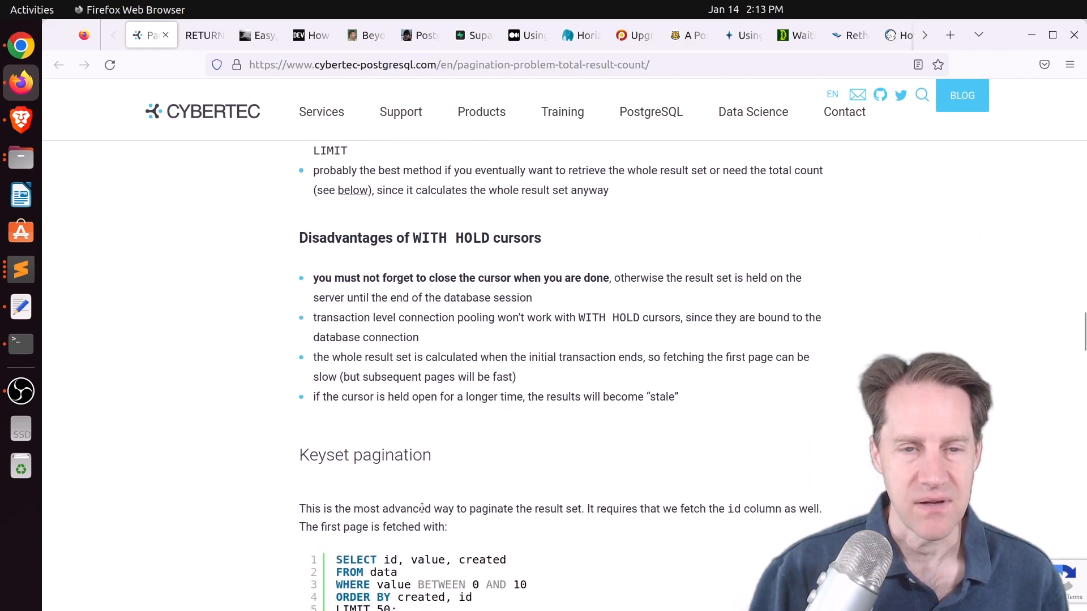
scroll(down, 3)
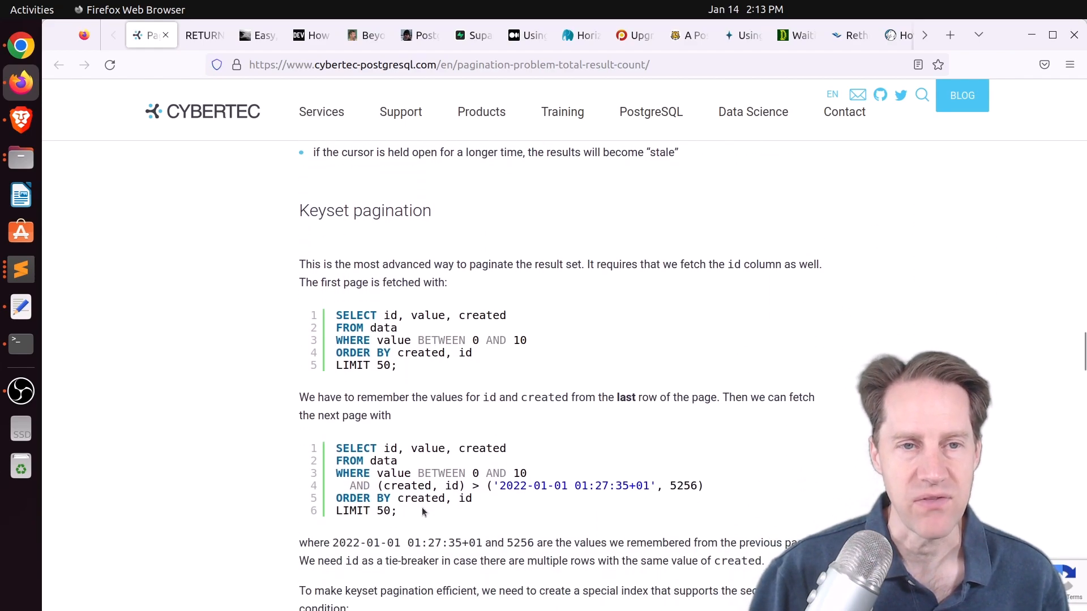
Highlight the remembered timestamp and id values, then scroll past keyset advantages and disadvantages to the comparison table
scroll(down, 3)
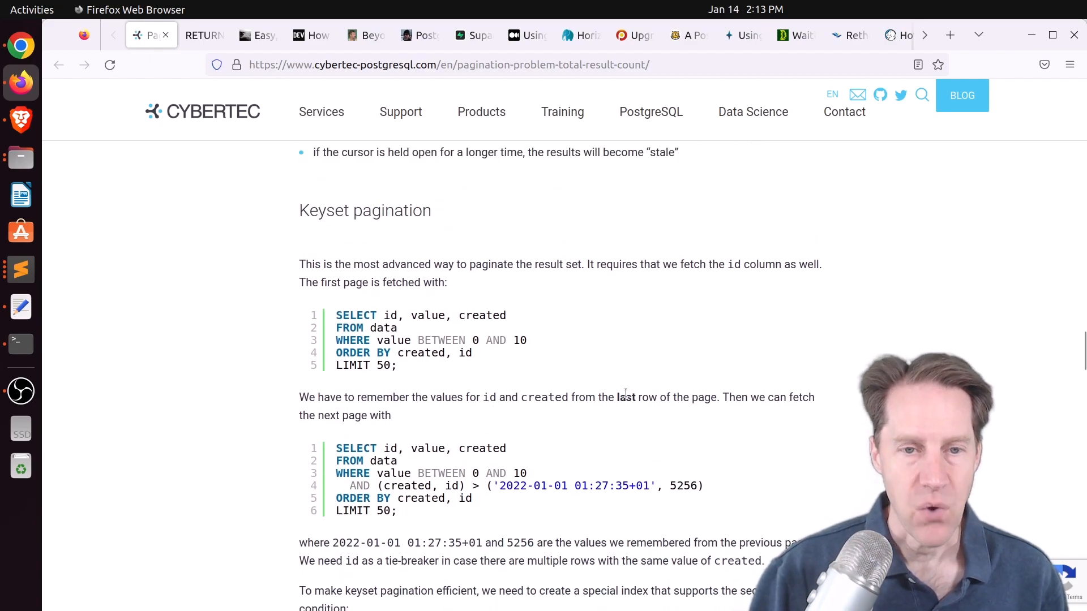
drag(617, 398, 704, 398)
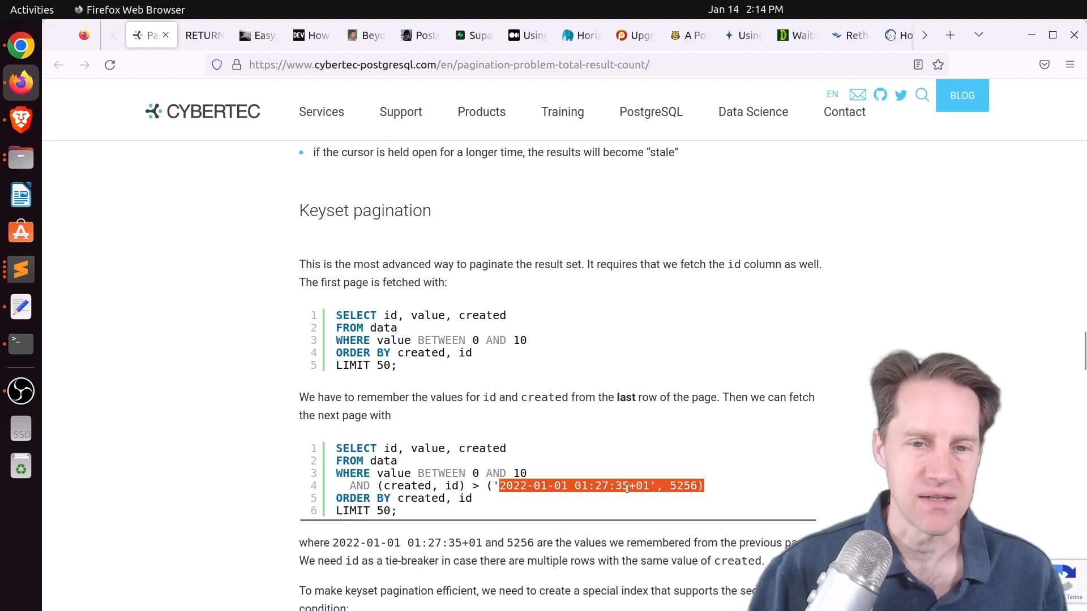
scroll(down, 3)
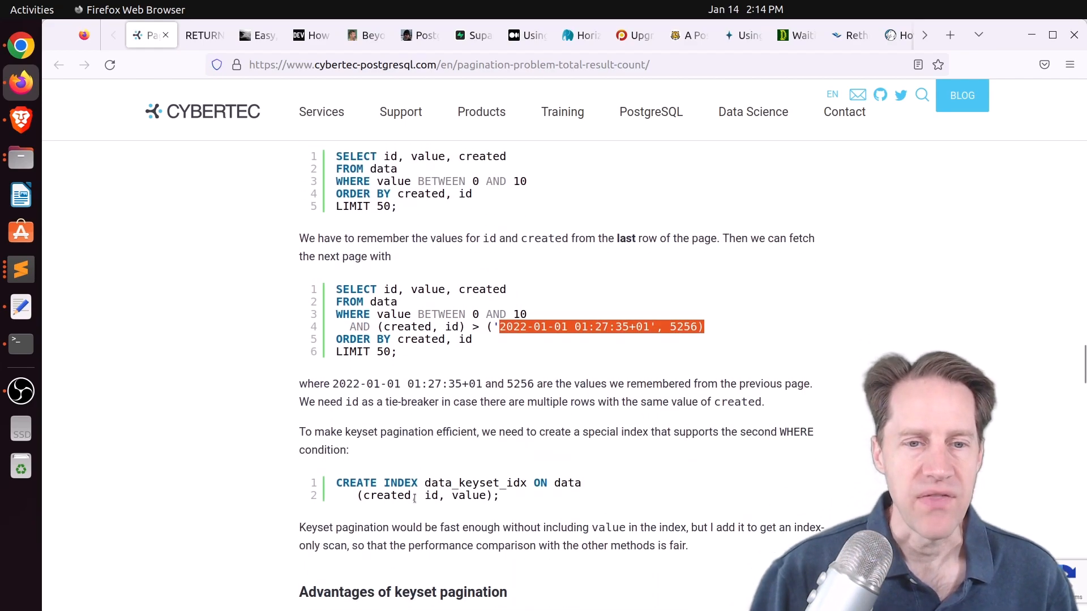
scroll(down, 3)
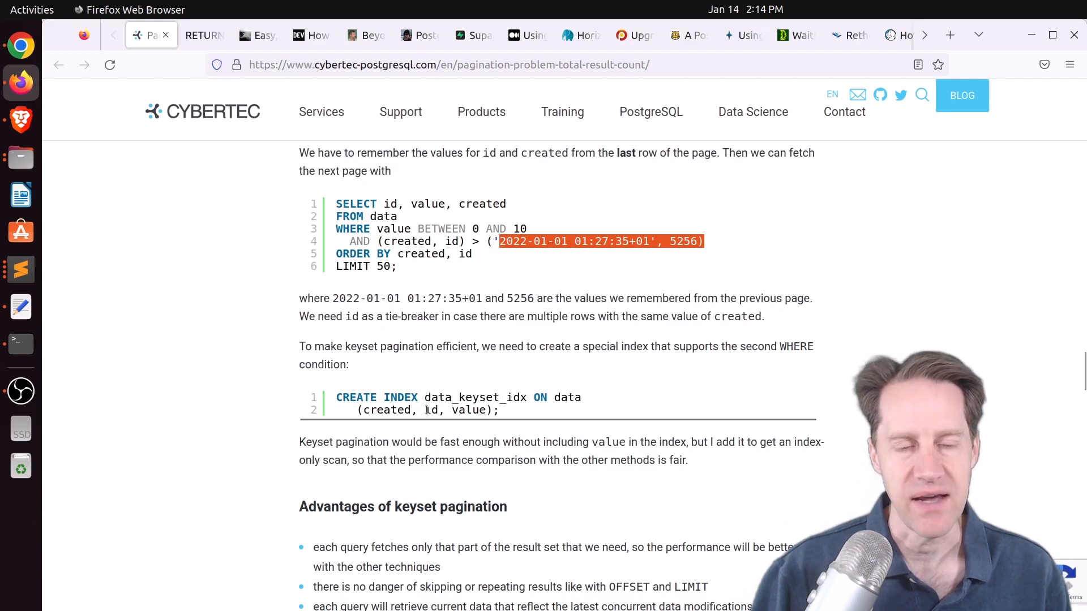
scroll(down, 3)
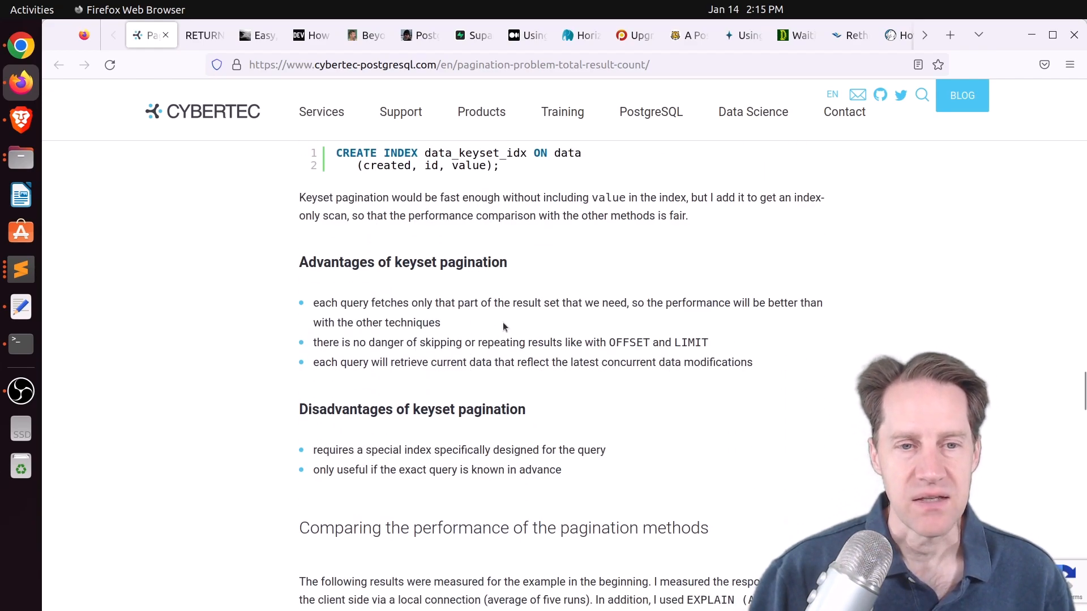
mouse_move(491, 388)
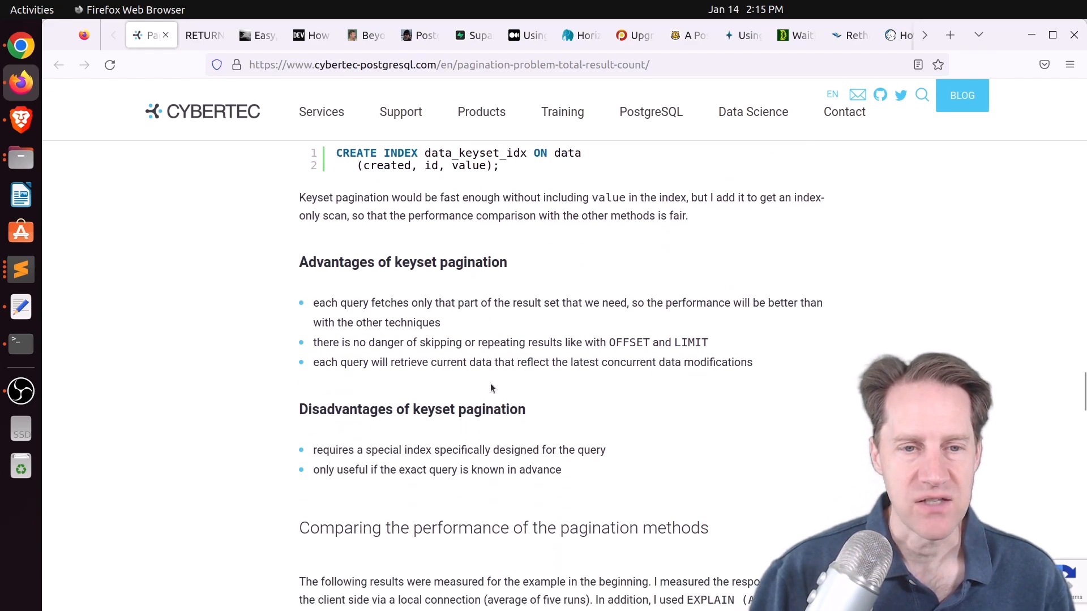
scroll(up, 3)
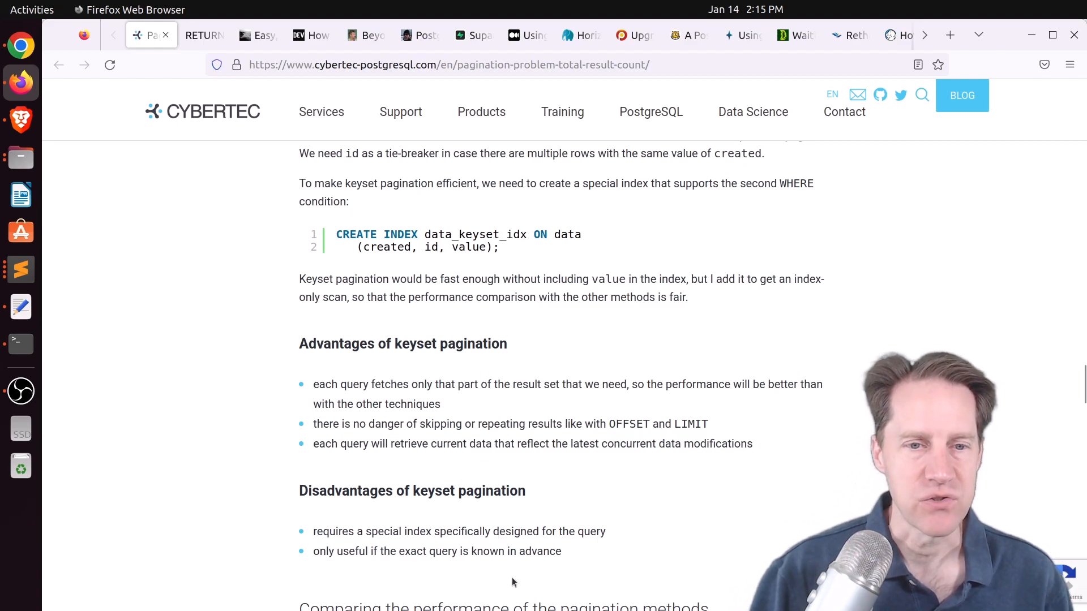
scroll(down, 3)
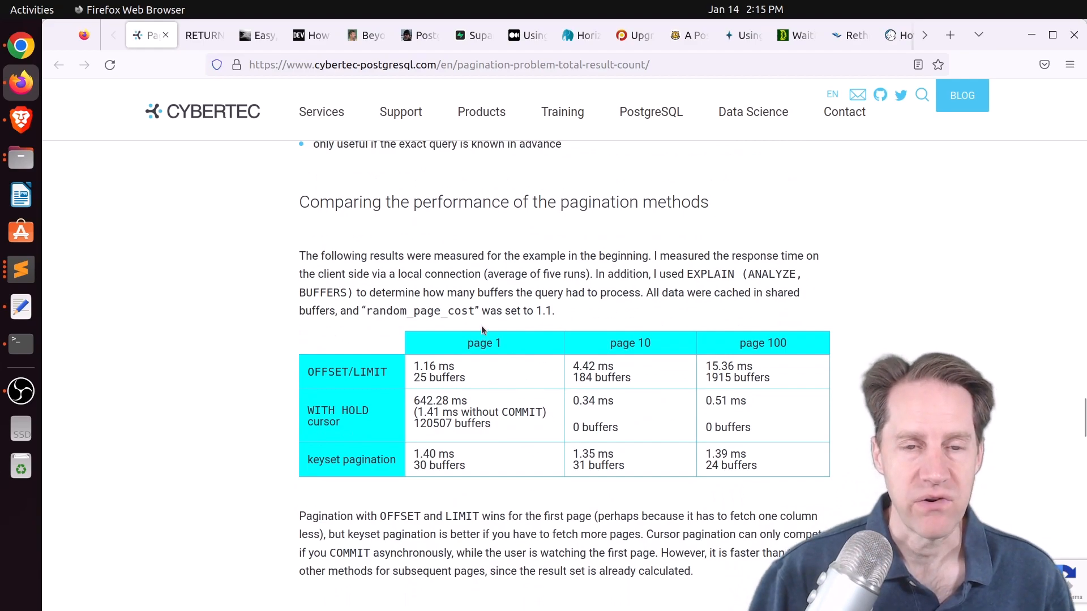
mouse_move(711, 313)
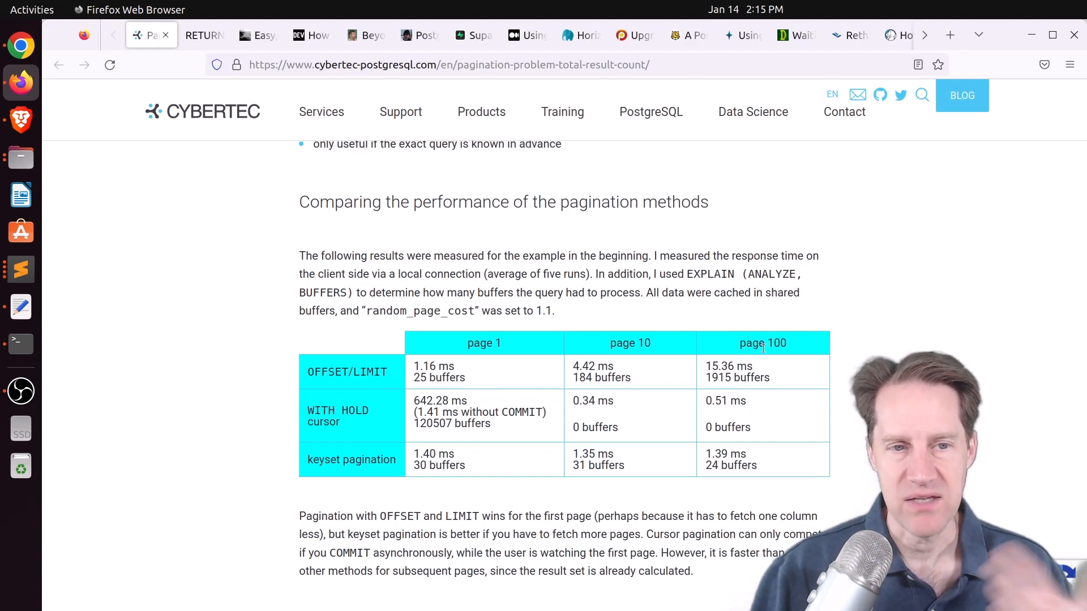
mouse_move(447, 292)
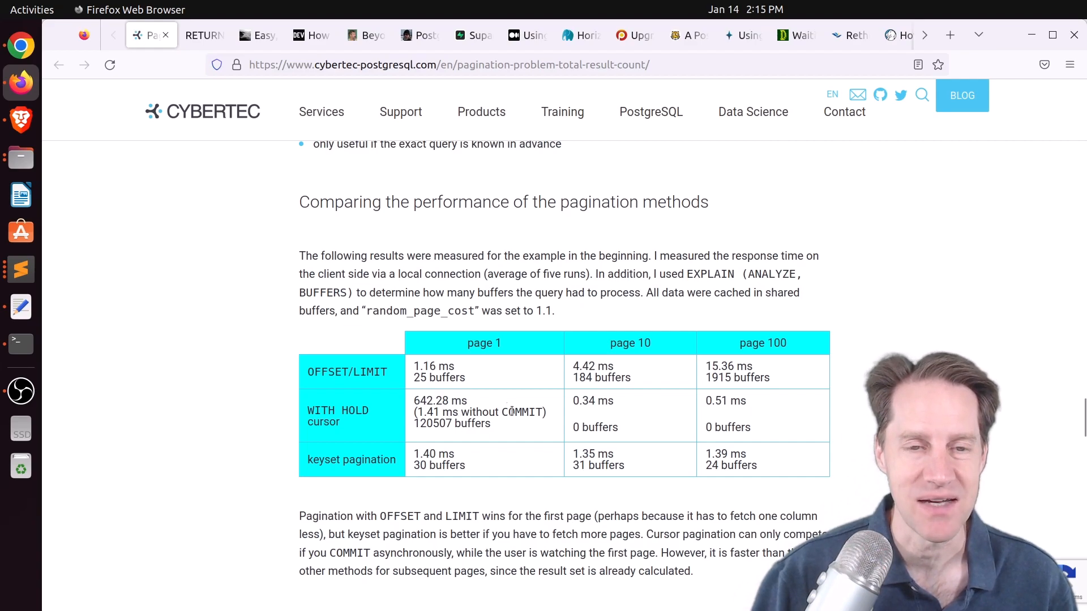
mouse_move(621, 413)
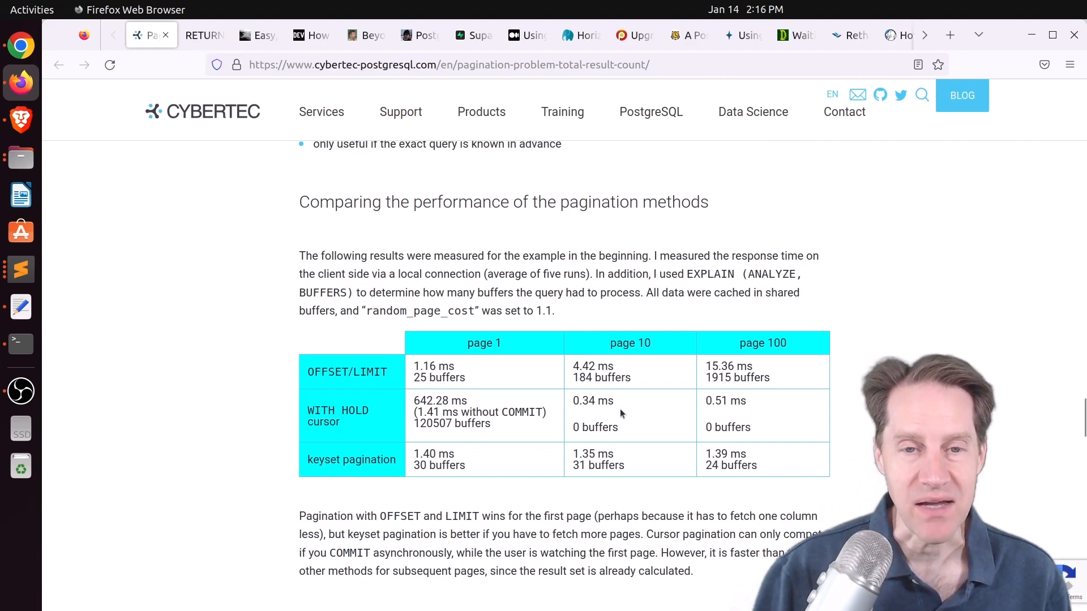
mouse_move(620, 414)
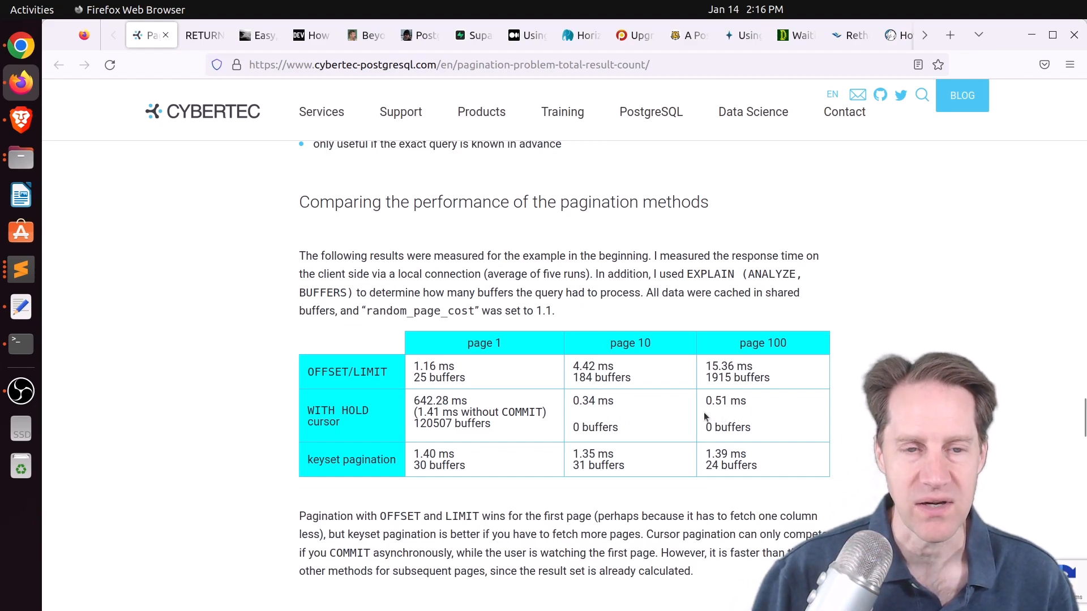
mouse_move(564, 406)
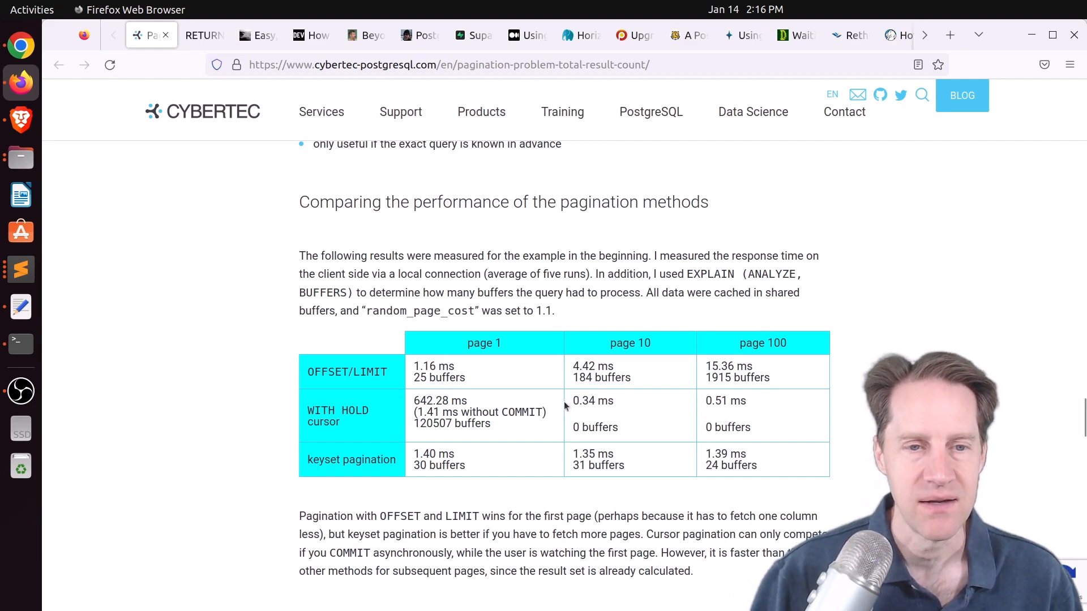
mouse_move(468, 460)
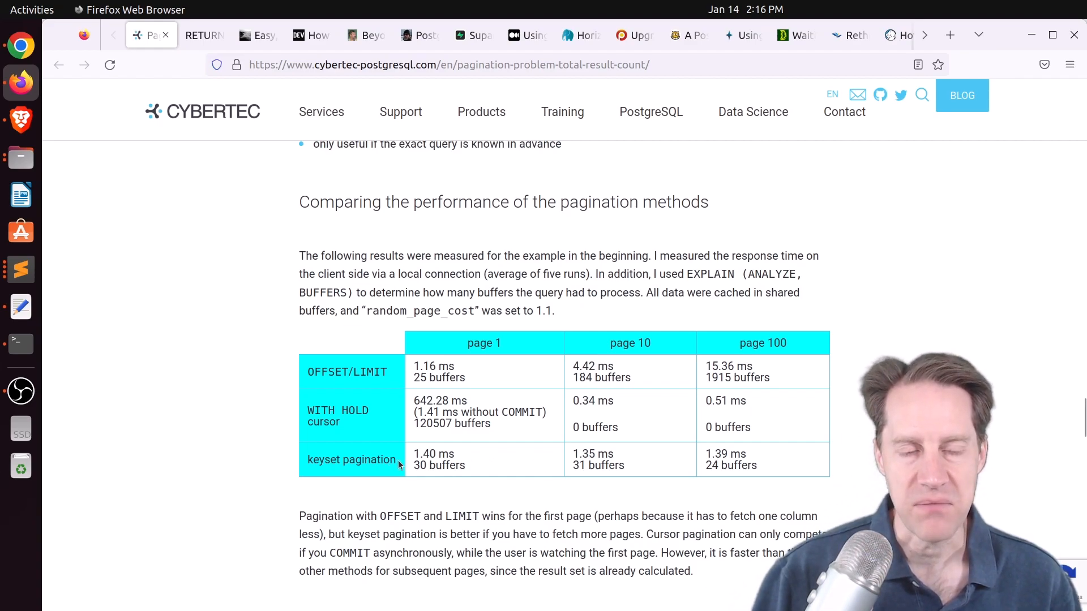
Highlight 'keyset pagination' in the performance table and scroll to the total result count problem section
double_click(351, 459)
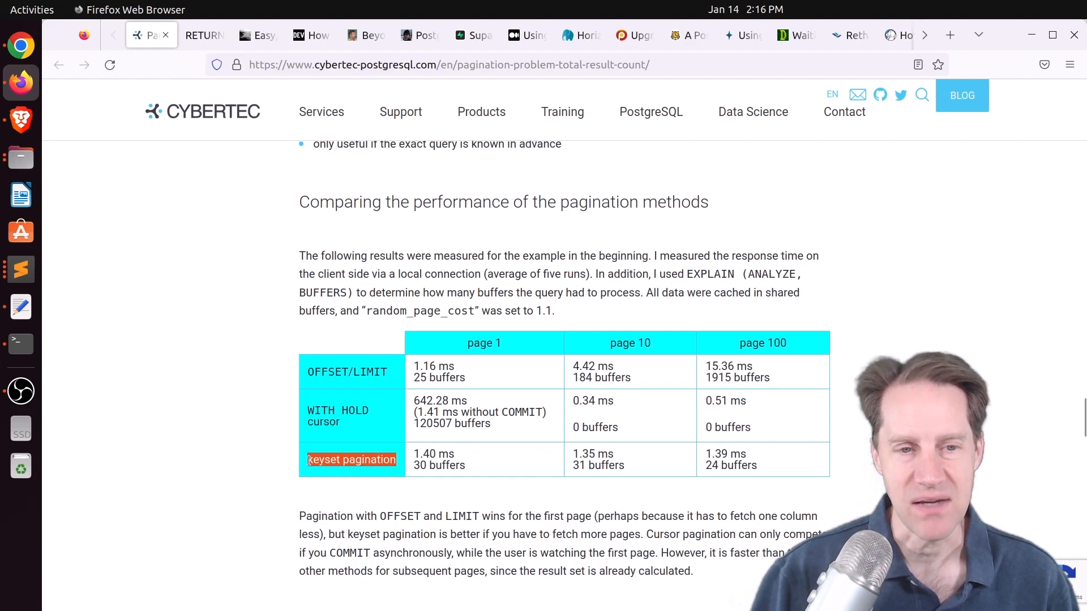
scroll(down, 3)
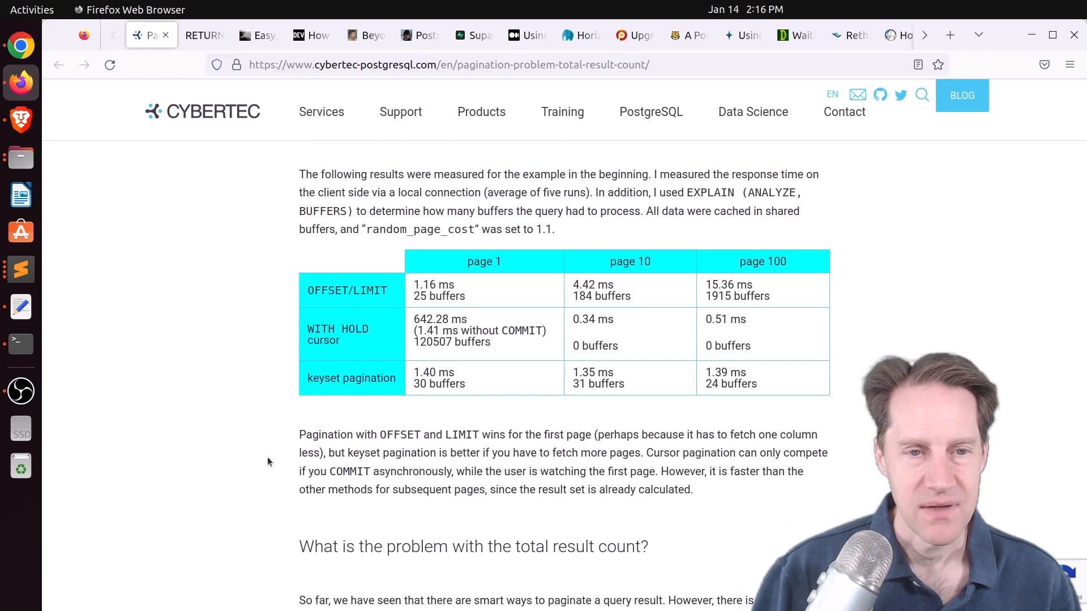
scroll(down, 3)
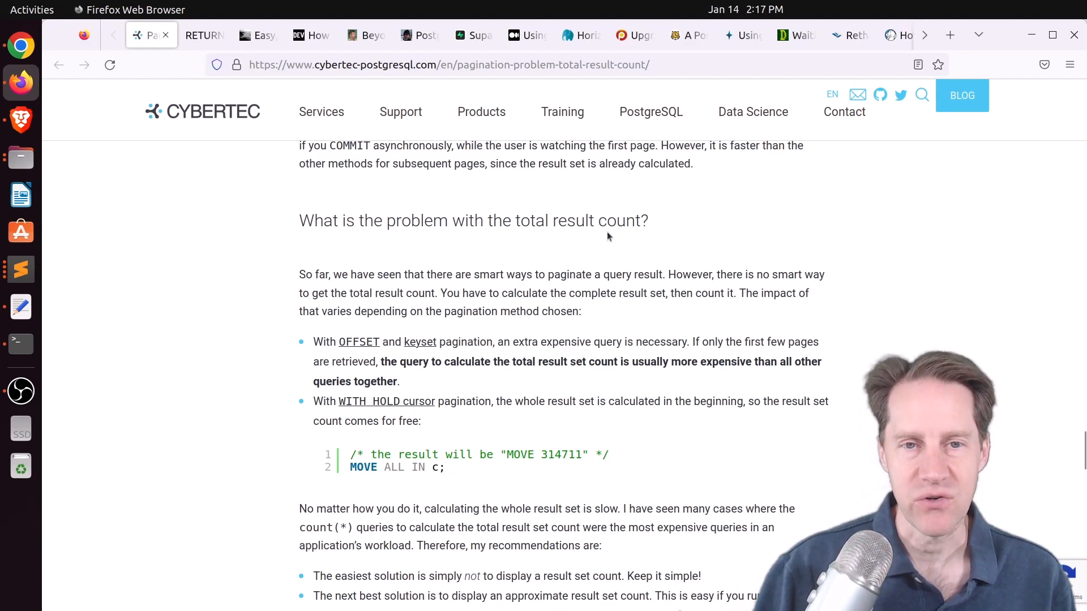
mouse_move(610, 240)
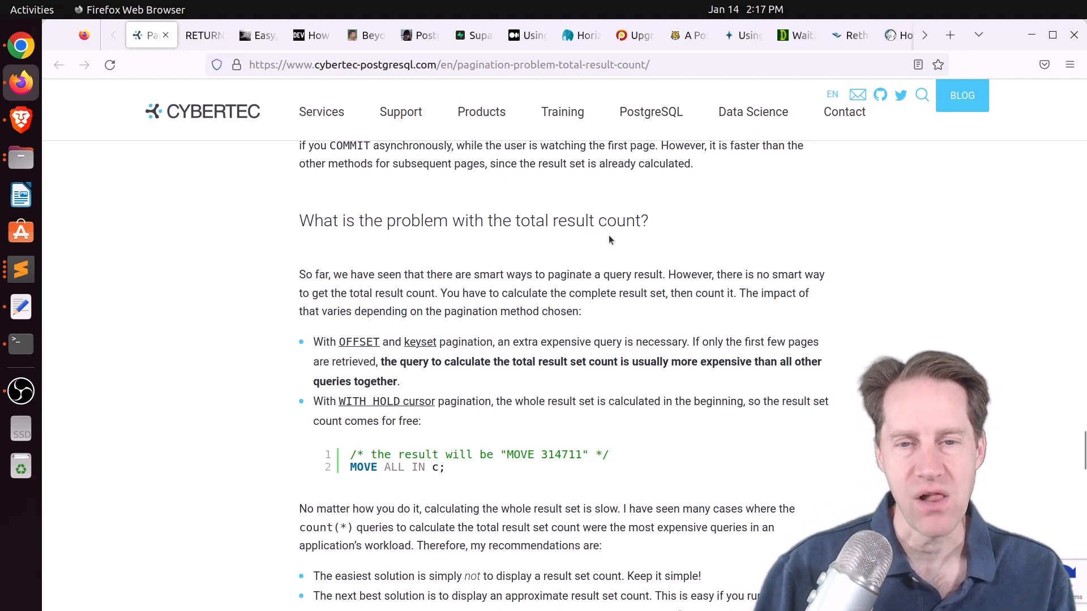
mouse_move(611, 262)
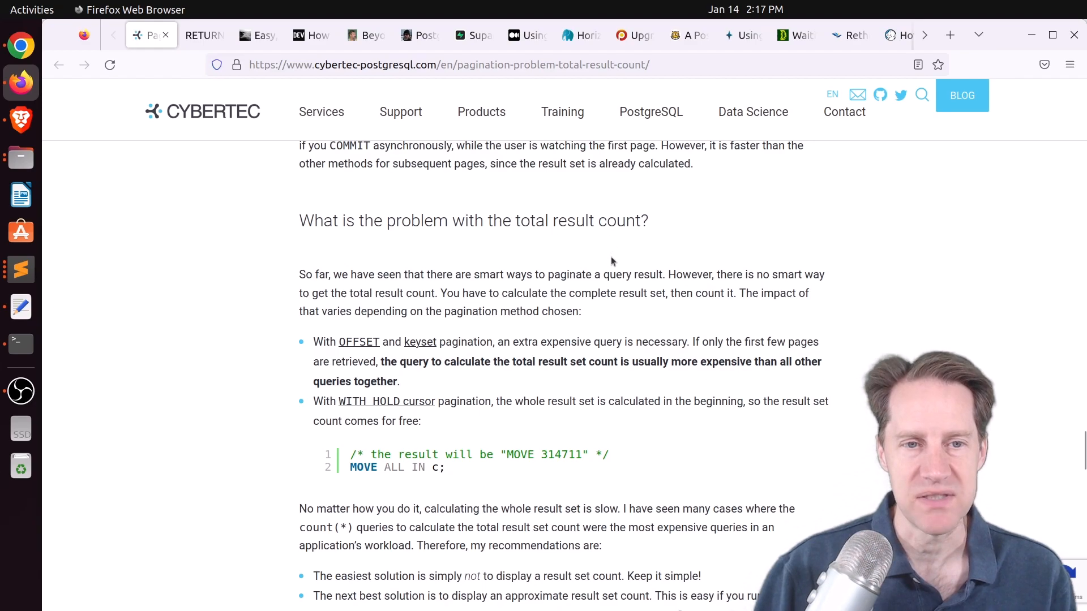
mouse_move(617, 261)
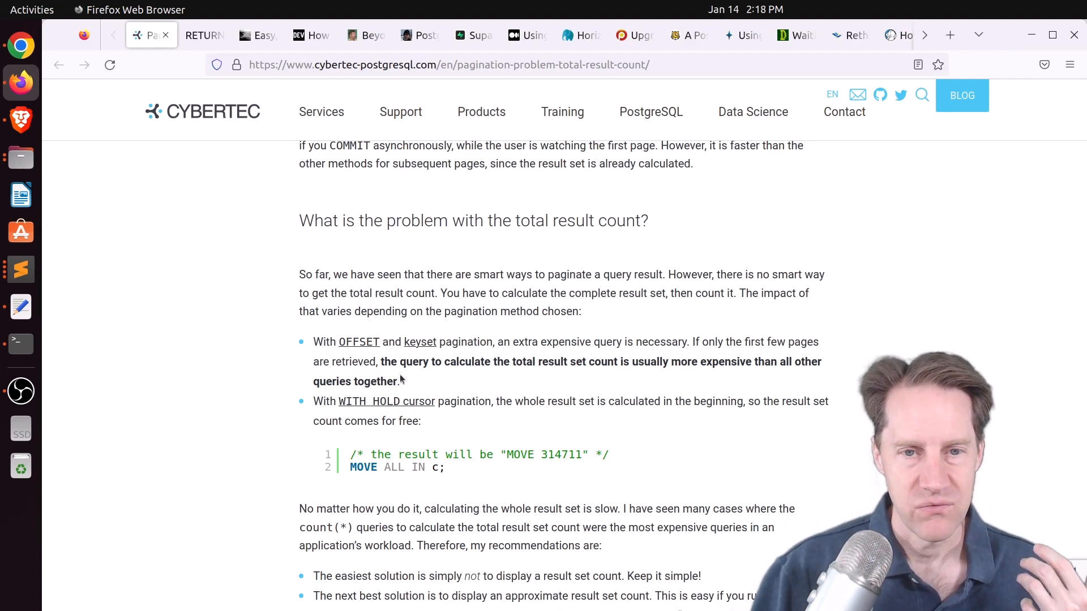
Reach the result-count recommendations list and switch to the RETURNING Modified Rows tab
scroll(down, 3)
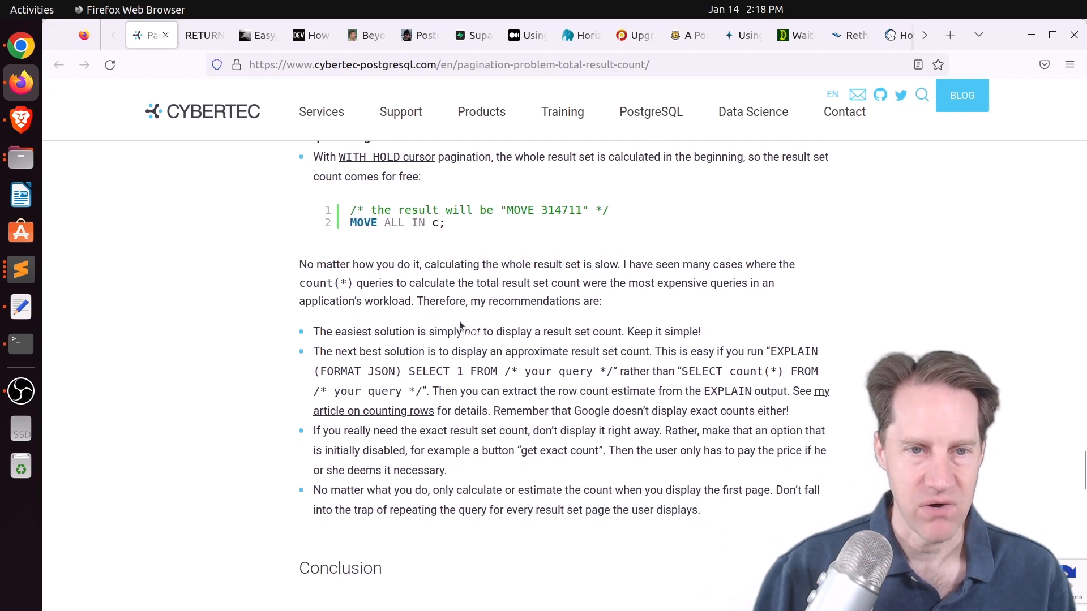
mouse_move(476, 316)
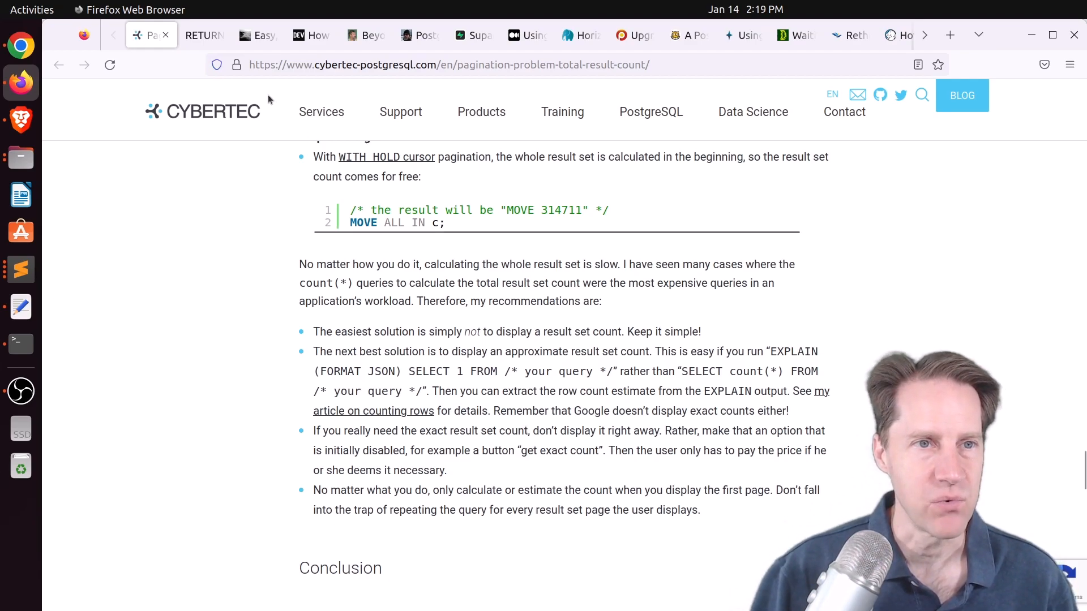
click(199, 35)
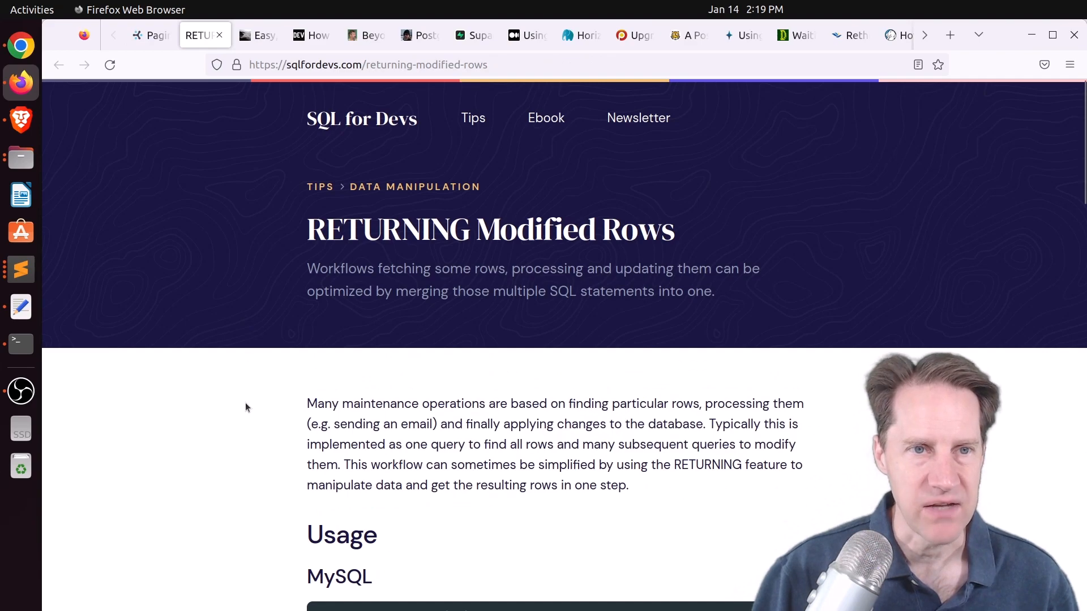
Highlight lines 1–3 of the UPDATE tasks statement, then switch to the brandur.org soft-deletion tab
scroll(down, 3)
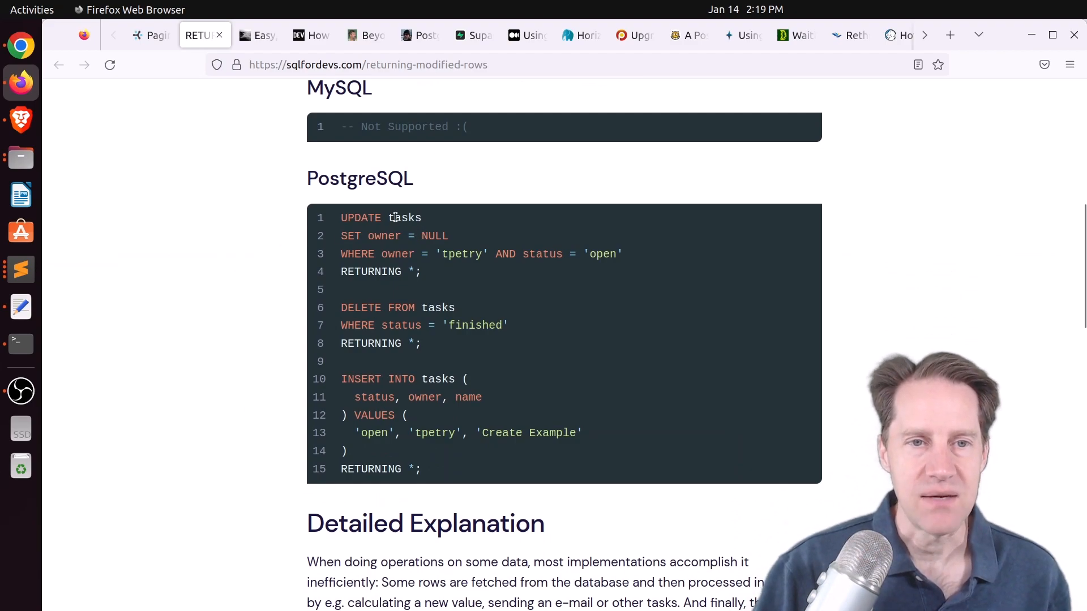
mouse_move(627, 255)
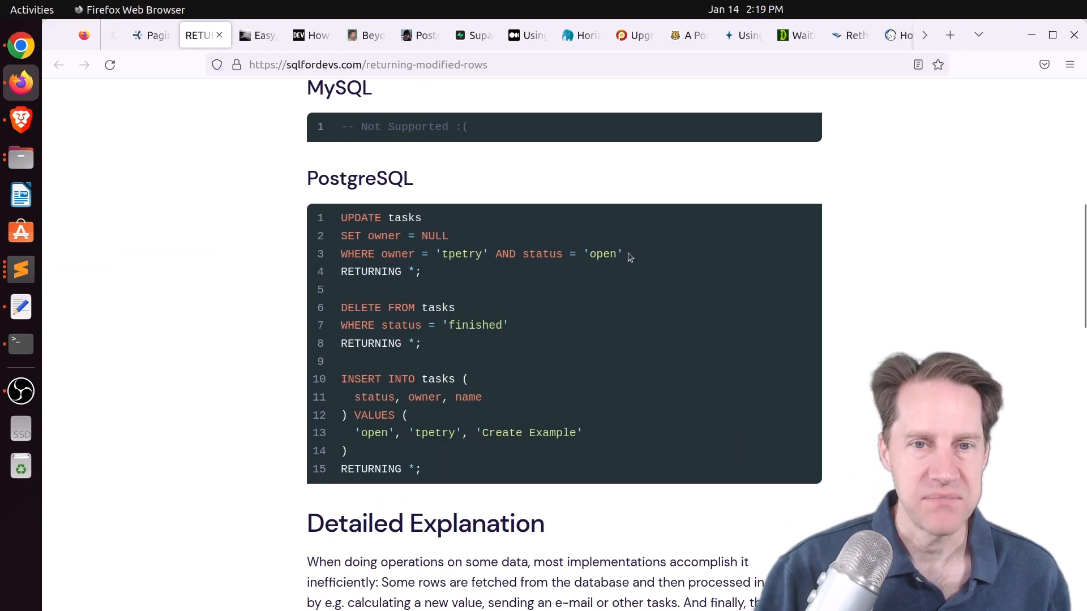
drag(340, 217, 622, 253)
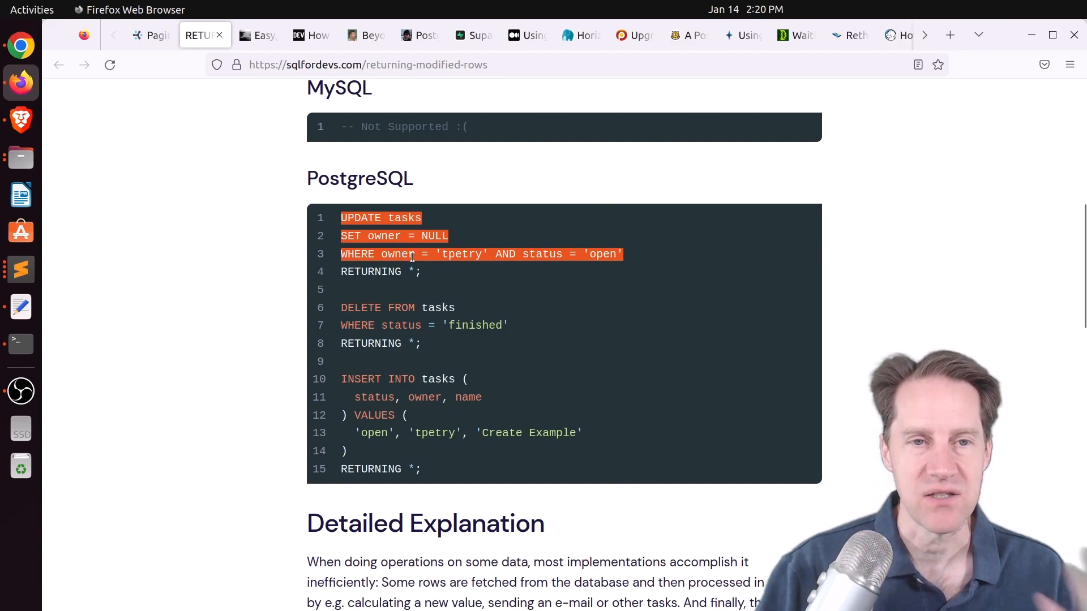
mouse_move(391, 307)
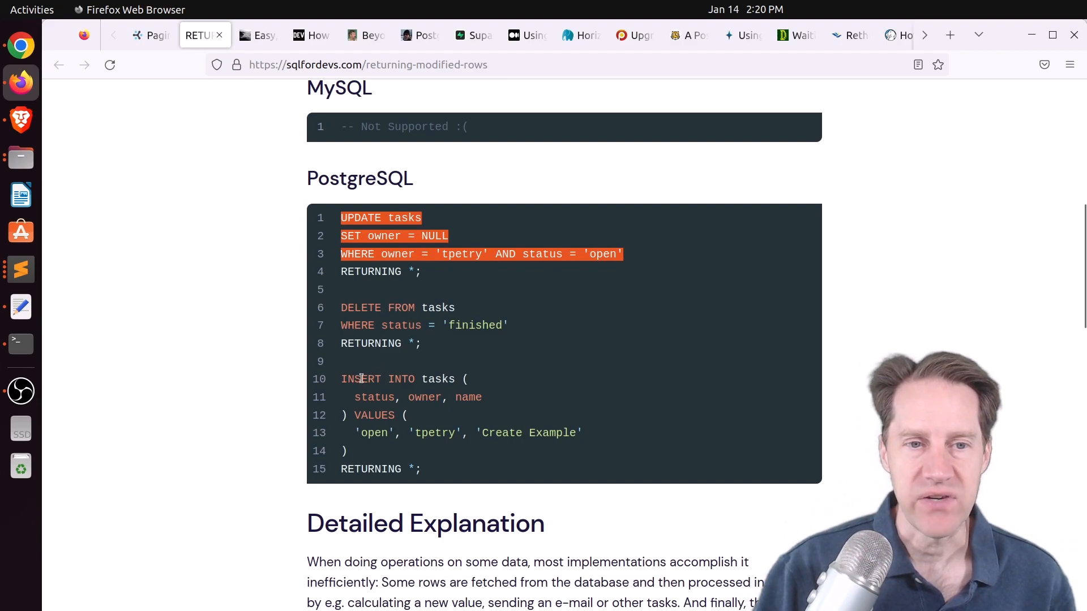
mouse_move(379, 364)
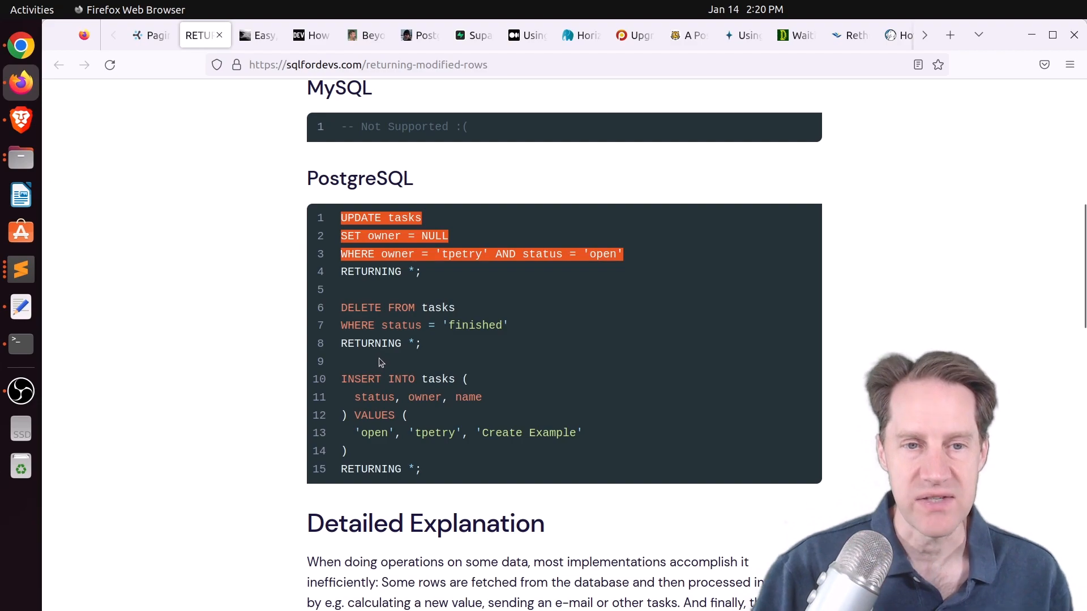
mouse_move(412, 270)
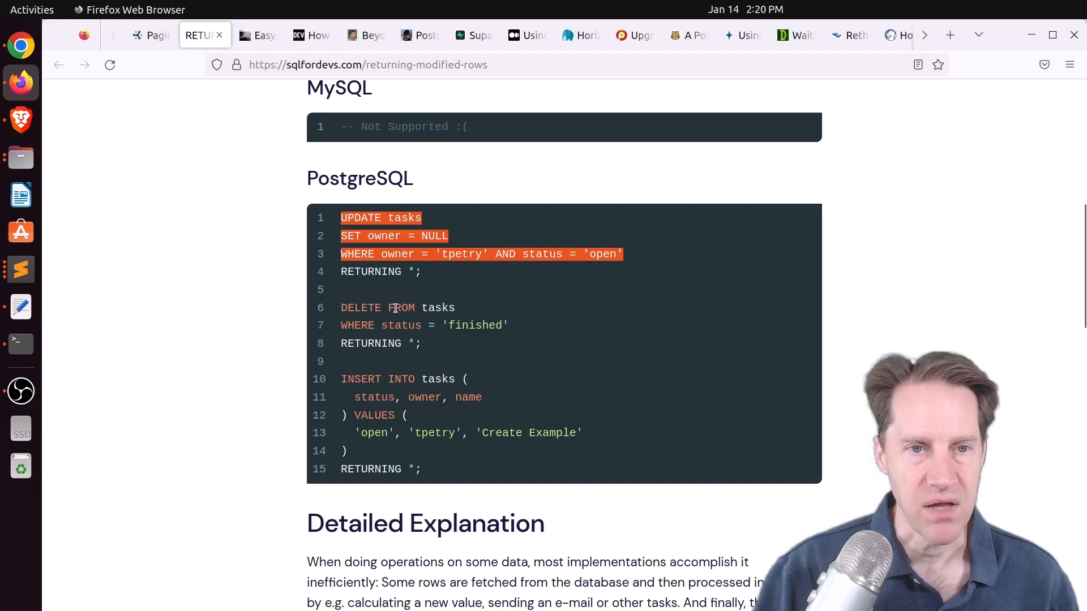
click(257, 35)
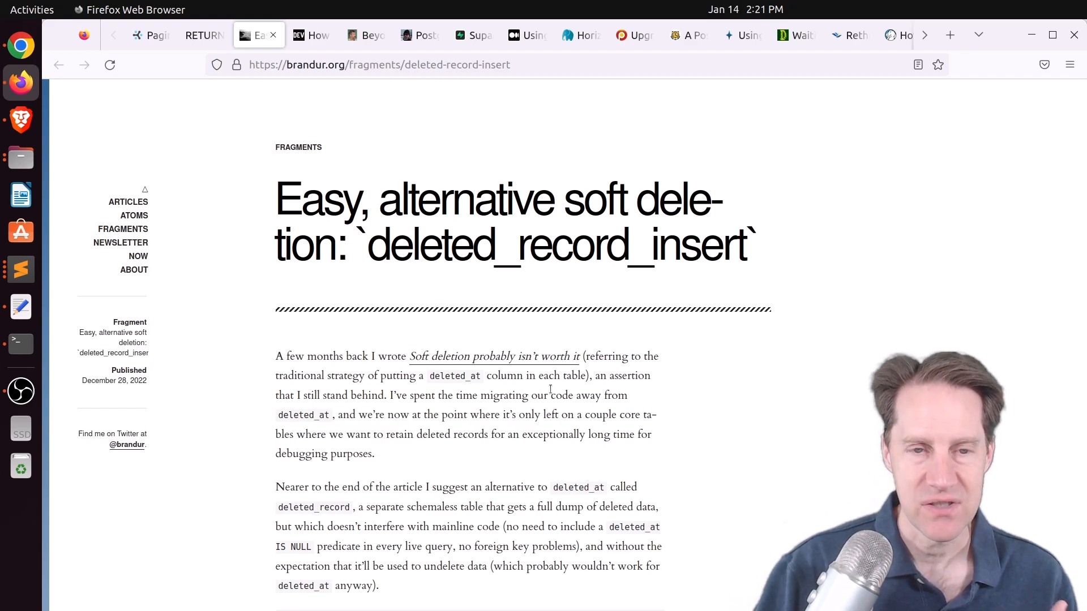
mouse_move(526, 390)
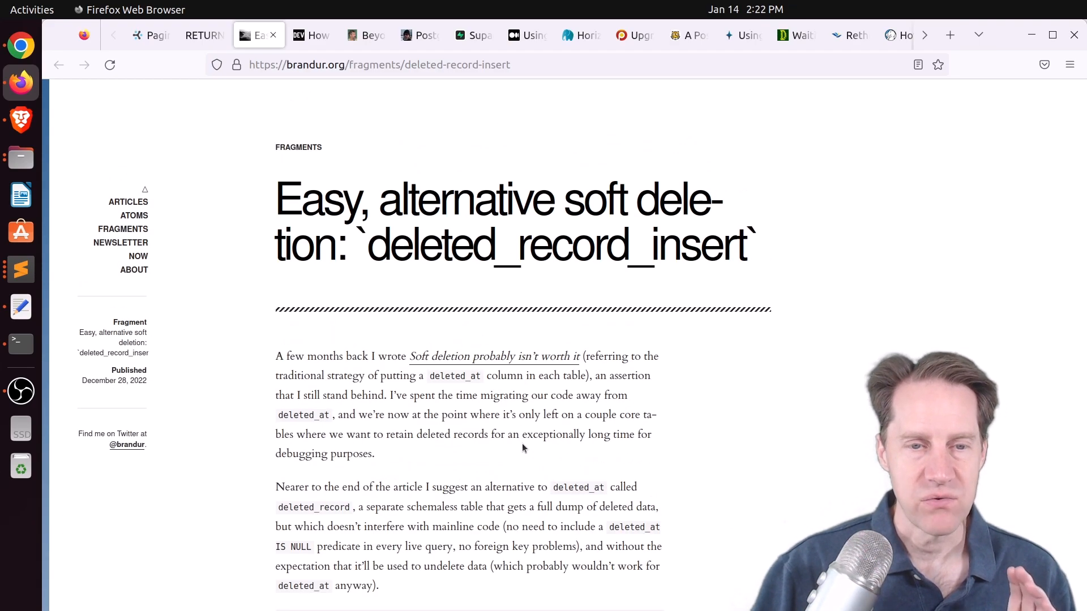
Highlight the first trigger's FOR EACH ROW clause, finish the fragment and switch to the DEV Community tab
scroll(down, 3)
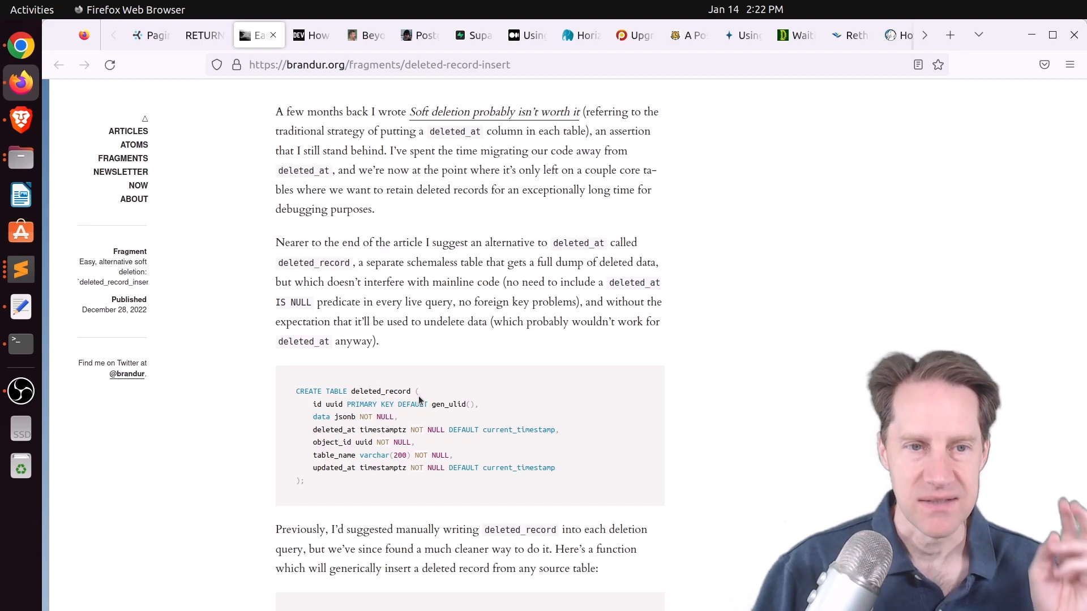
scroll(down, 3)
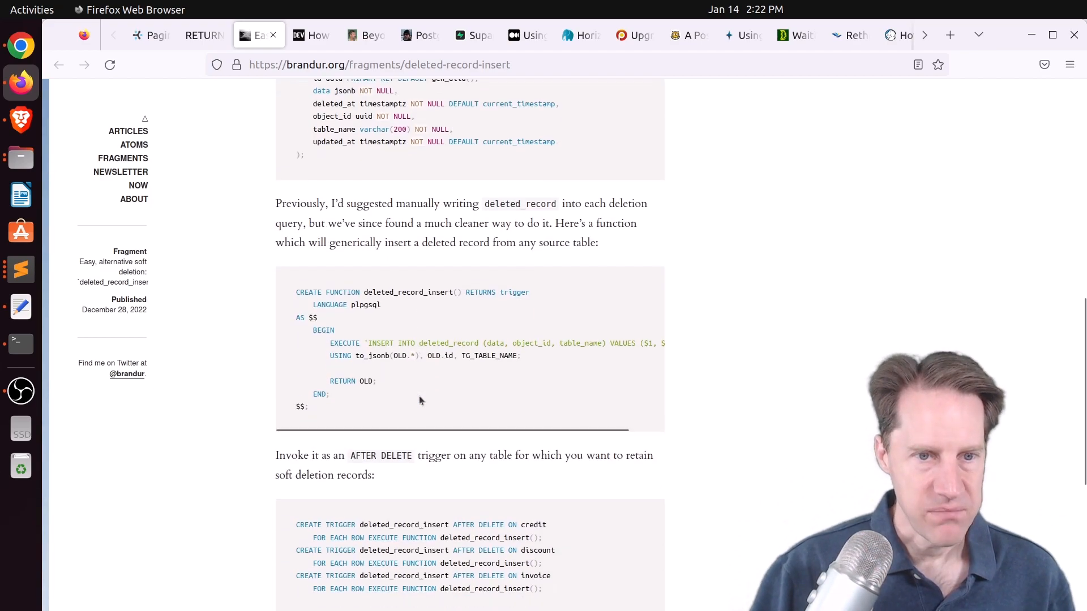
mouse_move(319, 417)
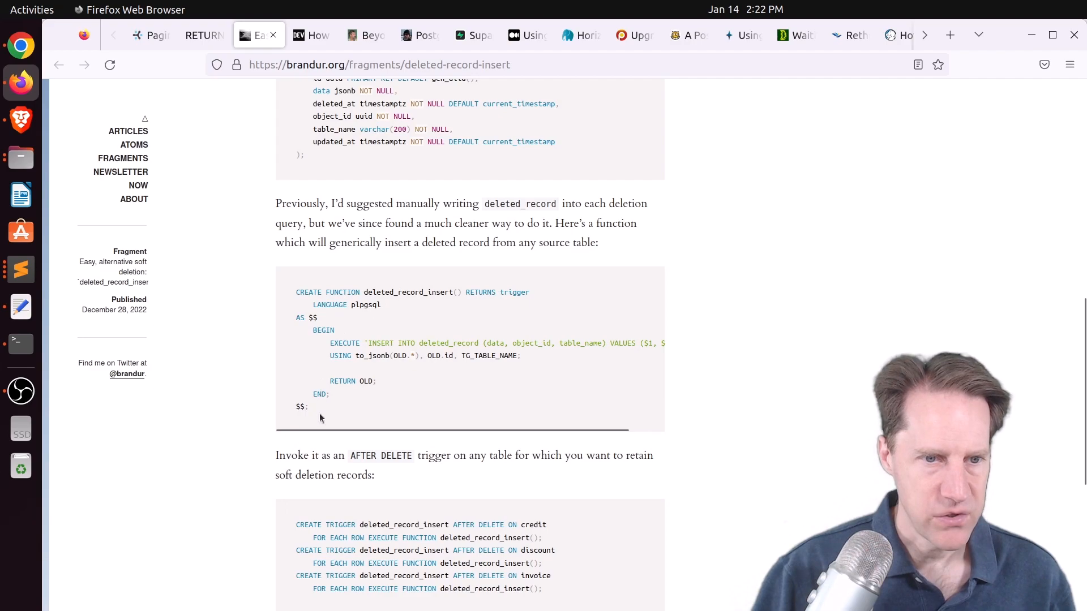
drag(295, 292, 308, 407)
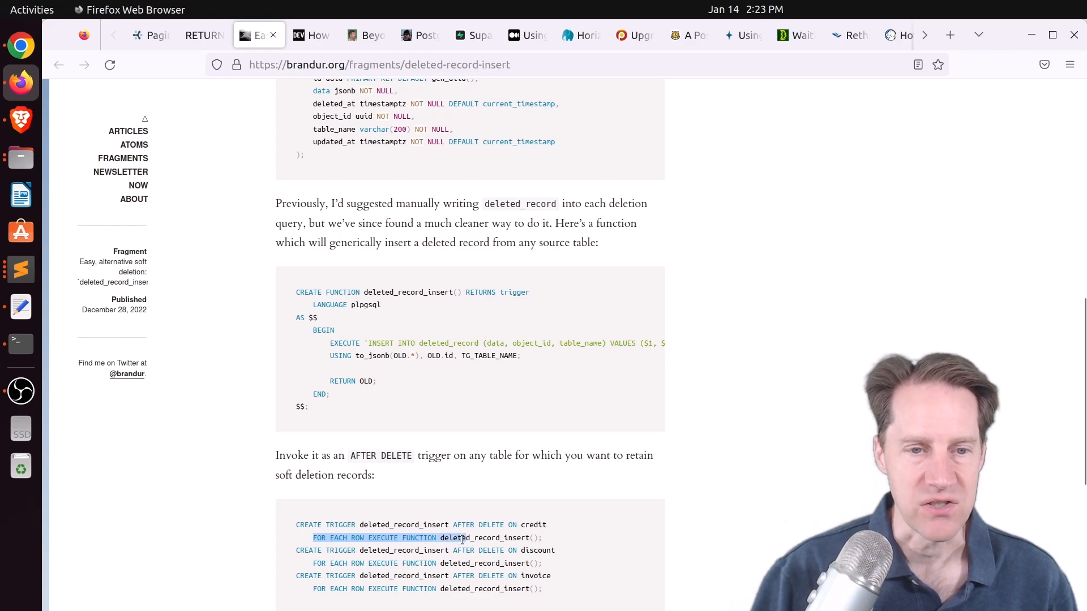
scroll(down, 3)
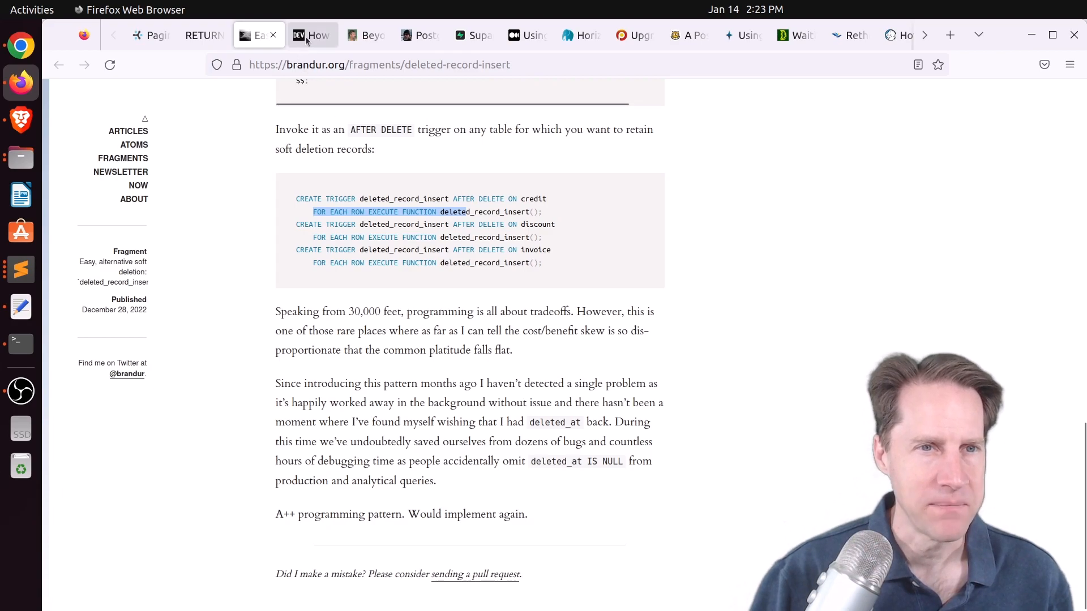
click(313, 35)
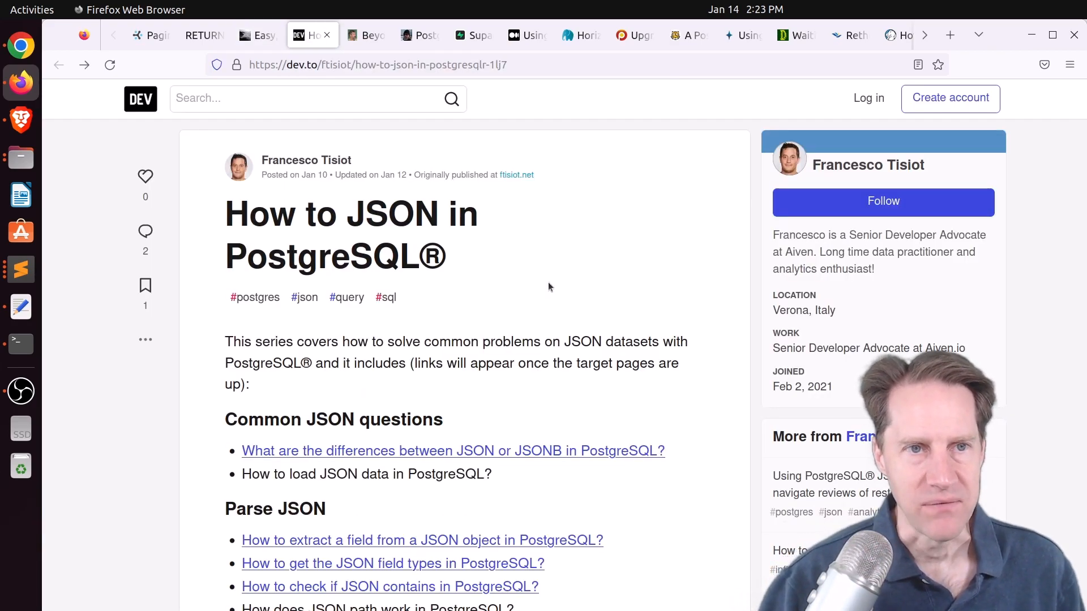
mouse_move(533, 246)
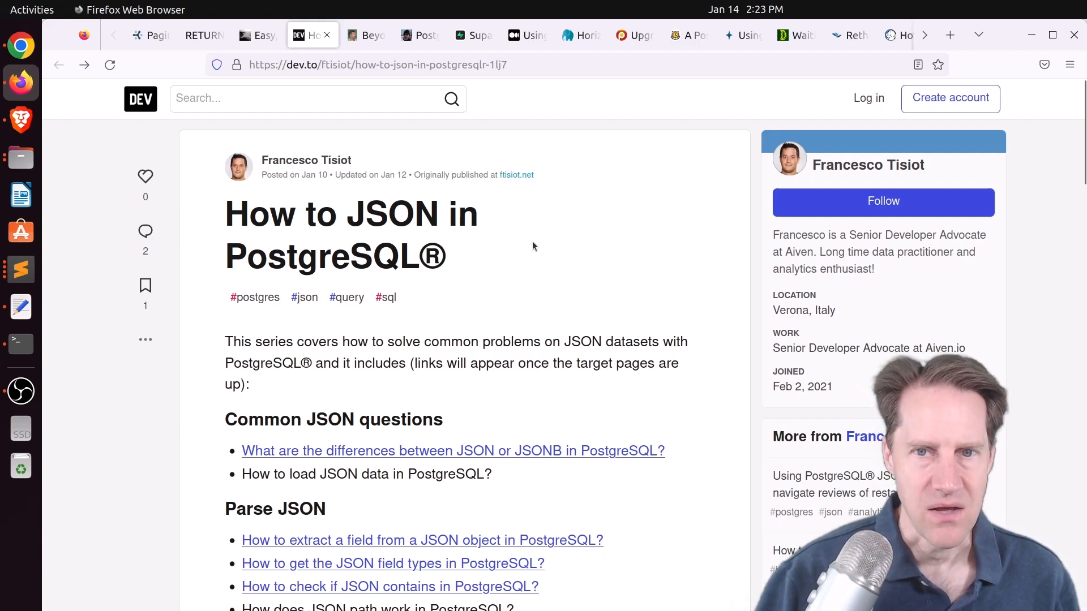
Skim the list of JSON posts in the series index and switch to the Beyond Joins and Indexes PDF tab
scroll(down, 3)
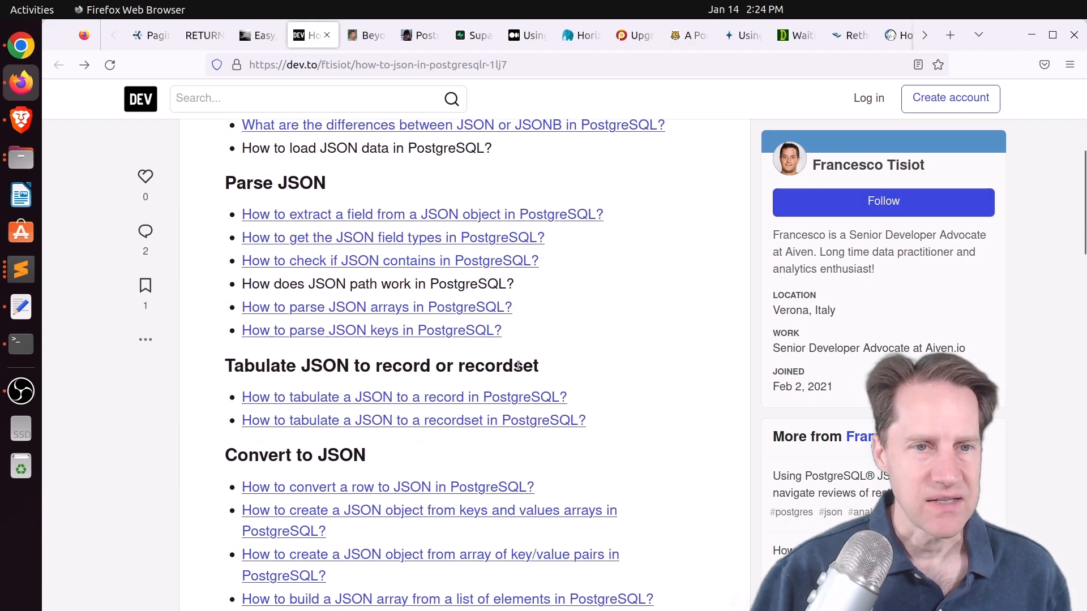
scroll(down, 3)
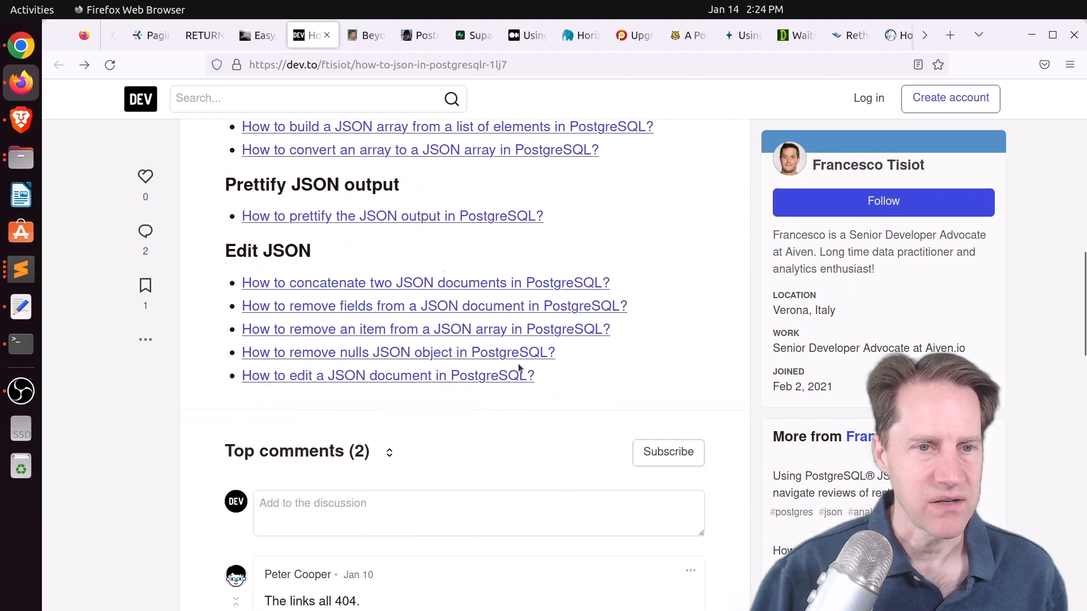
scroll(up, 3)
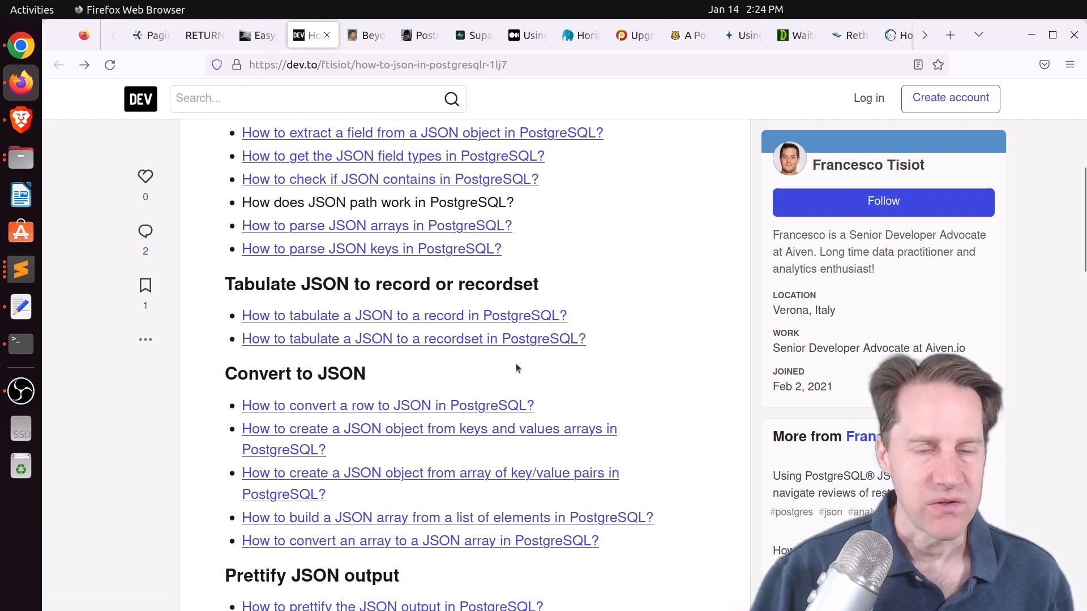
scroll(down, 3)
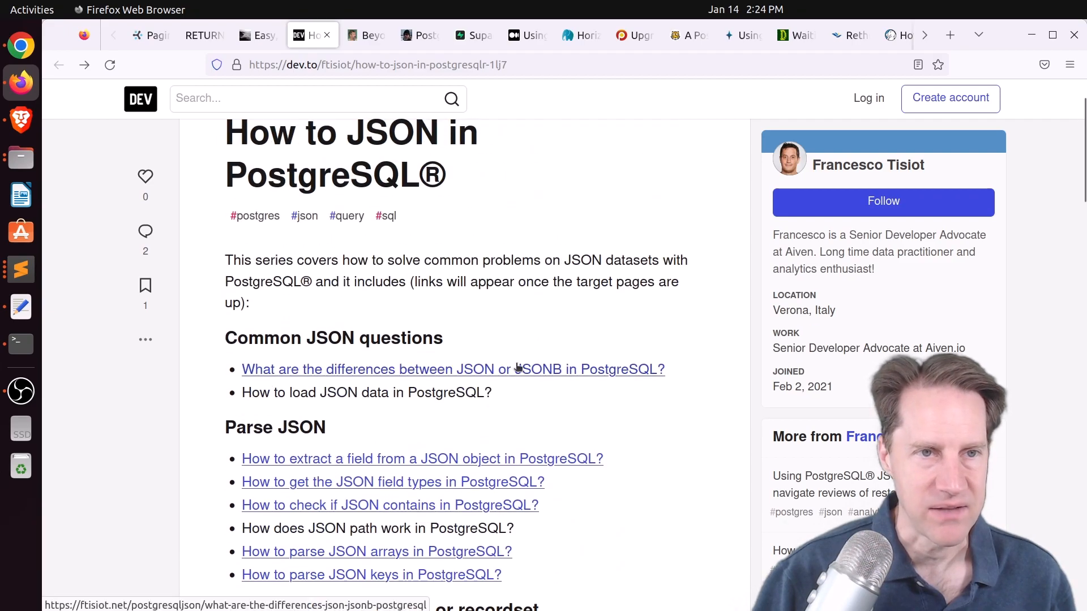
click(366, 35)
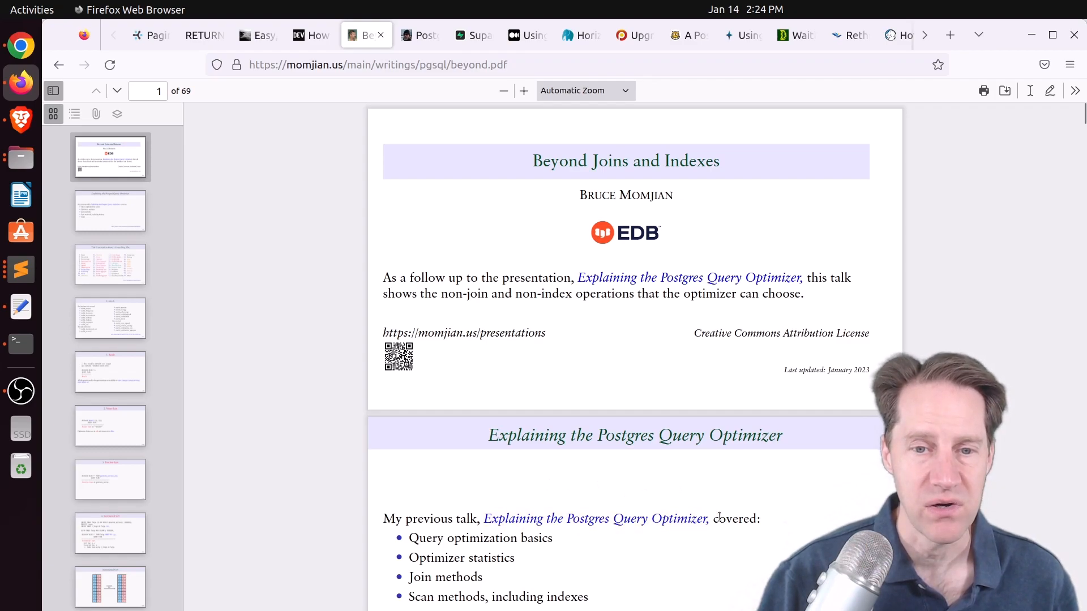
Skim the opening slides to the operations list and switch to the Peter Eisentraut largest-commits tab
scroll(down, 3)
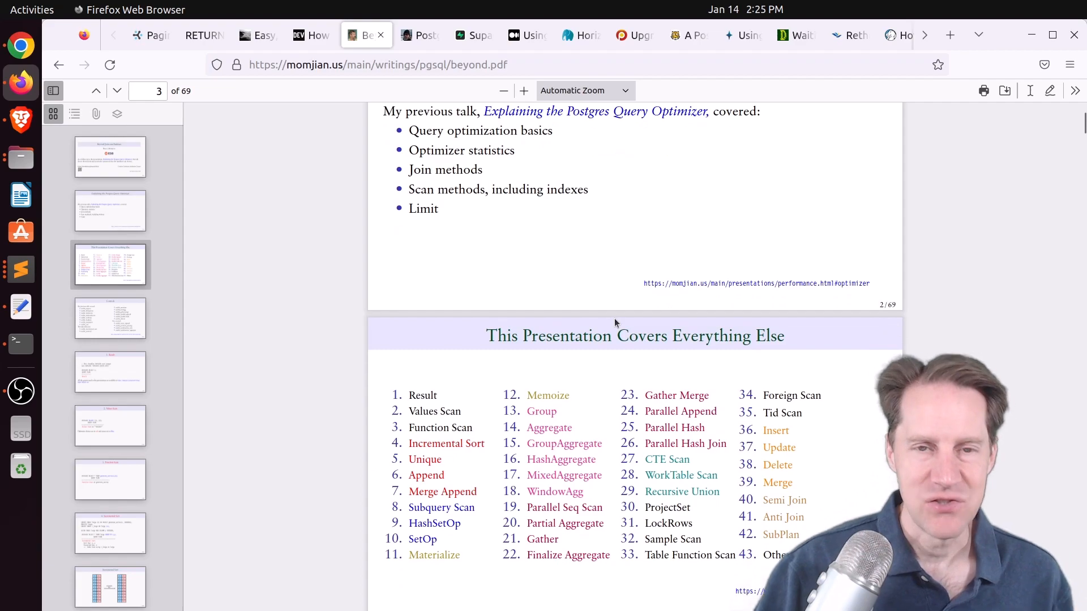
scroll(down, 3)
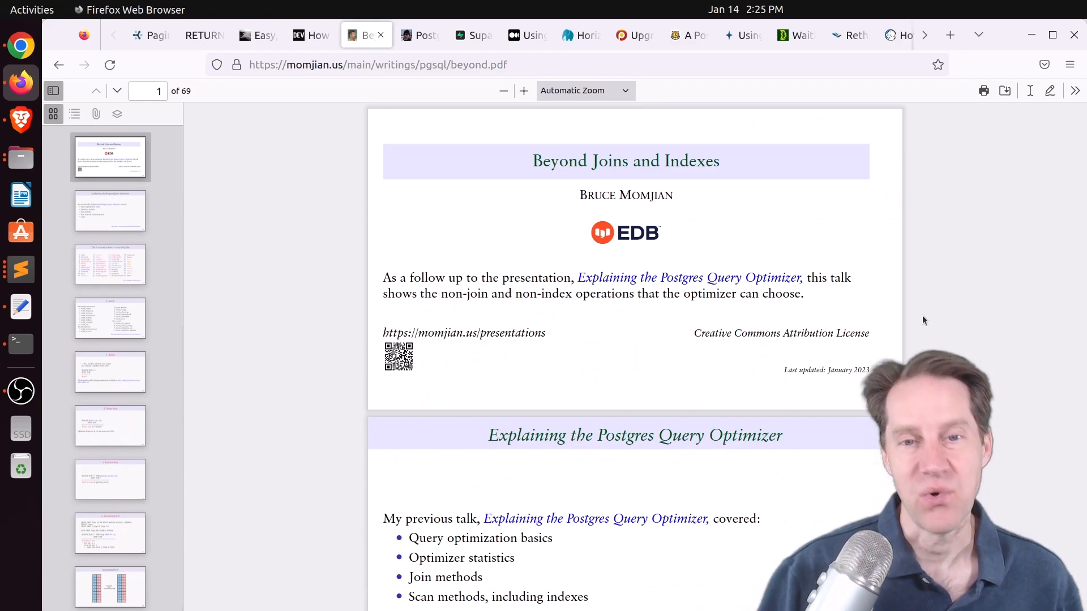
mouse_move(510, 110)
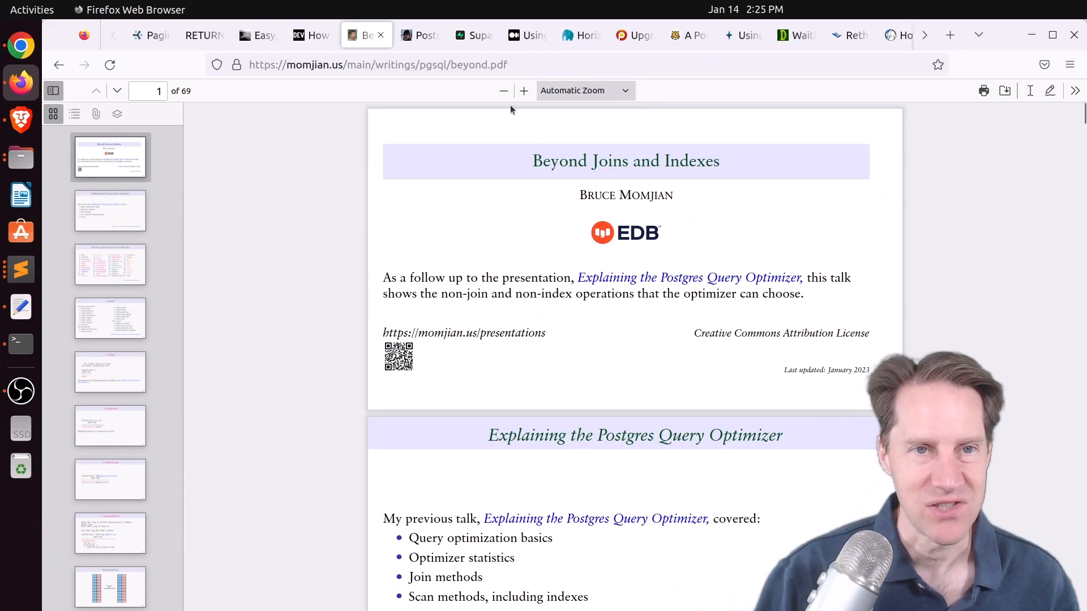
click(420, 35)
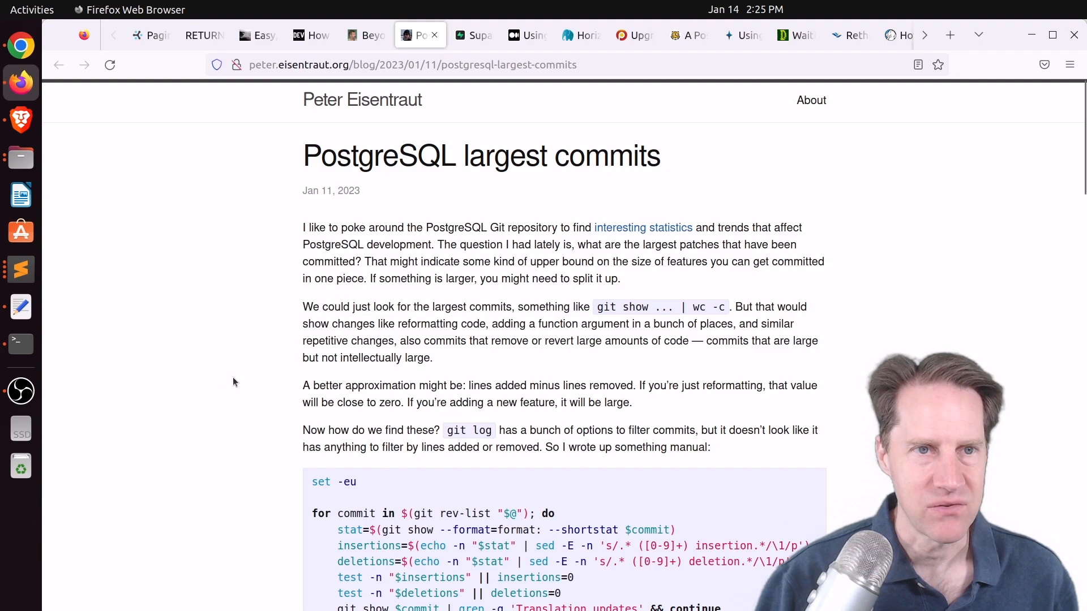
Read the per-version largest-commit lists, highlight 'Logical replication', then switch to the Supabase Wrappers tab
scroll(down, 3)
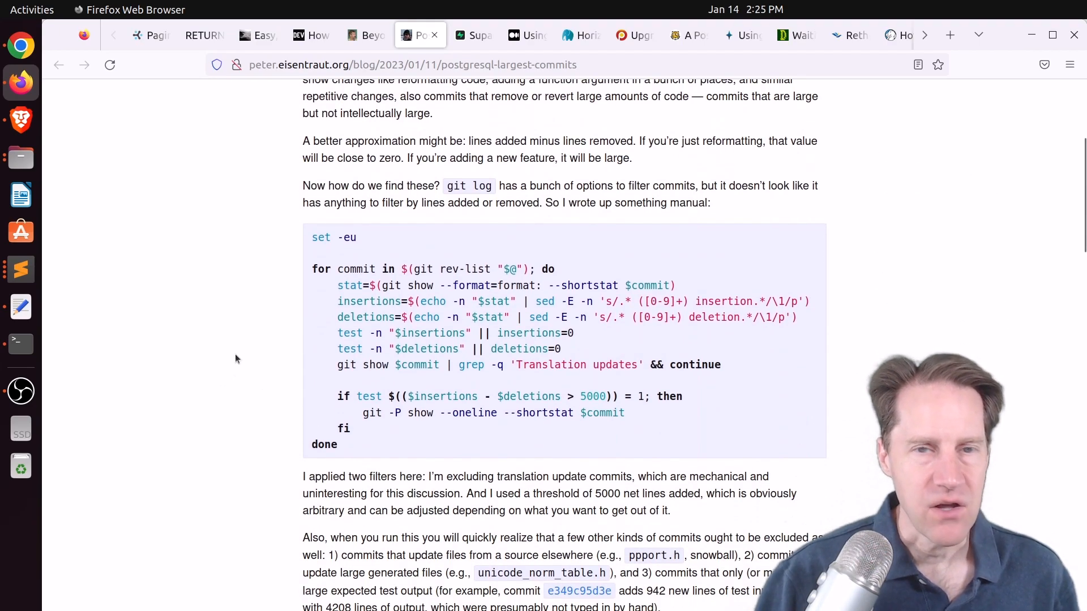
scroll(down, 3)
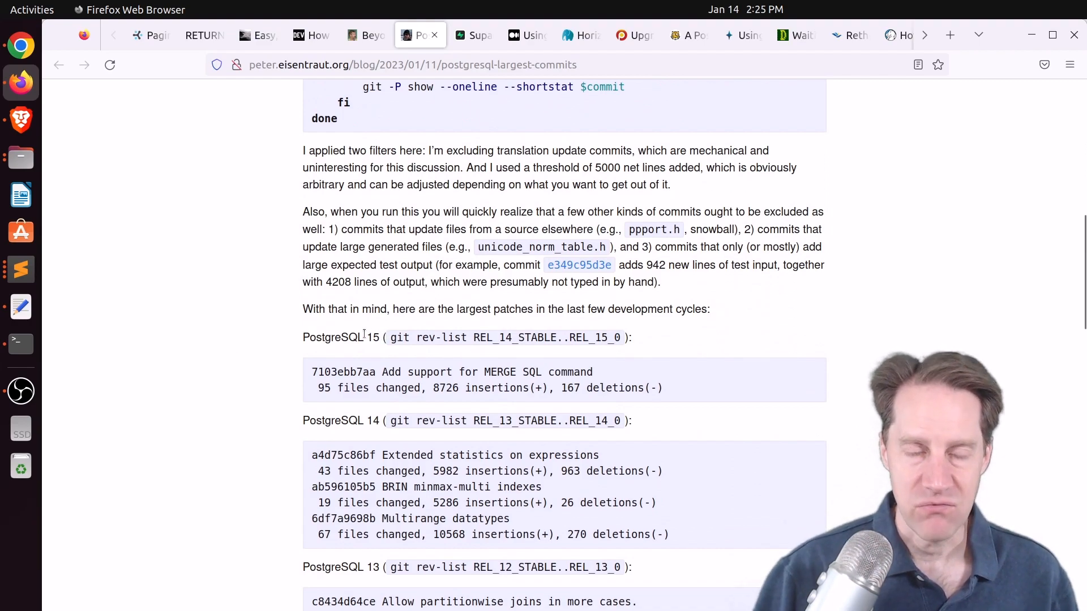
mouse_move(592, 371)
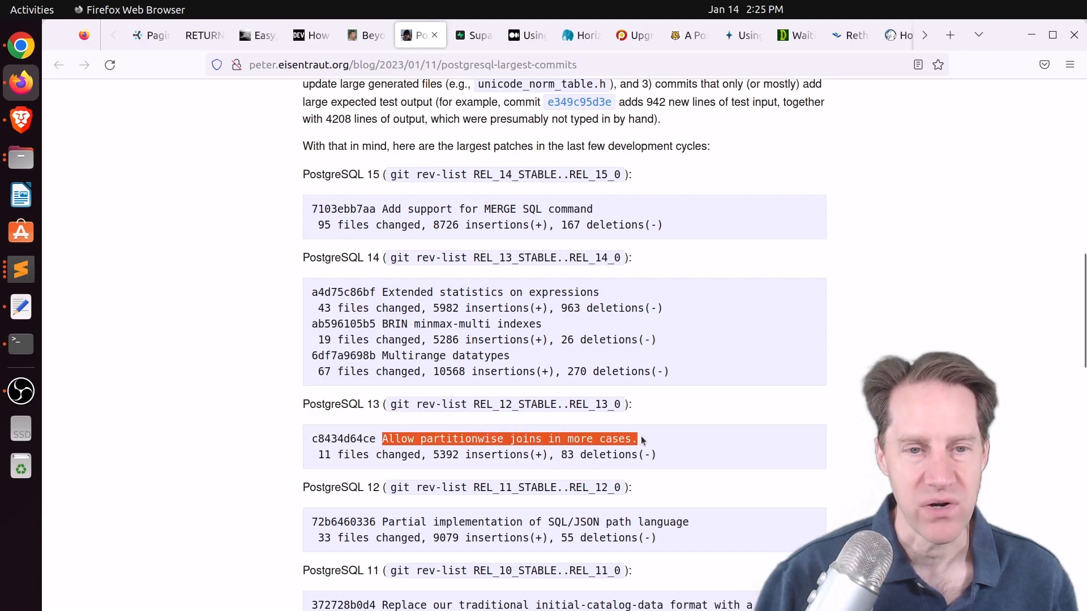
scroll(down, 3)
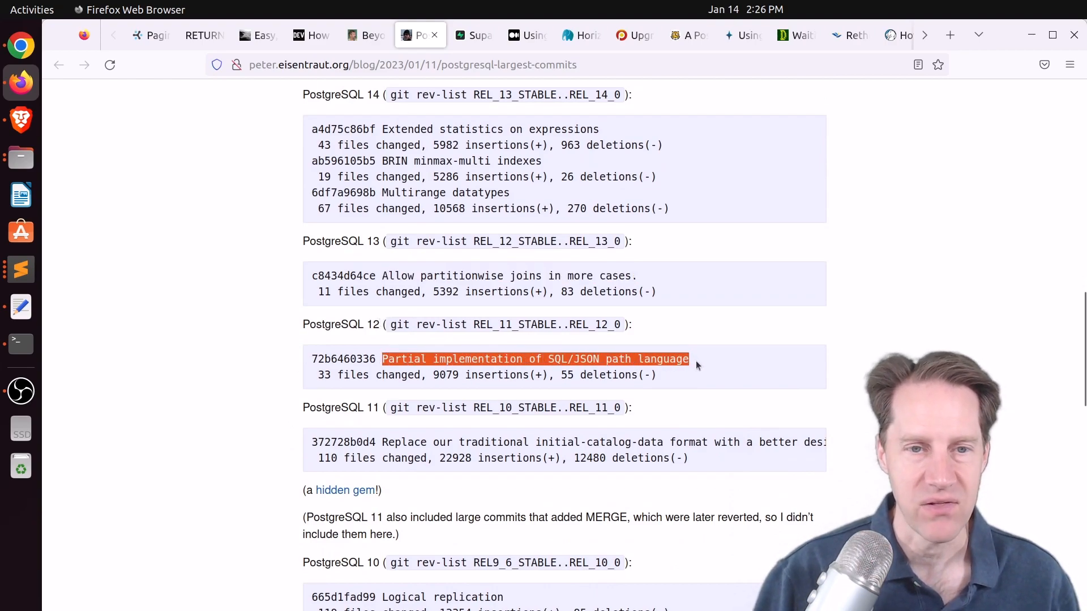
scroll(down, 3)
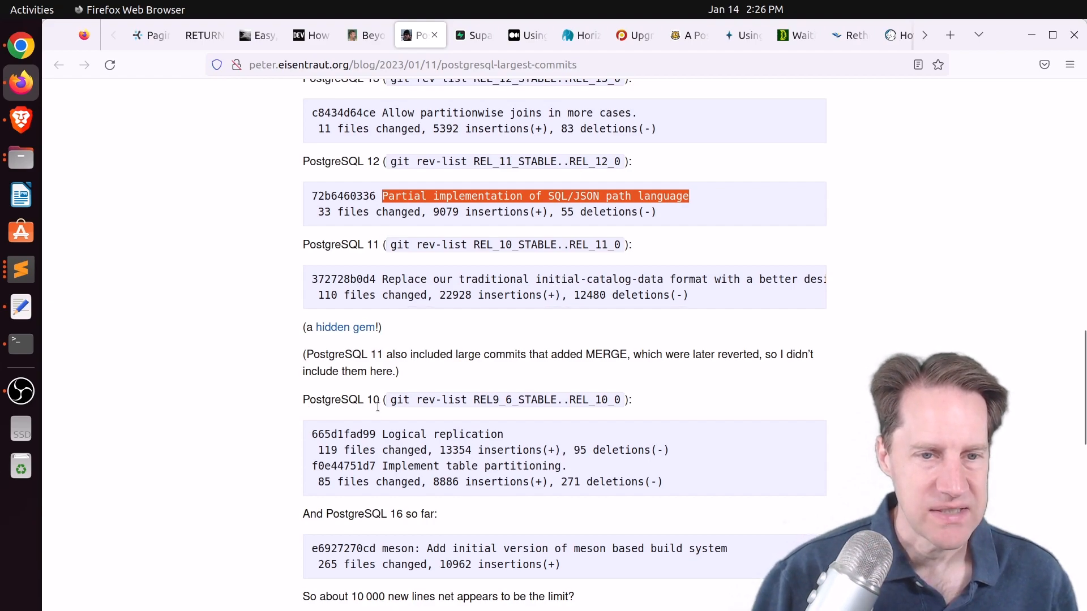
double_click(442, 434)
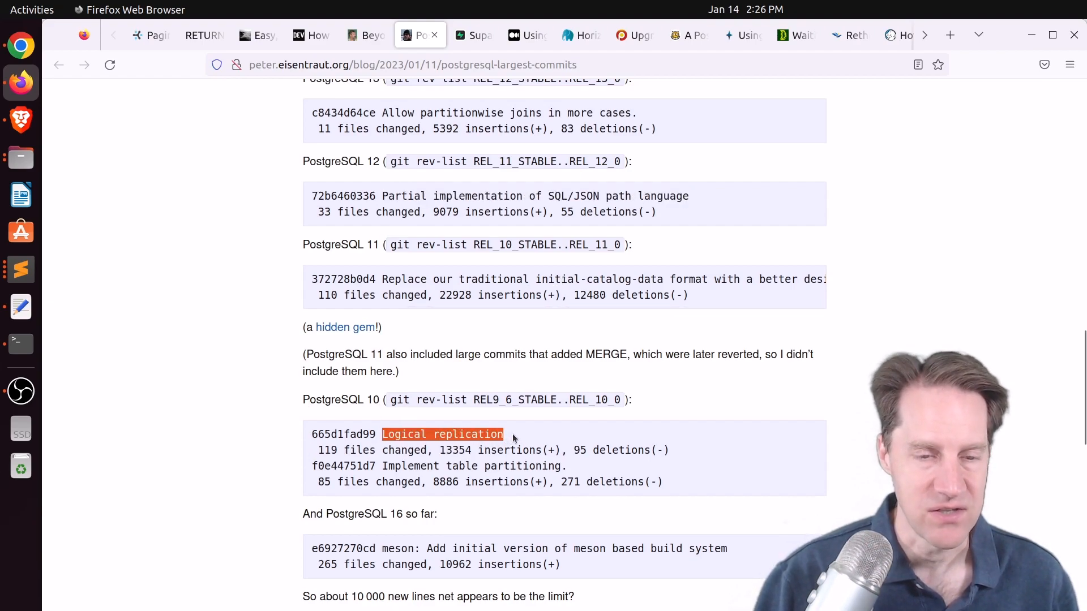
scroll(down, 3)
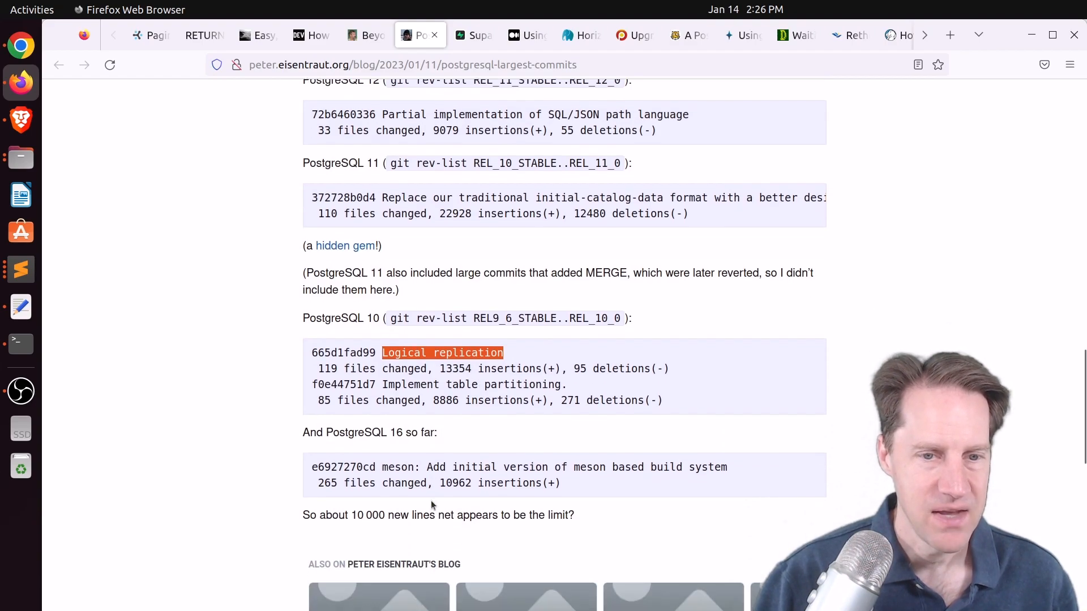
mouse_move(551, 461)
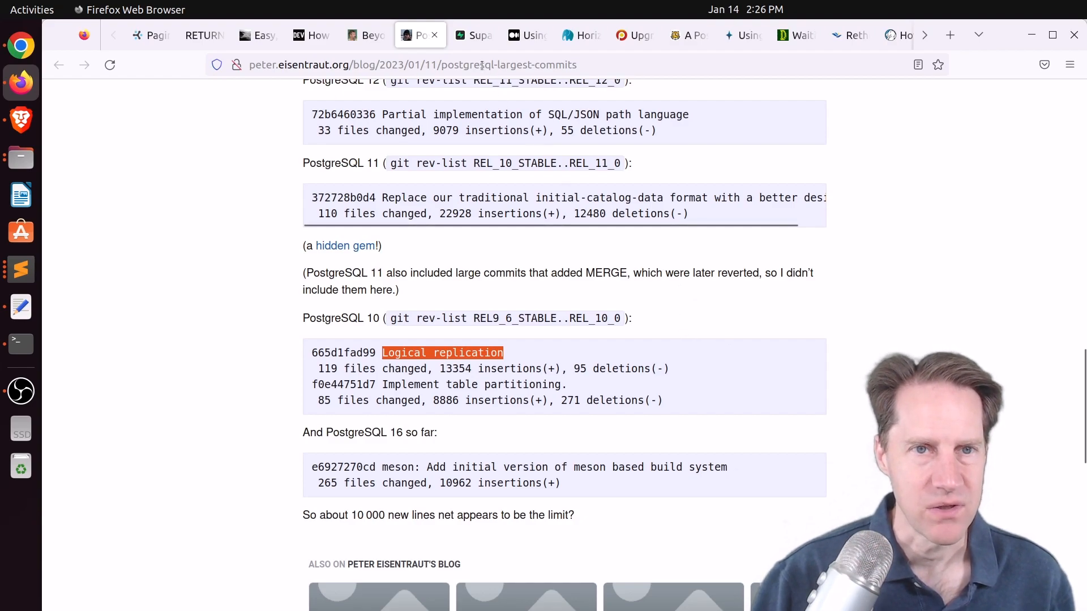
click(473, 35)
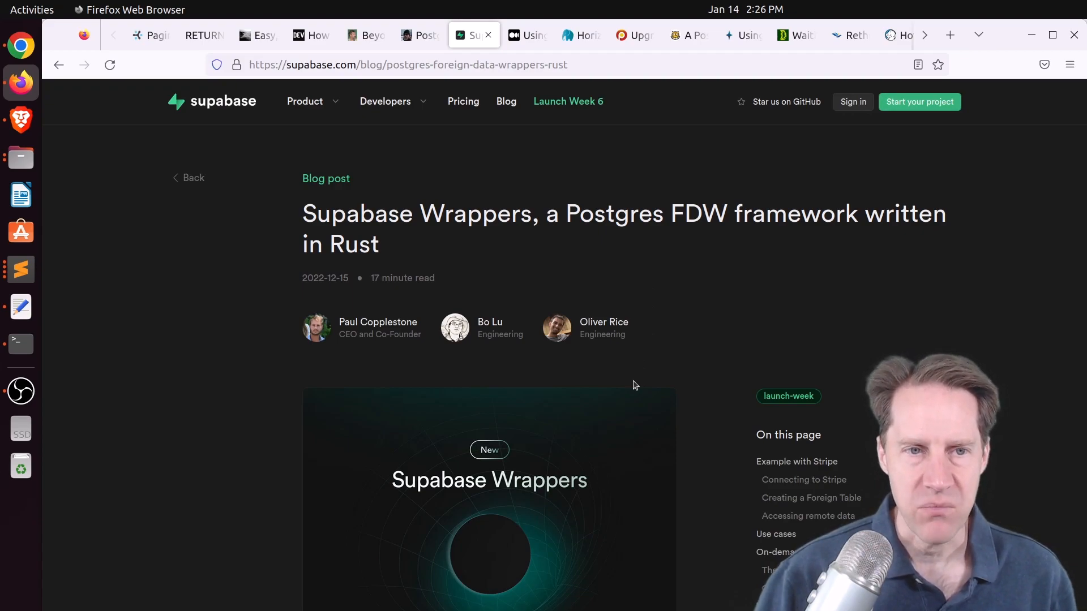
mouse_move(632, 371)
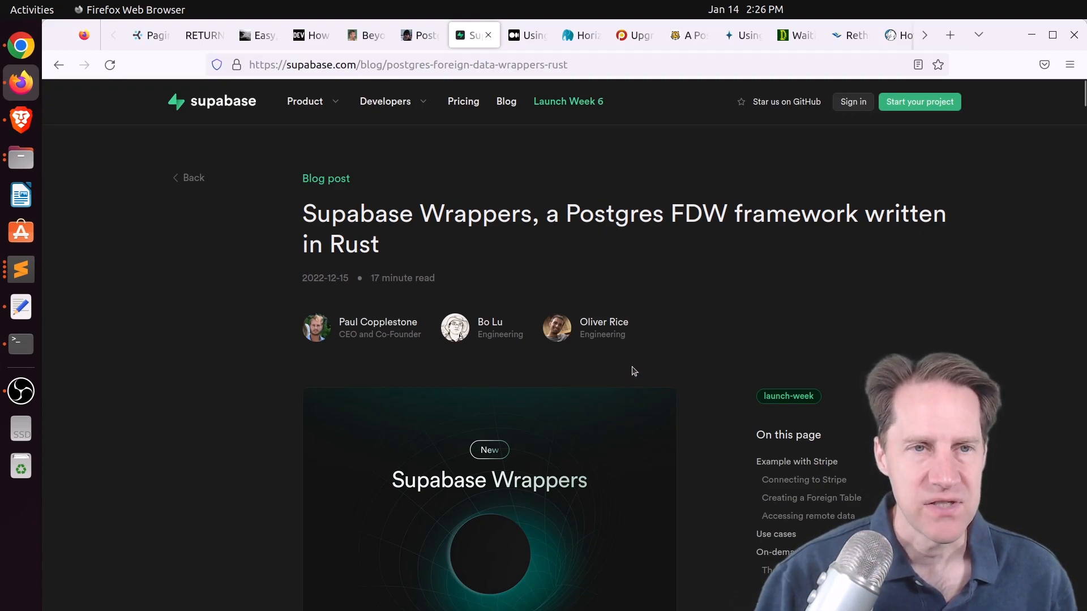
Skim the Wrappers post from intro through the Stripe example to Use cases, then switch to the pgDash tab
scroll(down, 3)
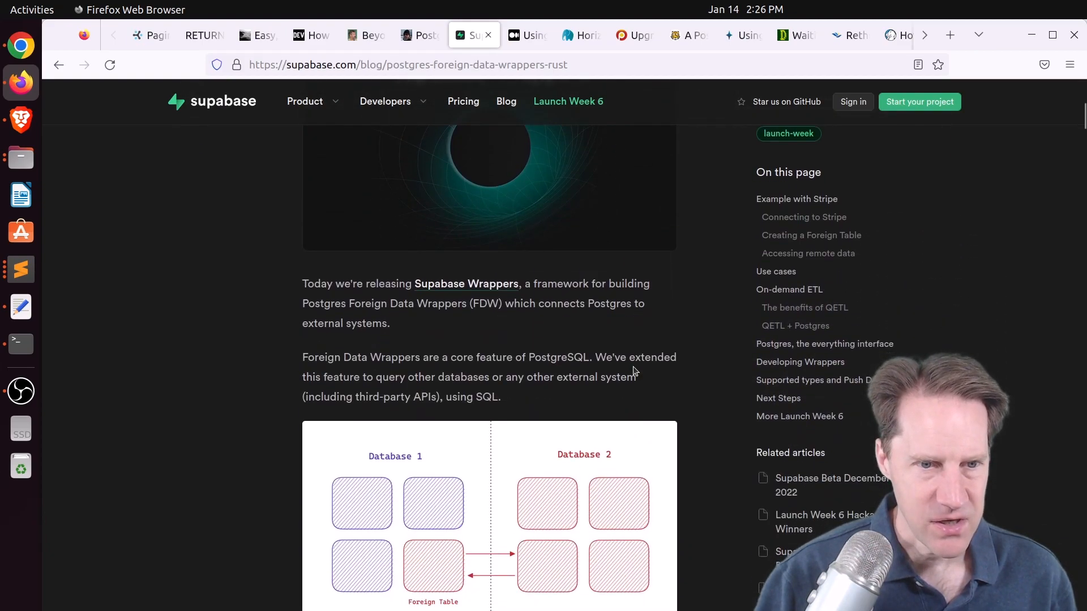
scroll(down, 3)
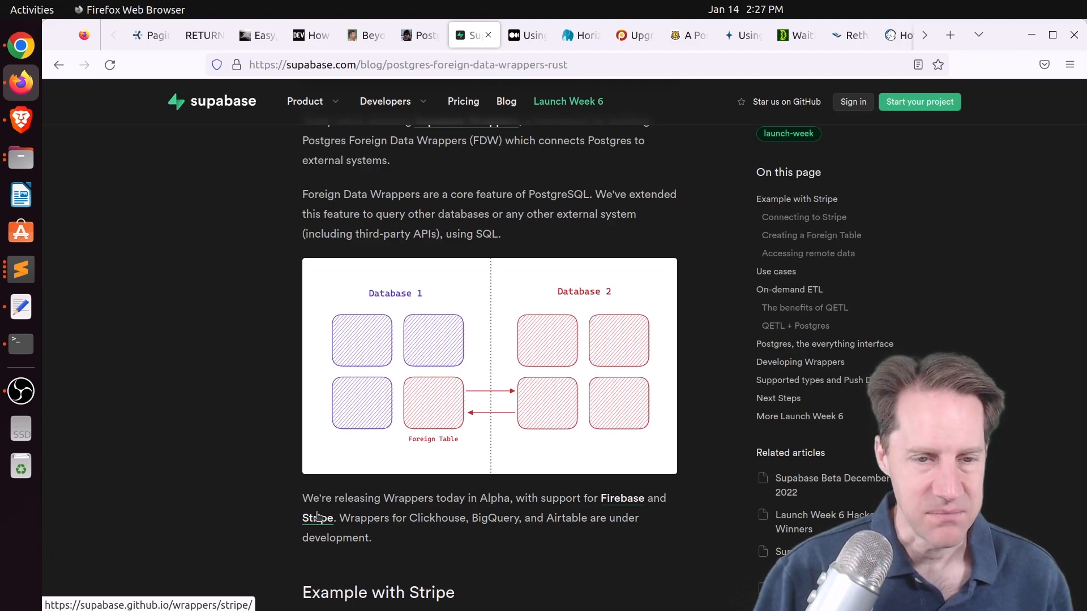
mouse_move(423, 519)
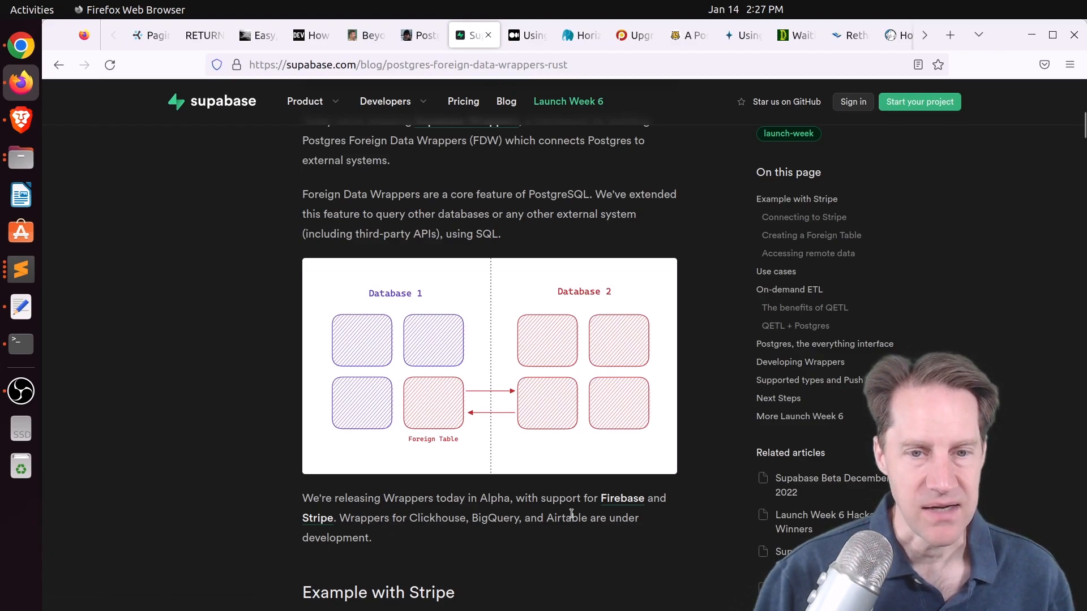
scroll(down, 3)
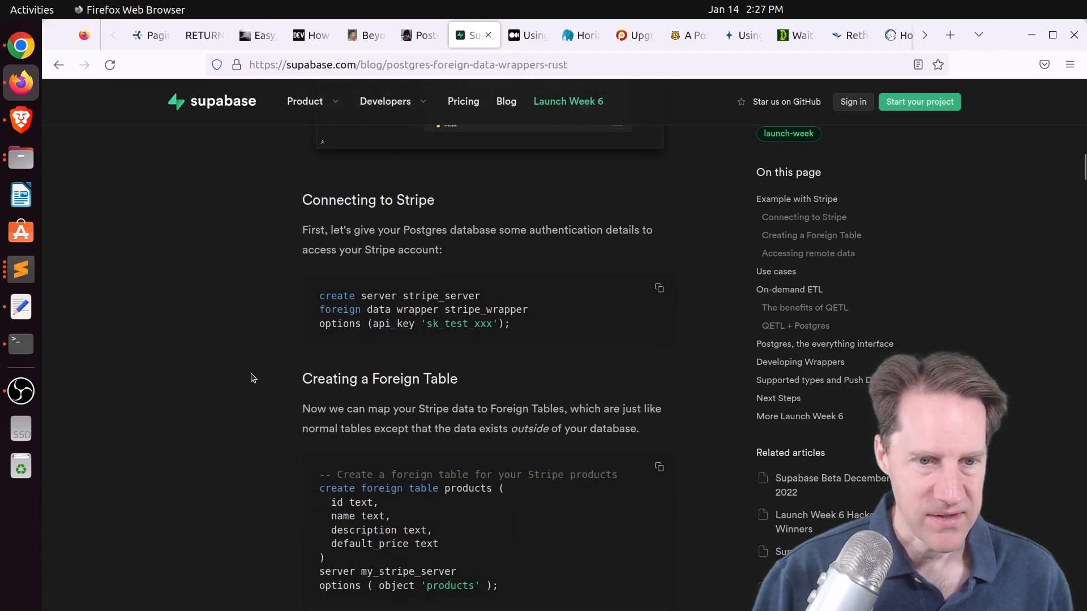
scroll(down, 3)
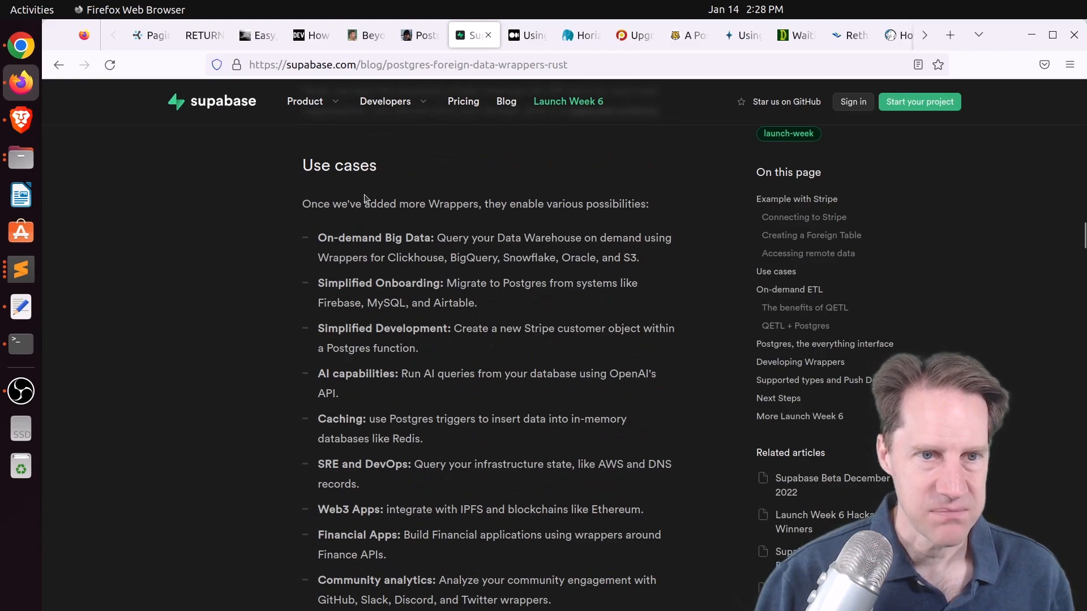
click(579, 35)
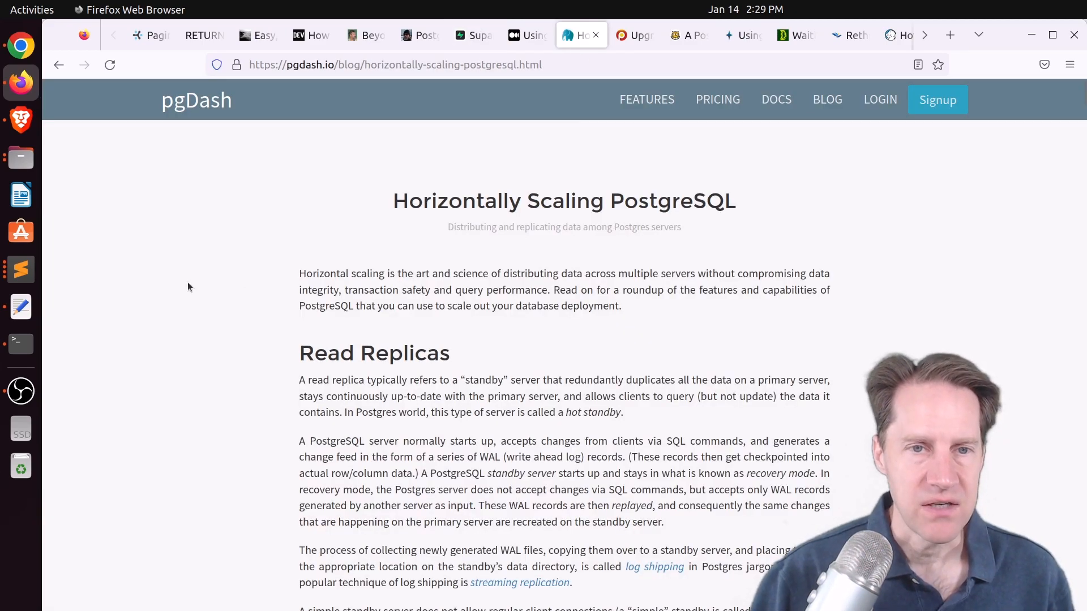
mouse_move(193, 286)
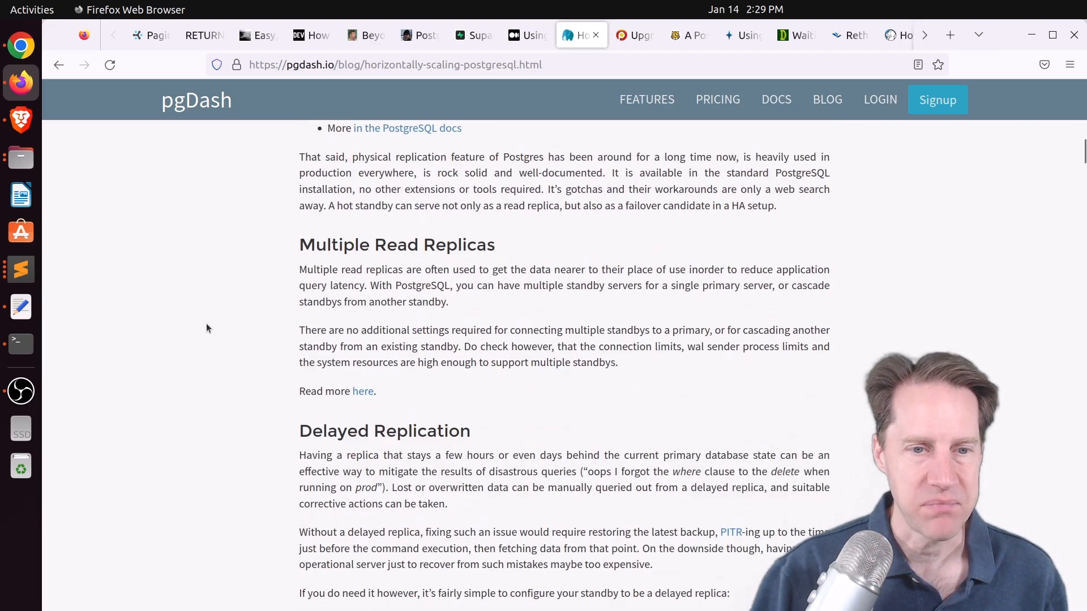
Read the horizontal scaling article through multi-master and synchronous replication sections
scroll(down, 3)
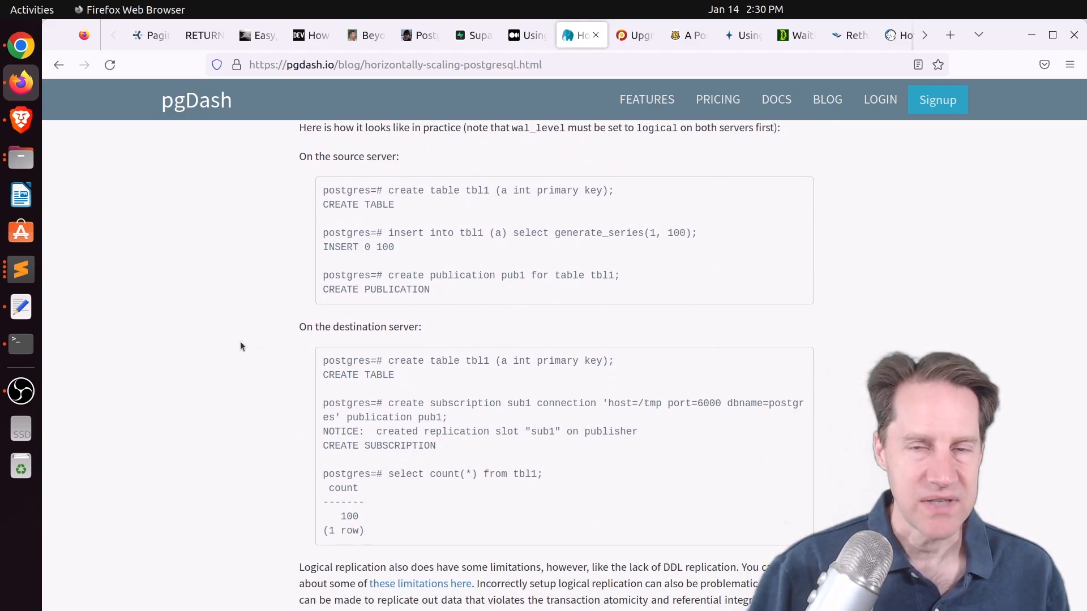
scroll(down, 3)
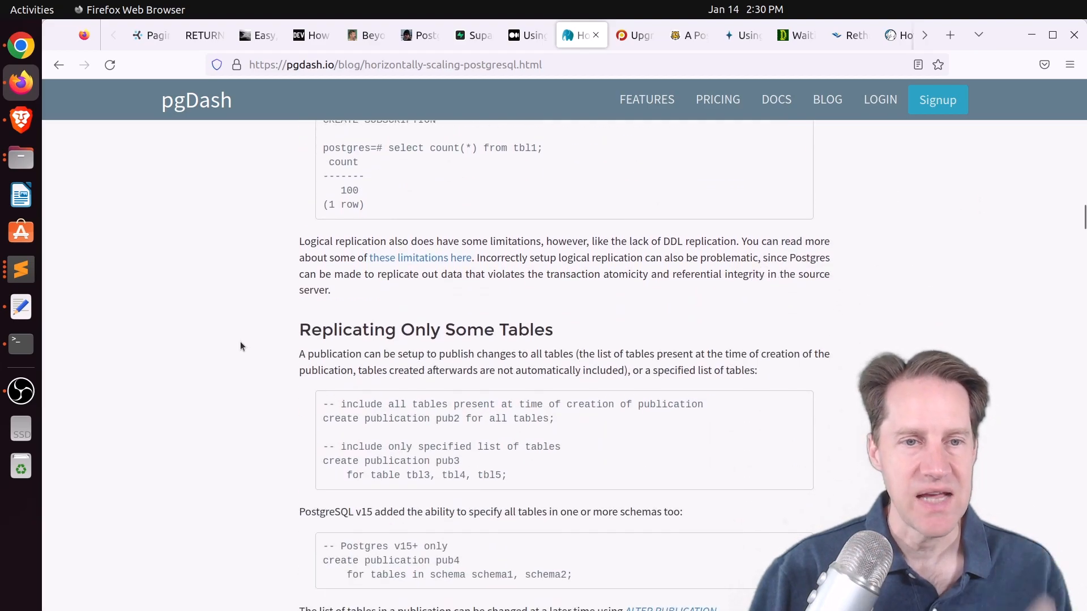
scroll(down, 3)
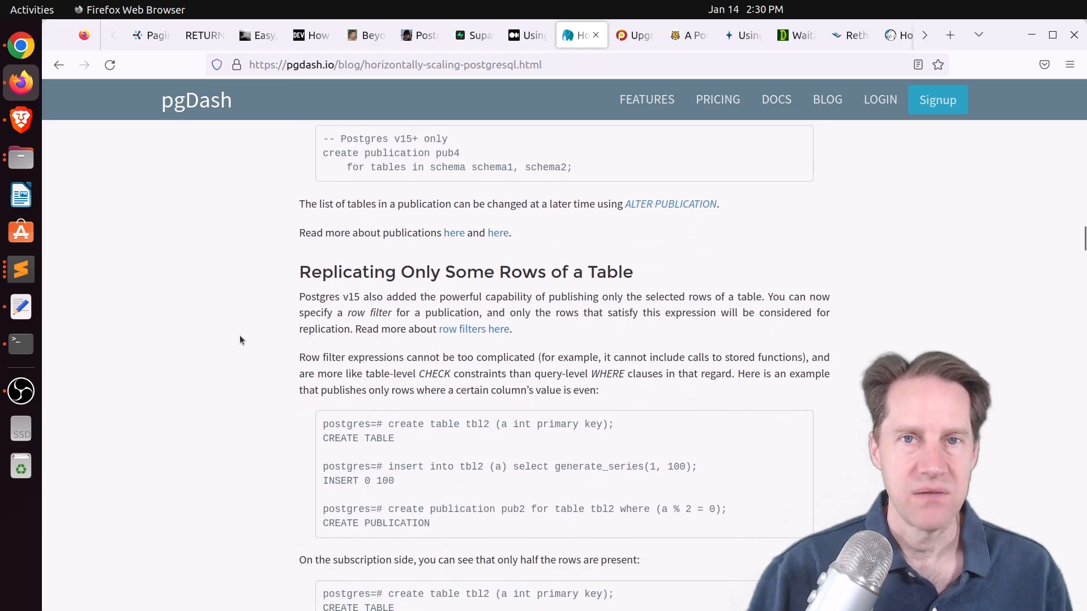
scroll(down, 3)
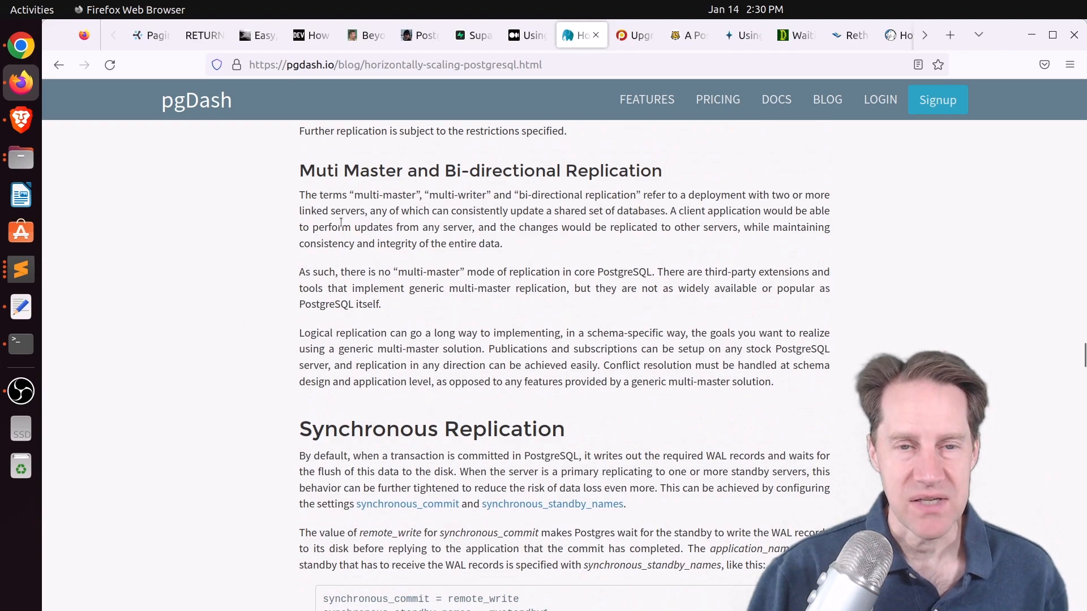
mouse_move(268, 270)
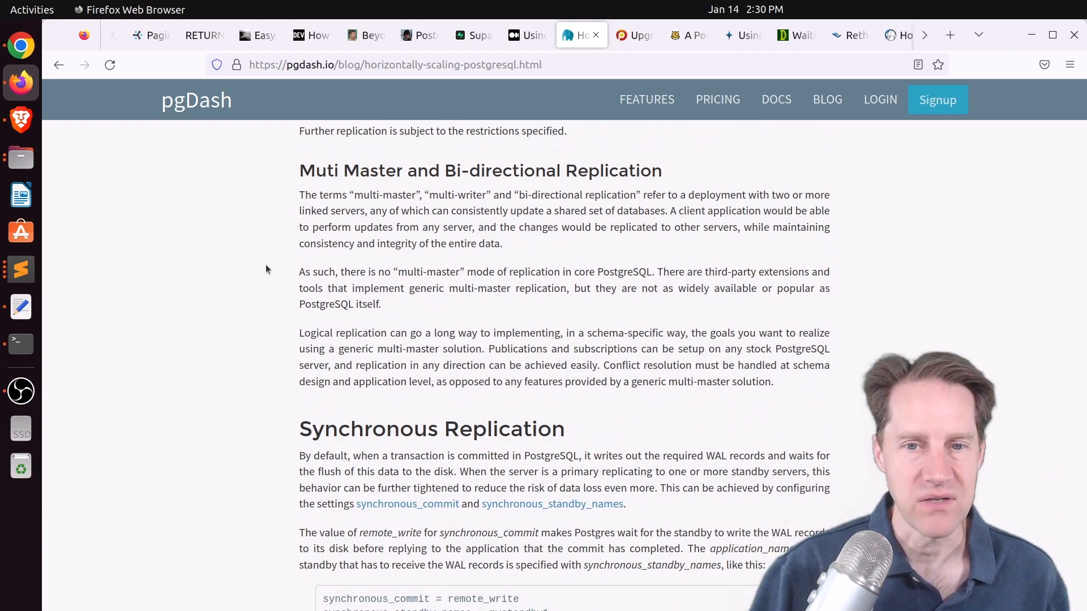
scroll(down, 3)
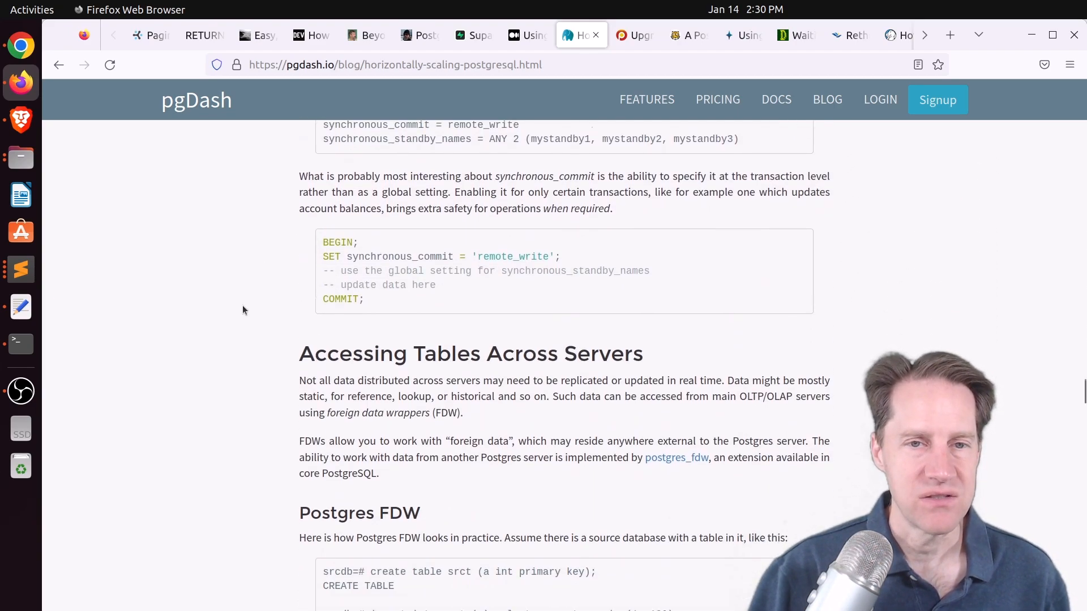
Continue past the FDW and partitioning examples down to the Citus 11 and About pgDash sections
scroll(down, 3)
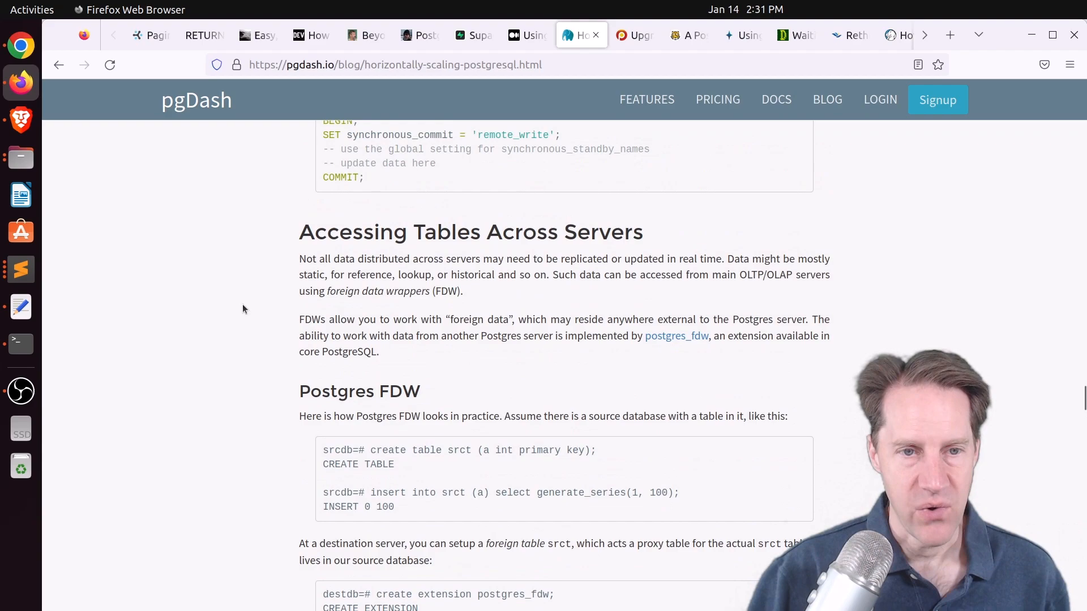
scroll(down, 3)
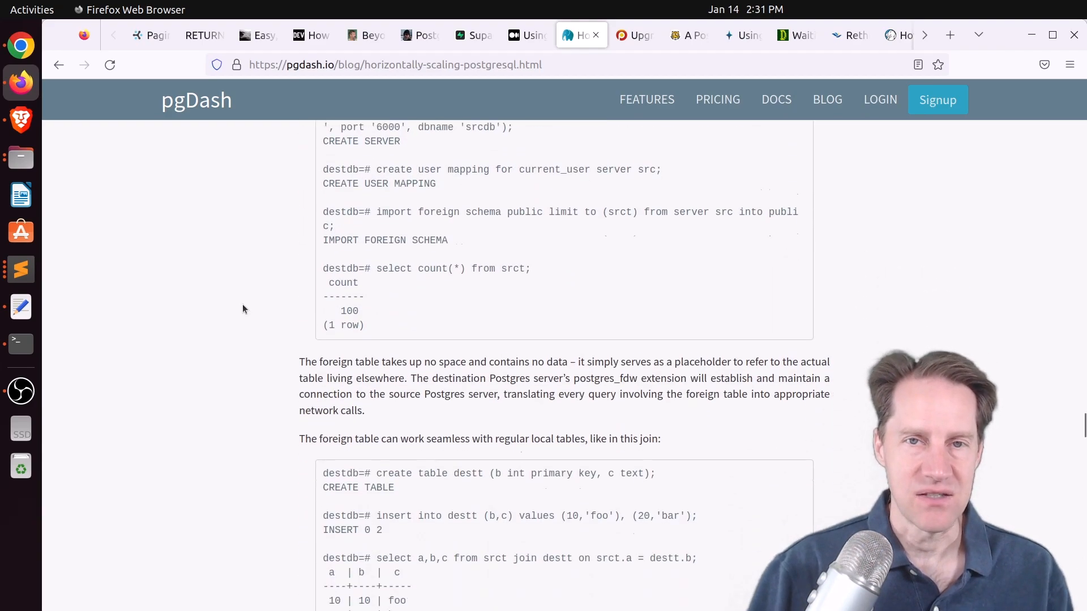
scroll(down, 3)
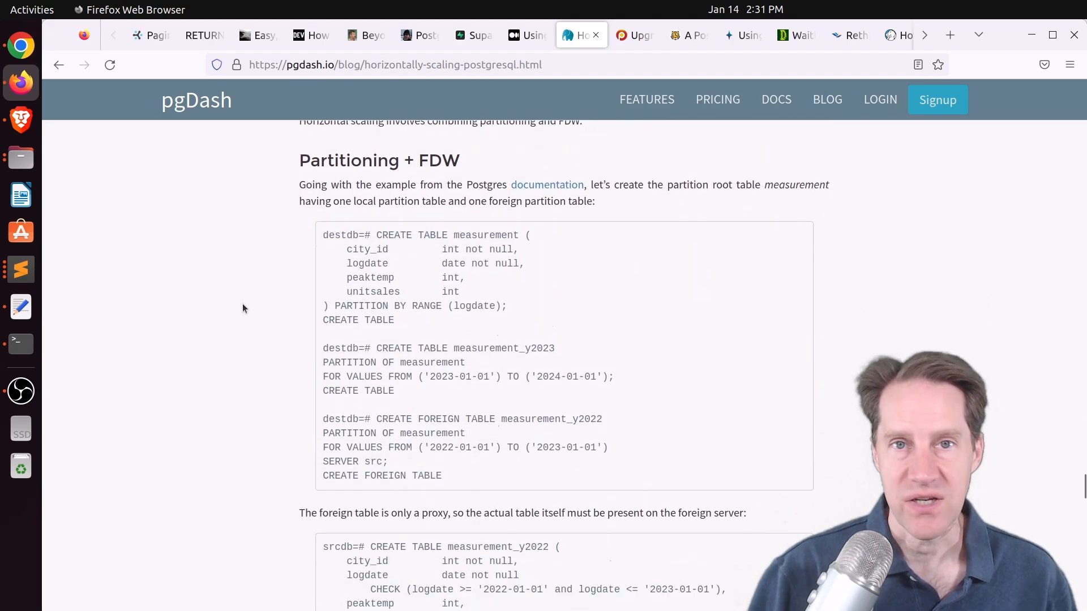
scroll(down, 3)
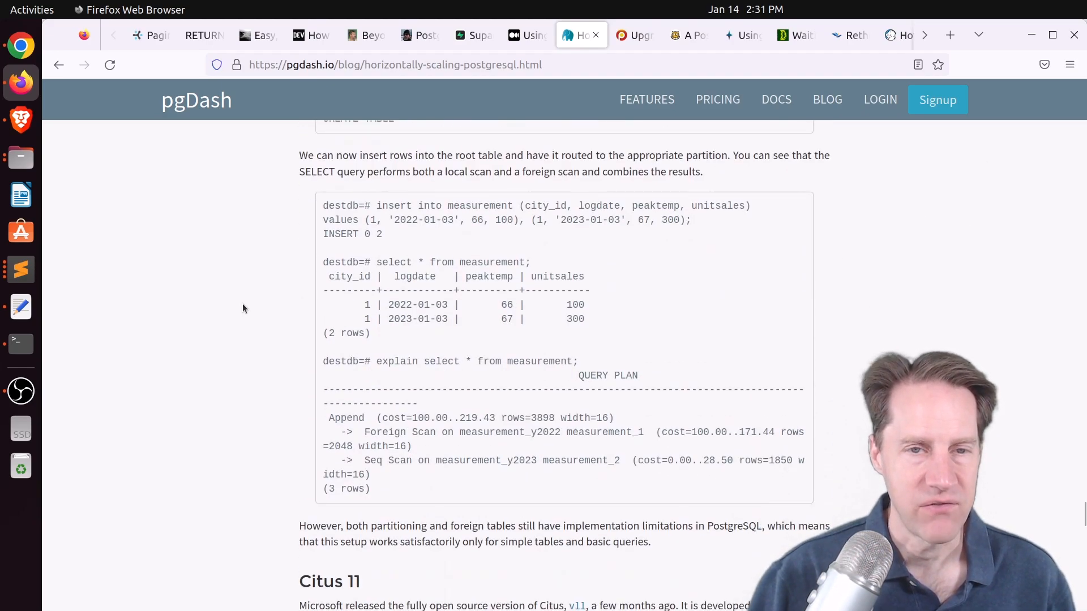
scroll(down, 3)
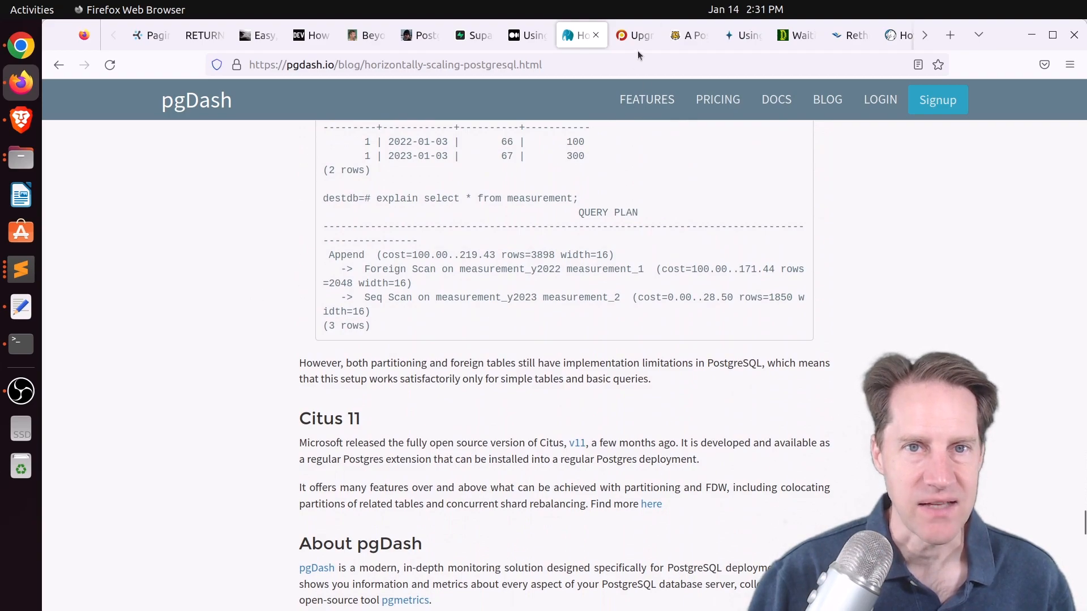
Switch to Percona's Upgrading PostgreSQL Extensions post and read past its CREATE and ALTER EXTENSION examples
click(633, 35)
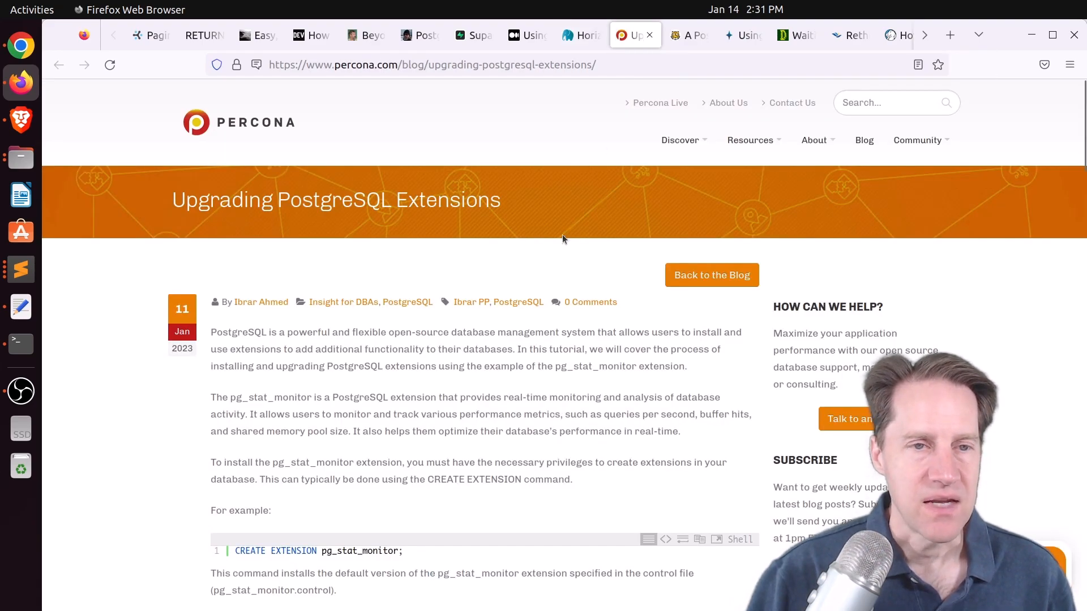
mouse_move(563, 257)
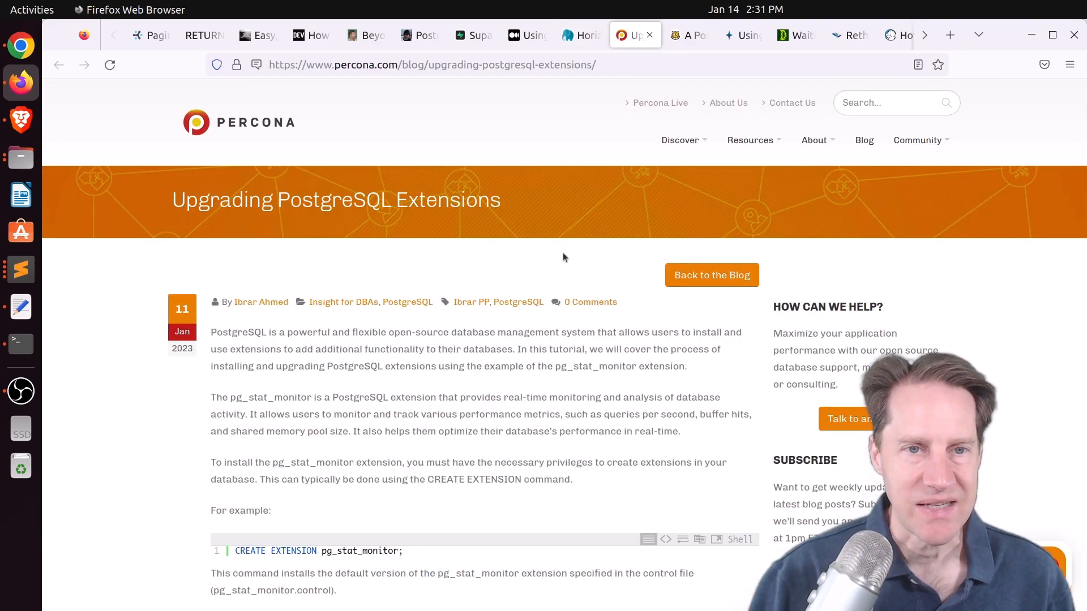
mouse_move(359, 258)
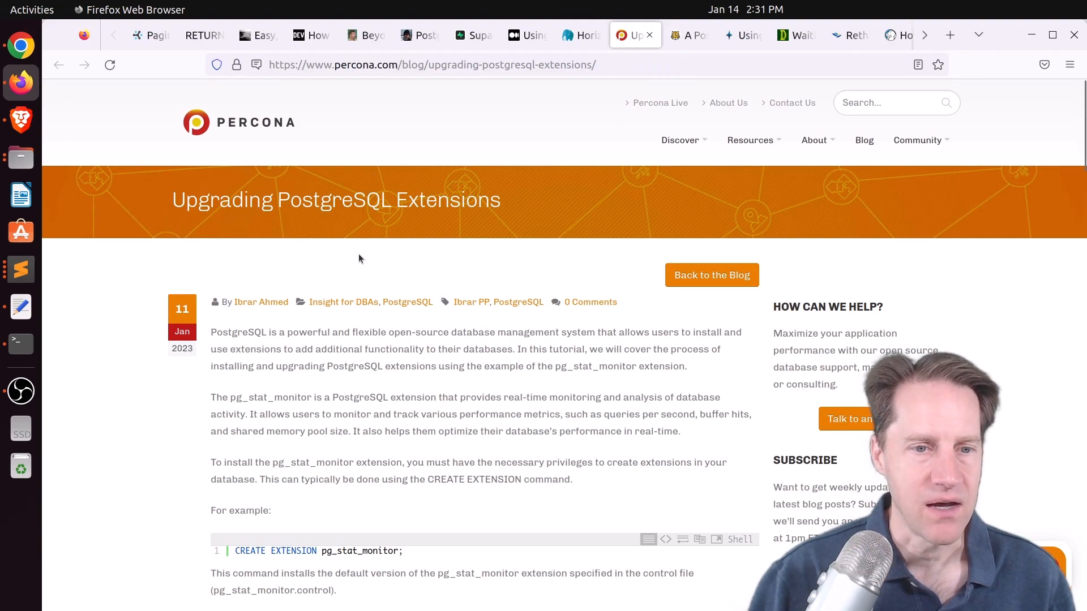
scroll(down, 3)
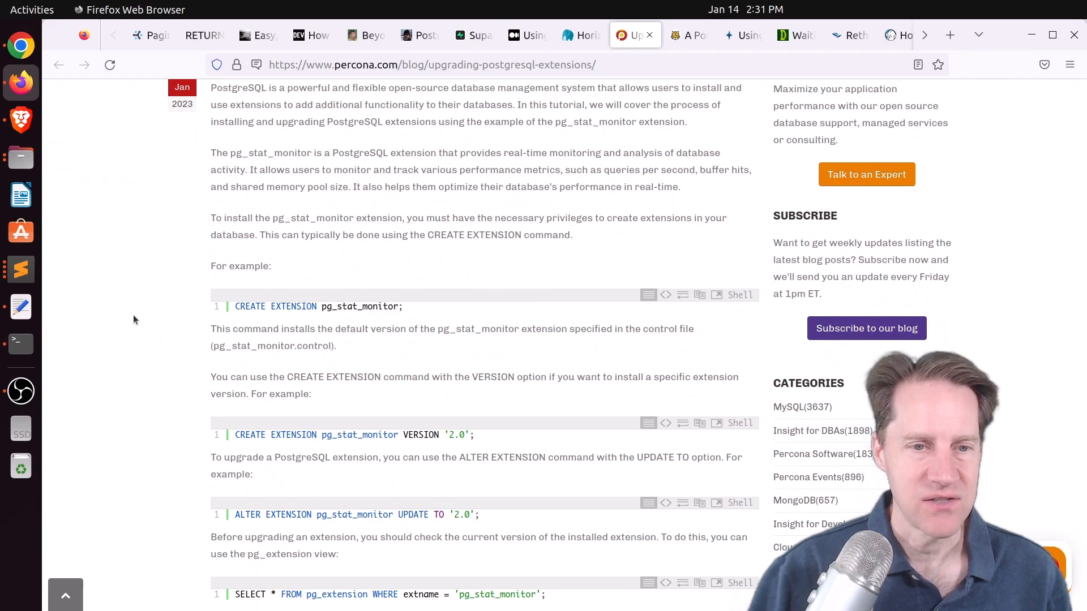
scroll(down, 3)
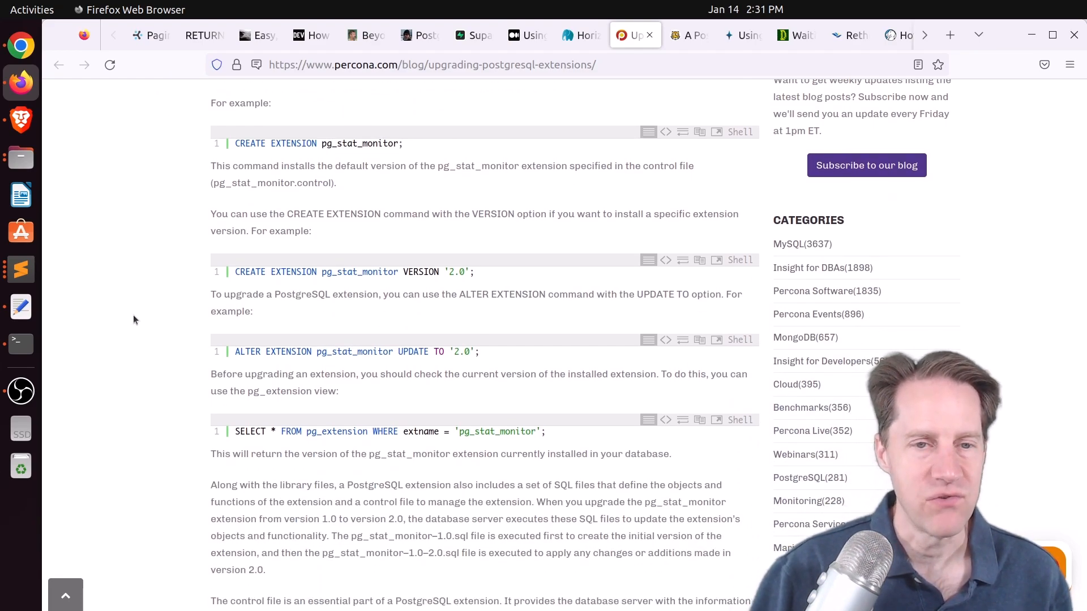
mouse_move(183, 332)
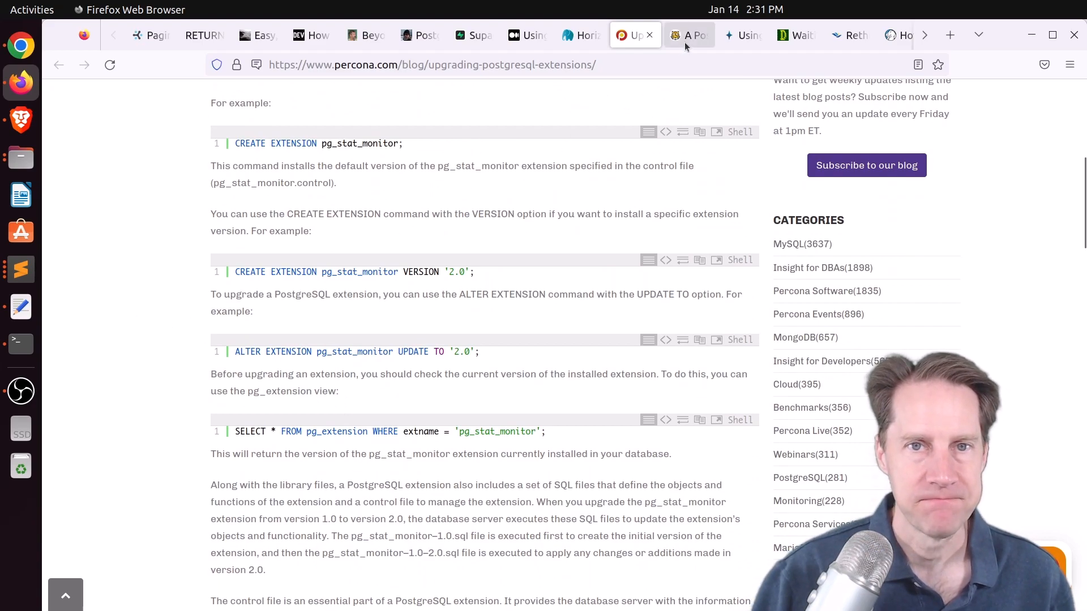
Switch to Timescale's November Commitfest post and read past security patches and 64-bit XIDs to logical replication of DDL
click(687, 35)
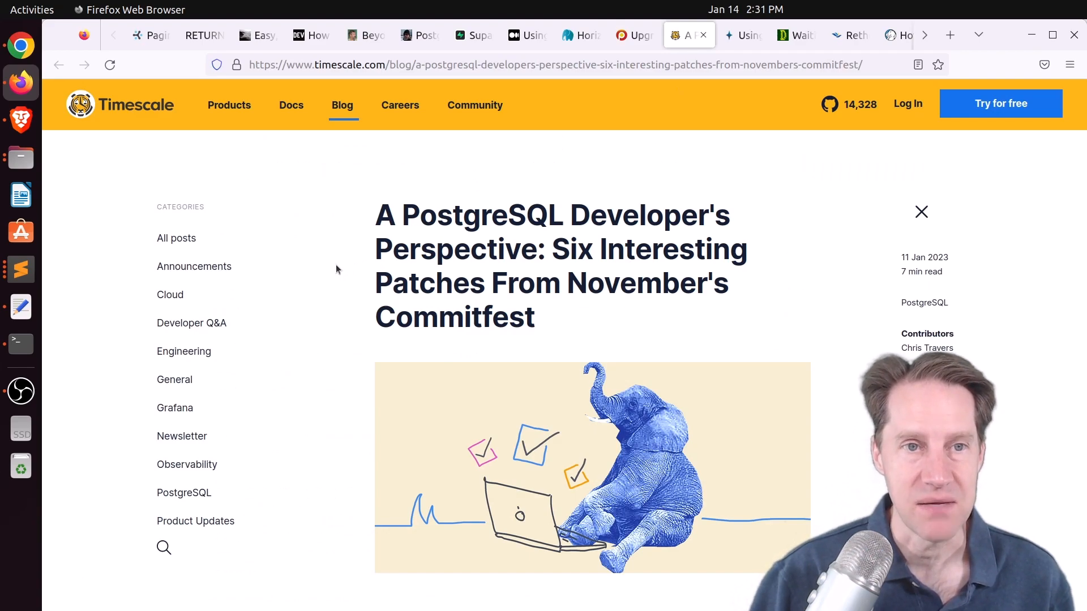
scroll(down, 3)
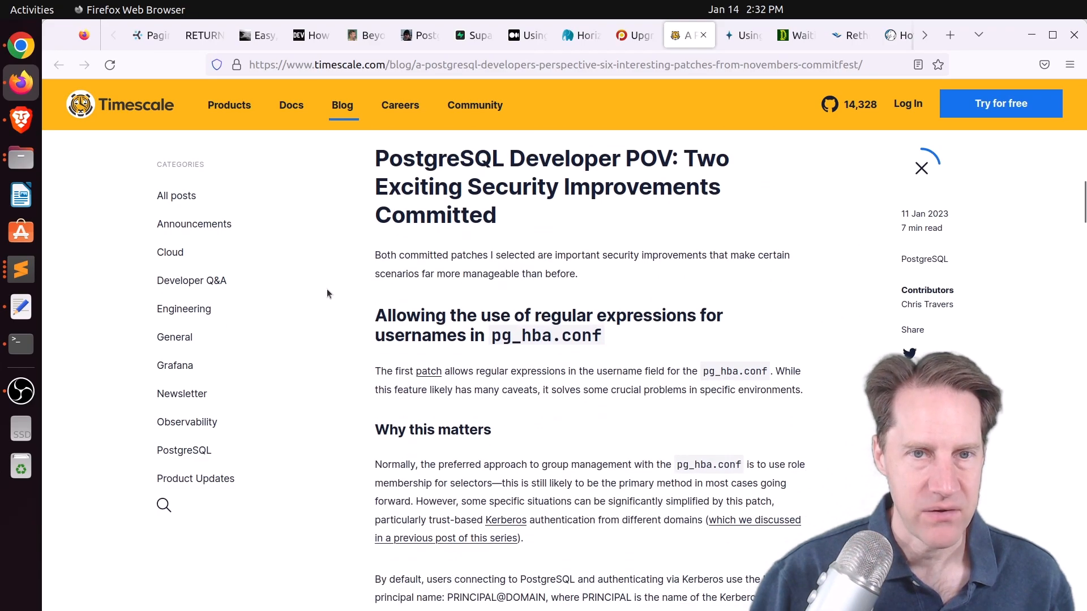
scroll(down, 3)
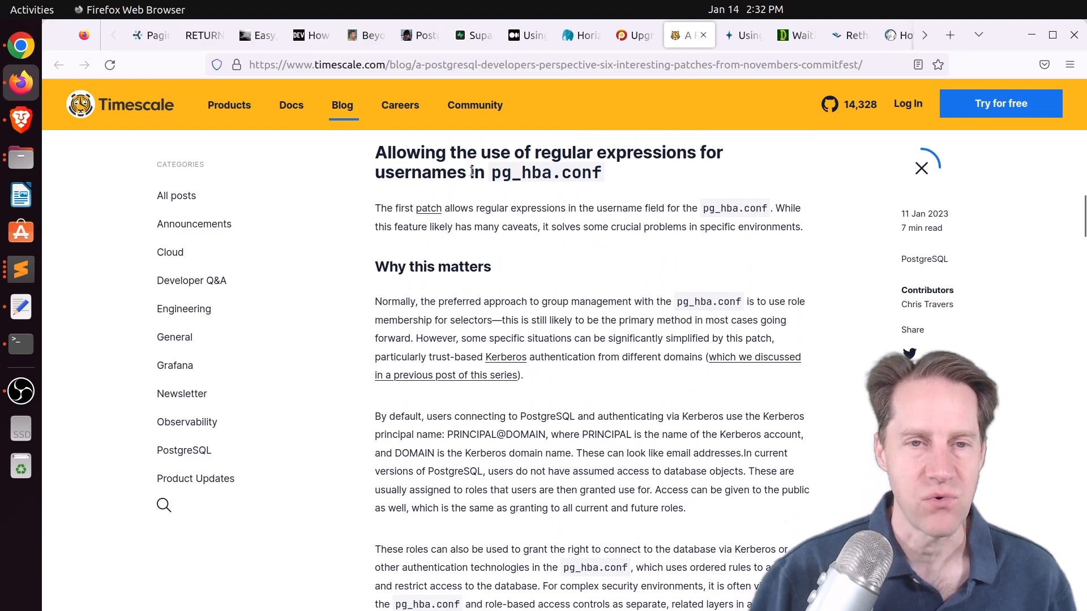
scroll(down, 3)
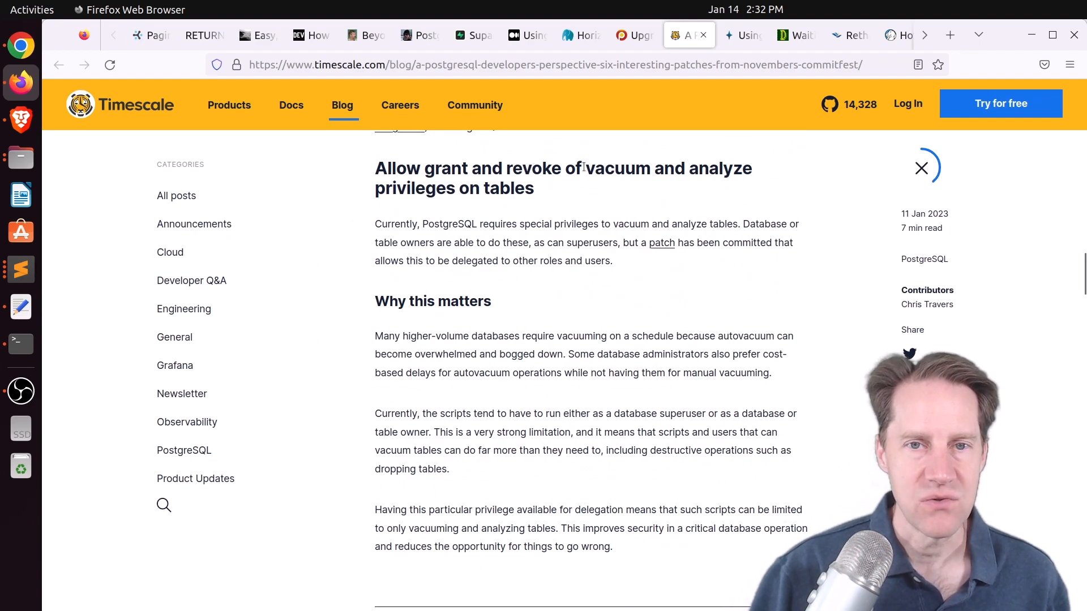
scroll(down, 3)
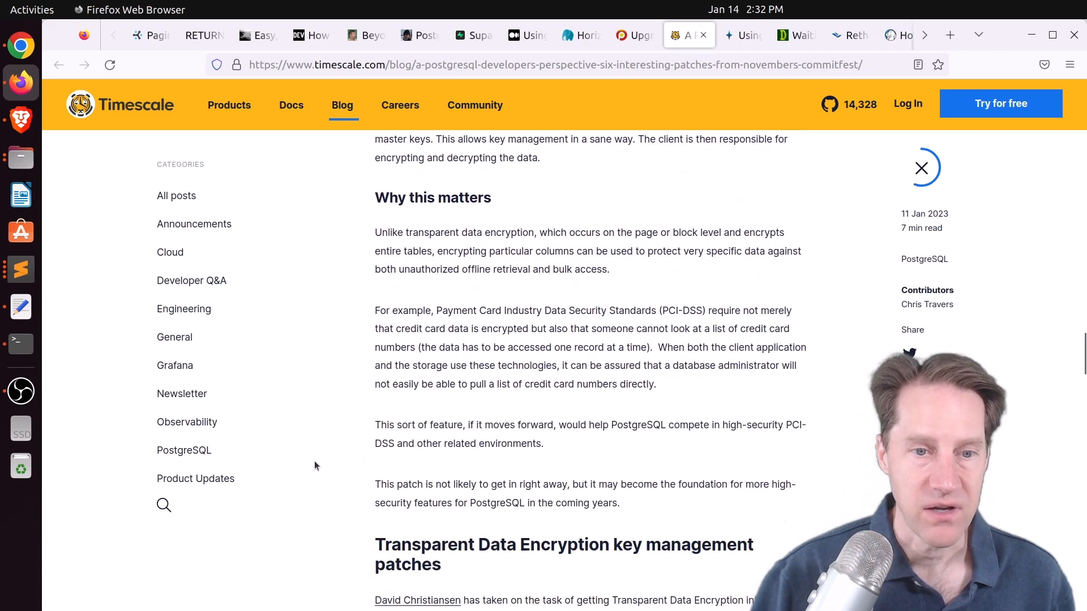
scroll(down, 3)
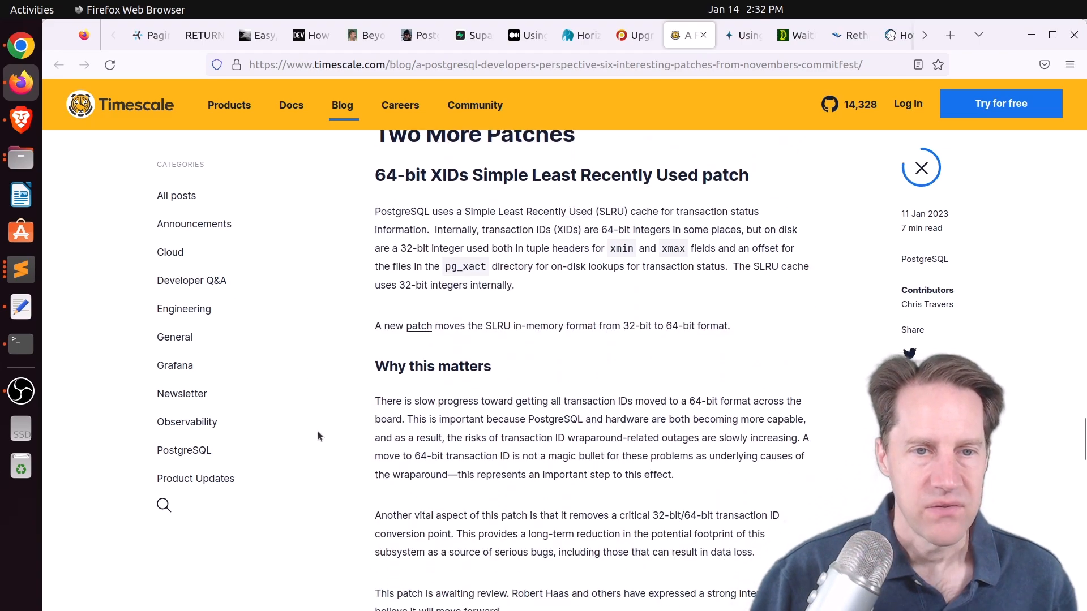
mouse_move(510, 251)
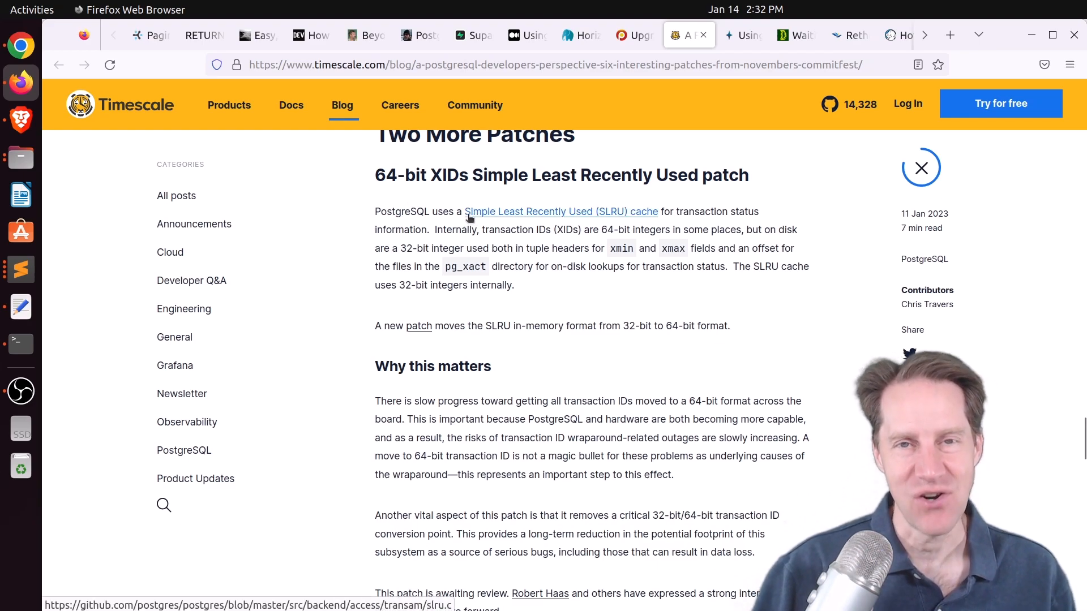
scroll(down, 3)
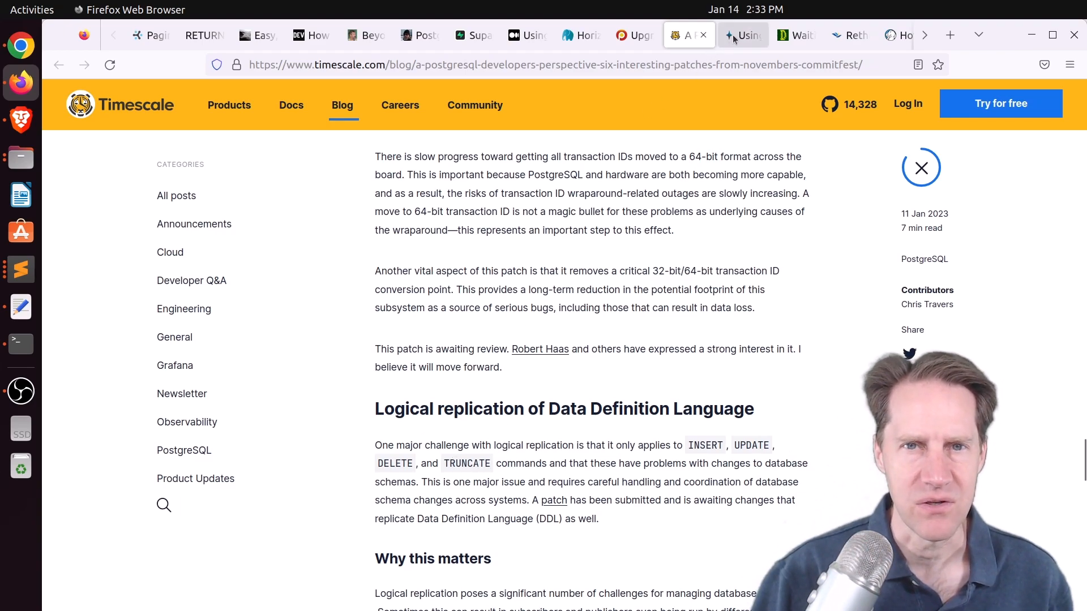
Switch to the pganalyze post on pgbench data loading and random_normal in PG16
click(742, 35)
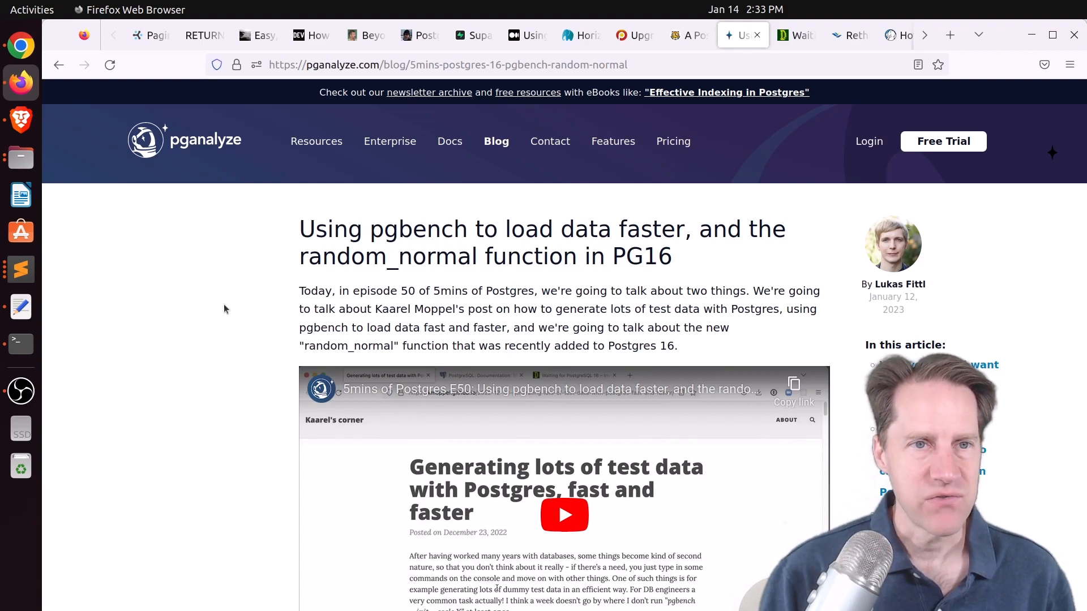
mouse_move(192, 318)
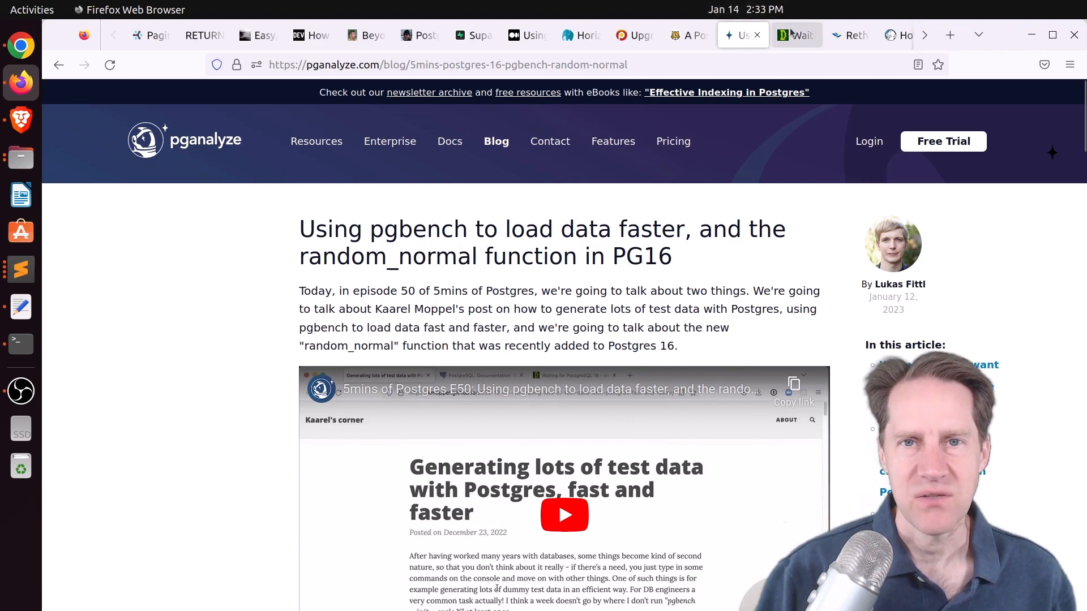
Read depesz's random_normal() post through its rounded-value histogram, then switch to Oriole's buffer mapping article
click(794, 35)
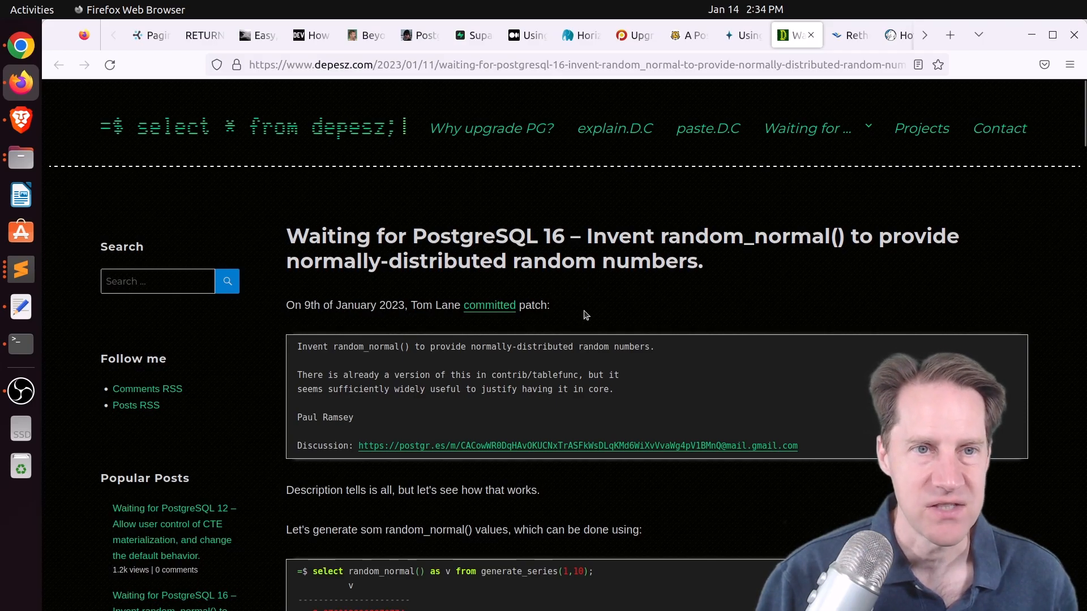
scroll(down, 3)
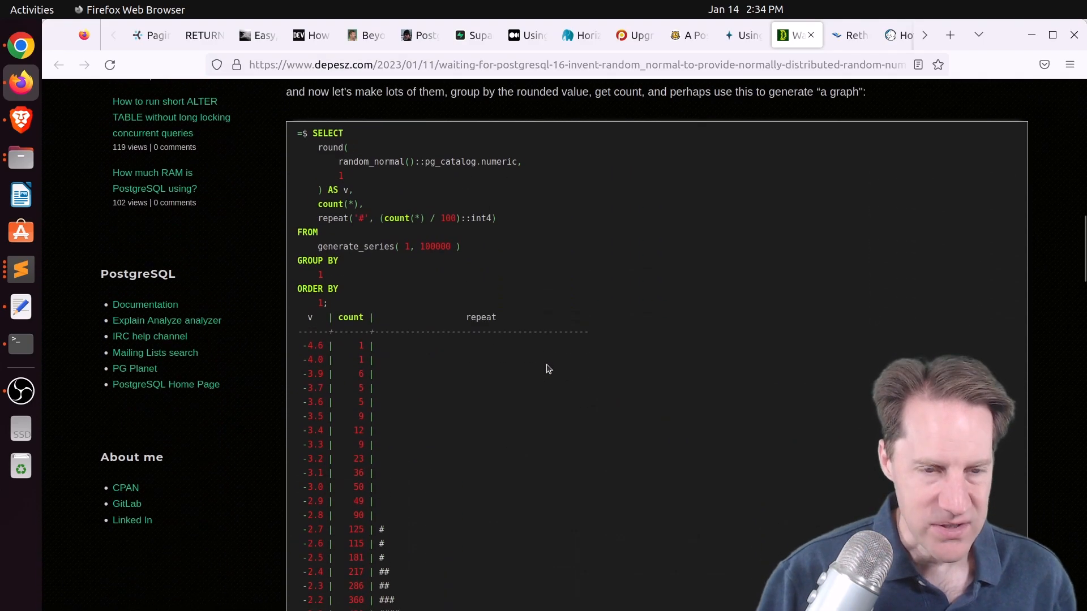
scroll(down, 3)
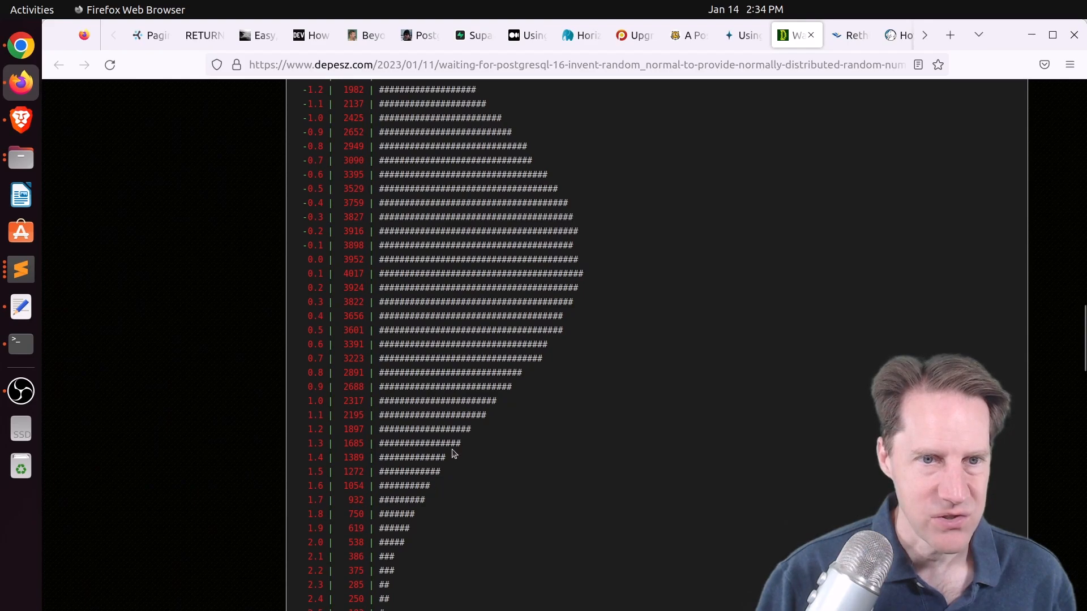
scroll(up, 3)
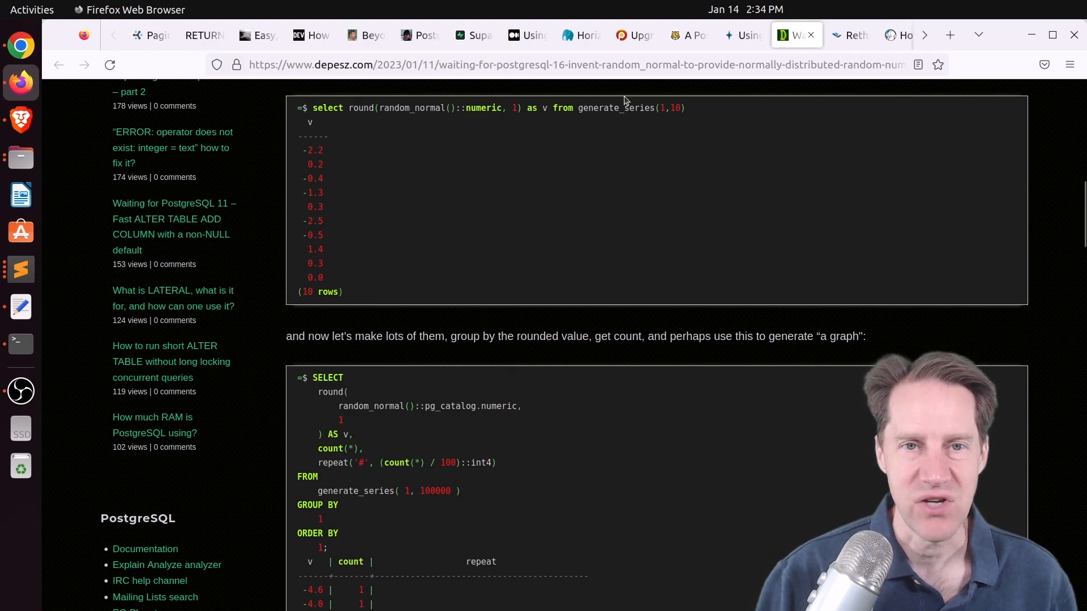
mouse_move(620, 177)
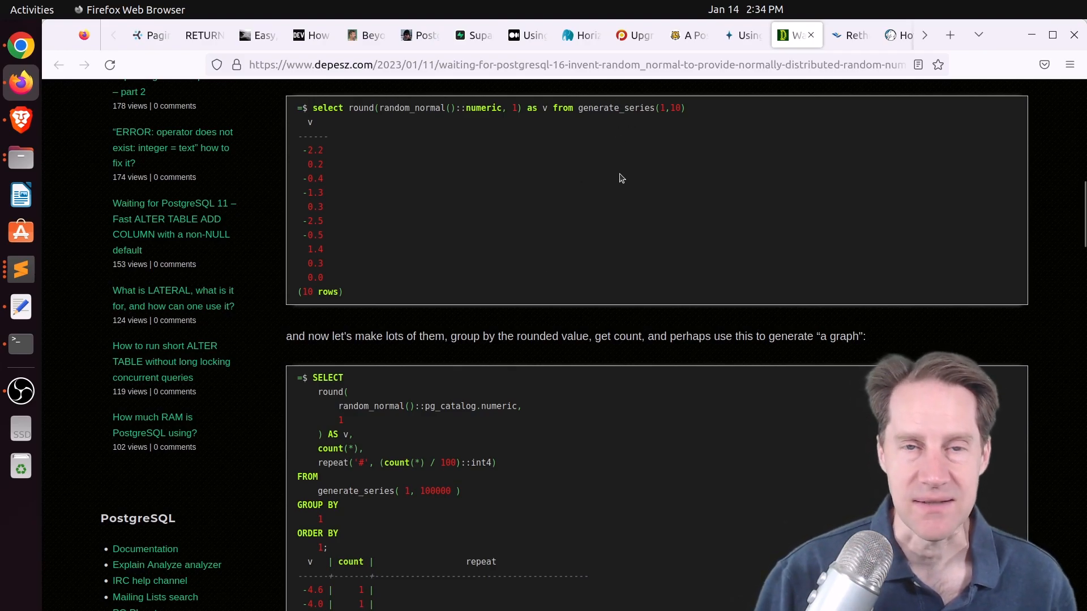
click(850, 35)
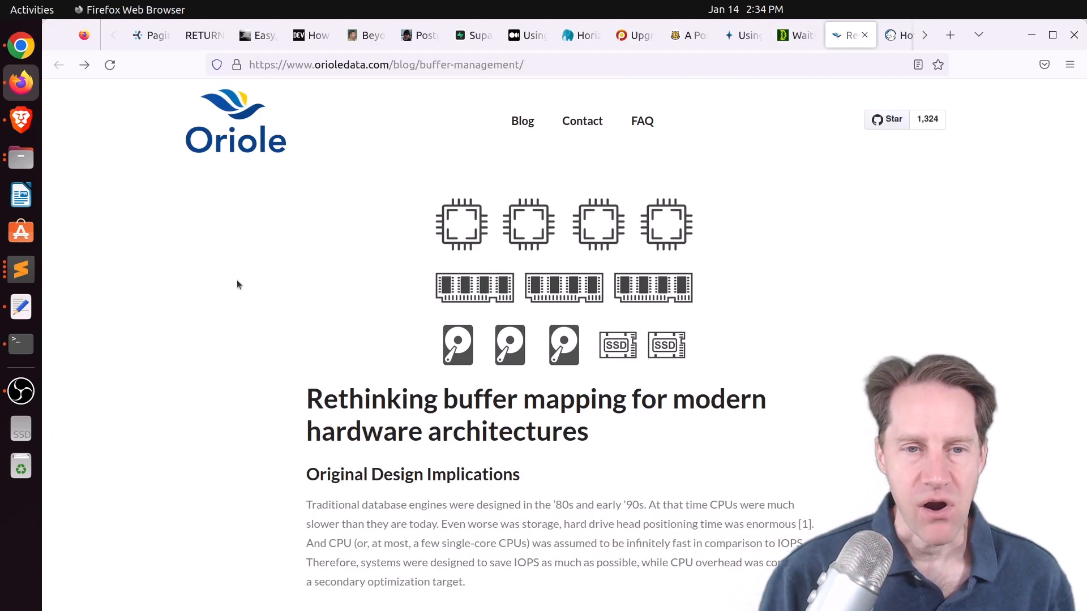
mouse_move(228, 288)
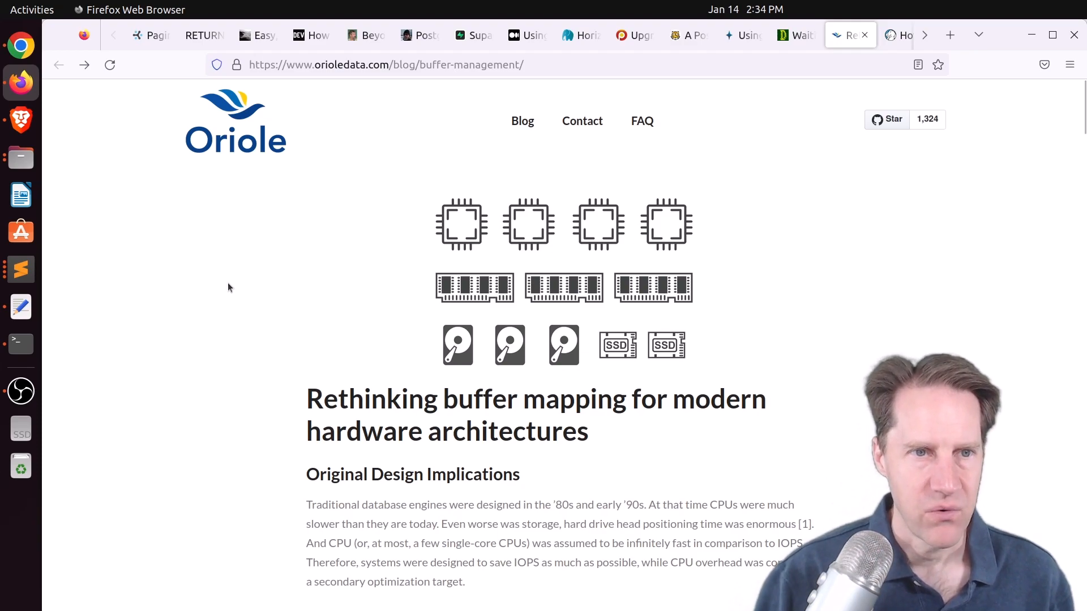
Switch to the OrioleDB GitHub README and scroll into its cloud-native storage engine description
click(885, 35)
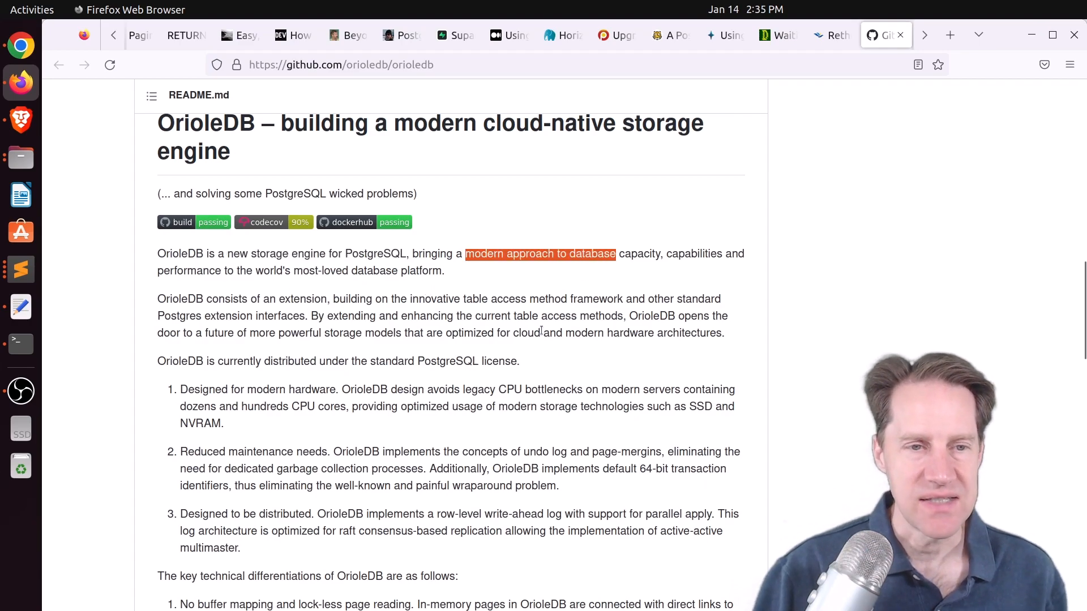
scroll(down, 3)
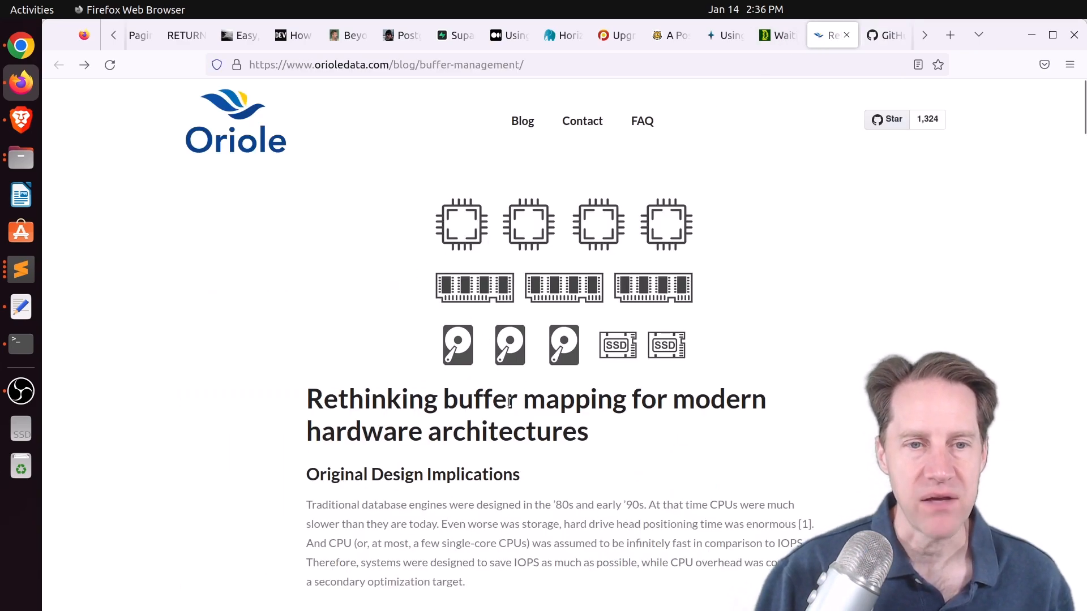
Scroll the buffer mapping post down to its six-operation read overhead list
scroll(down, 3)
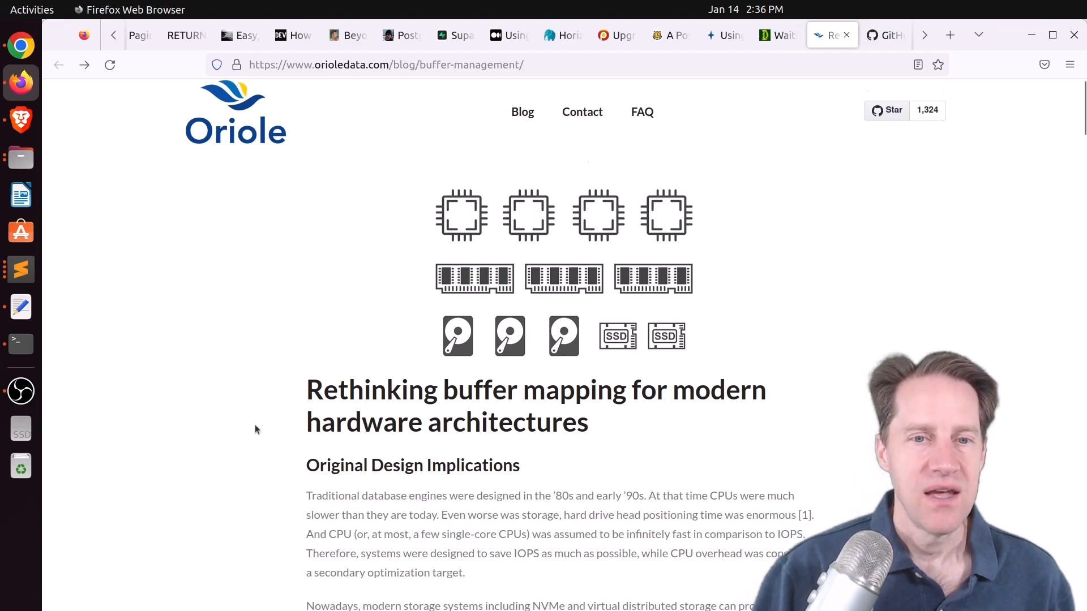
scroll(down, 3)
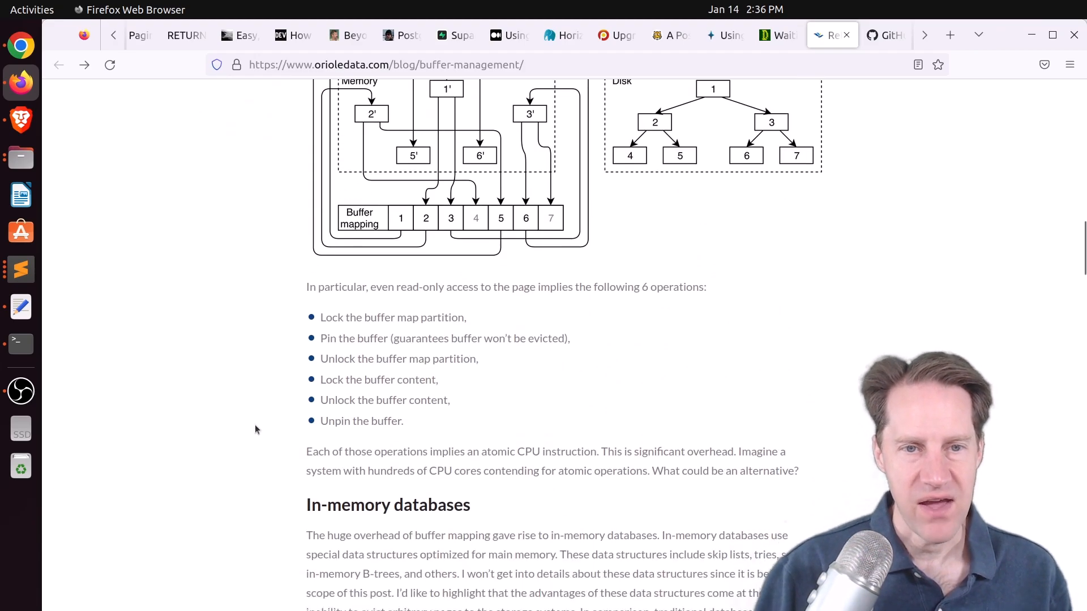
scroll(down, 3)
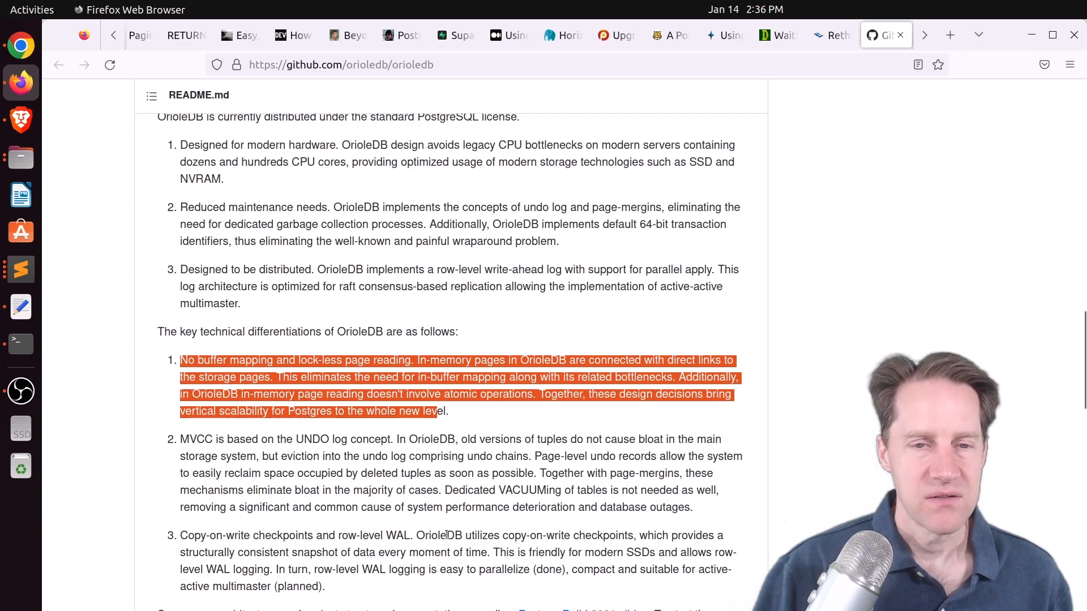
mouse_move(464, 525)
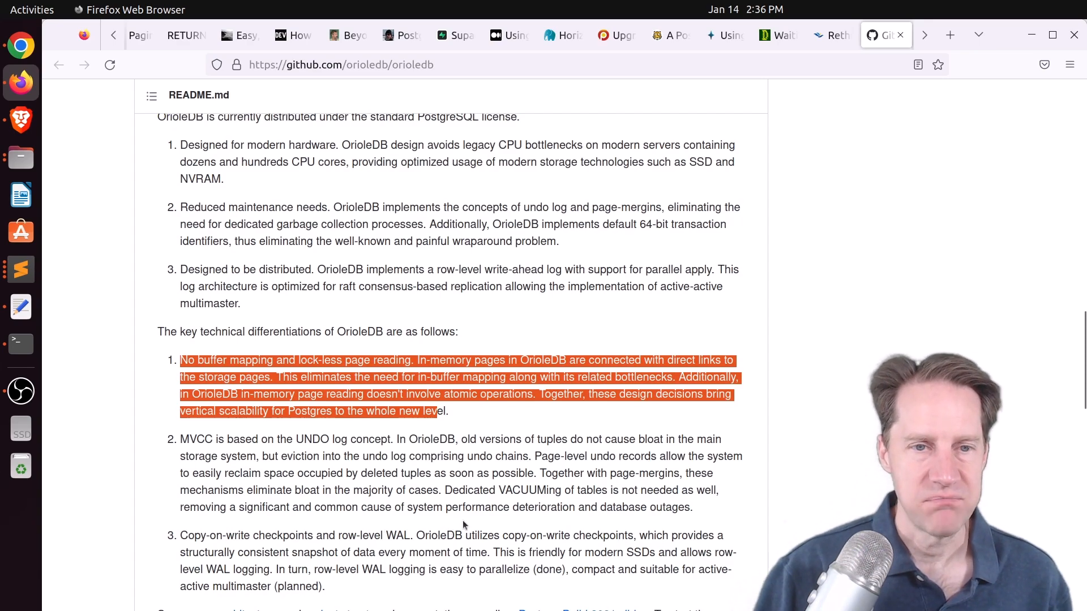
Return to the buffer mapping article and read past the scalability chart to the Conclusion and Links
click(829, 35)
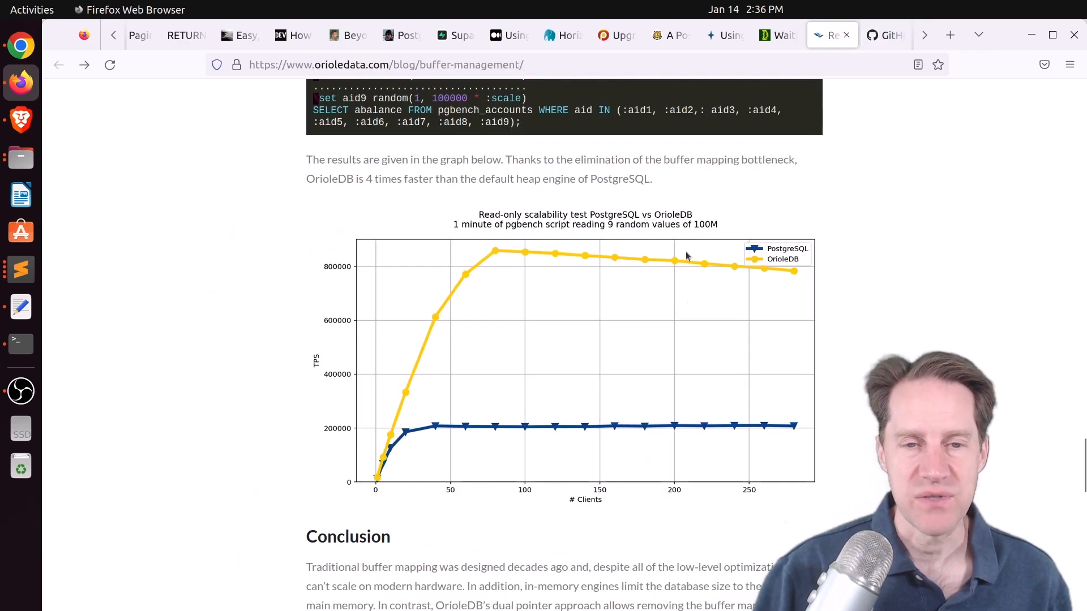
scroll(down, 3)
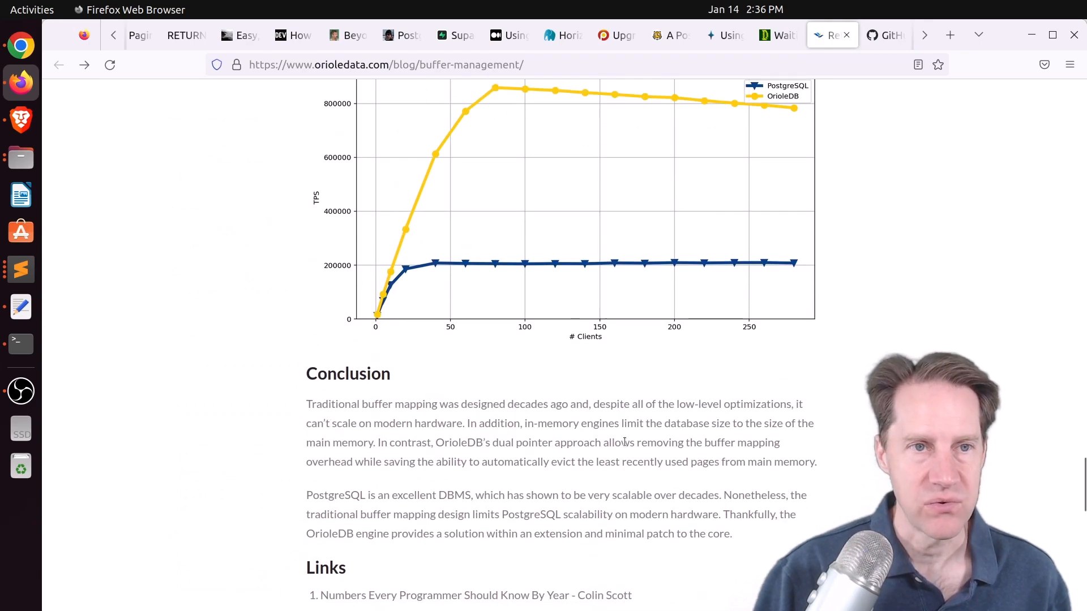
scroll(down, 3)
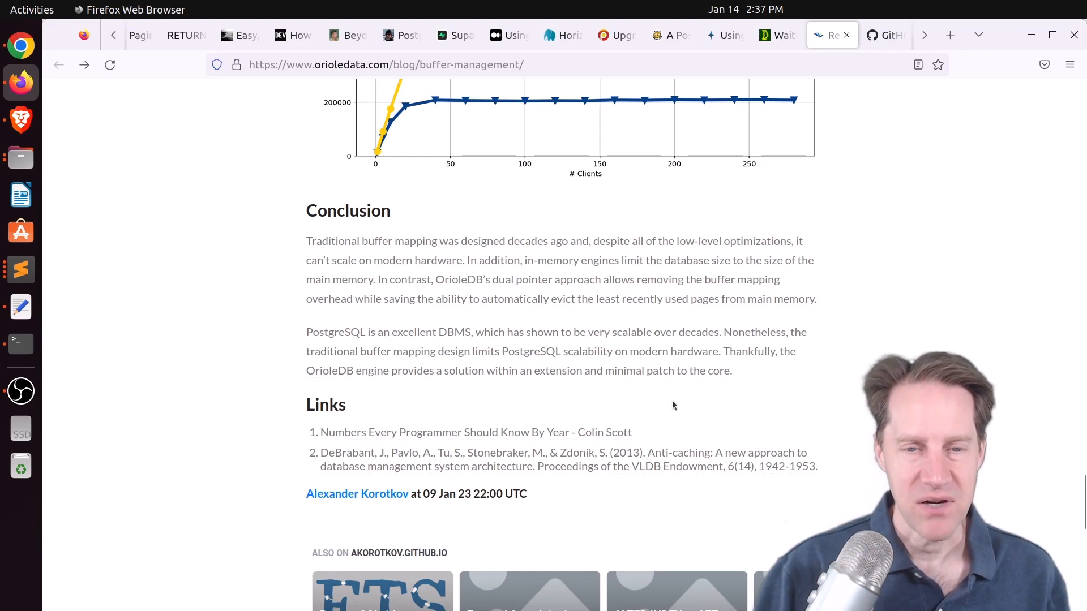
mouse_move(771, 221)
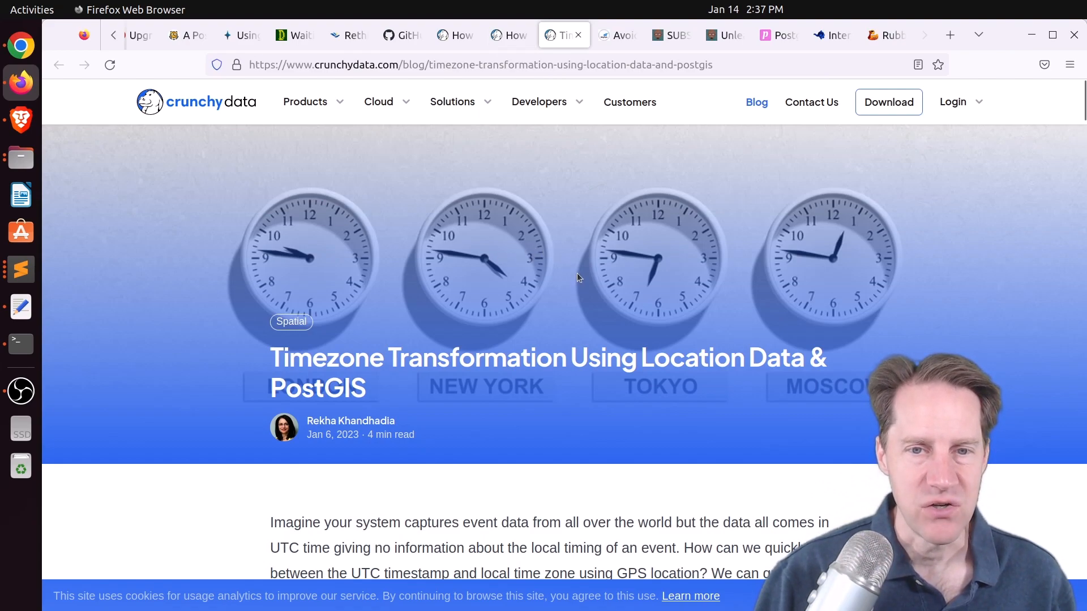
mouse_move(582, 270)
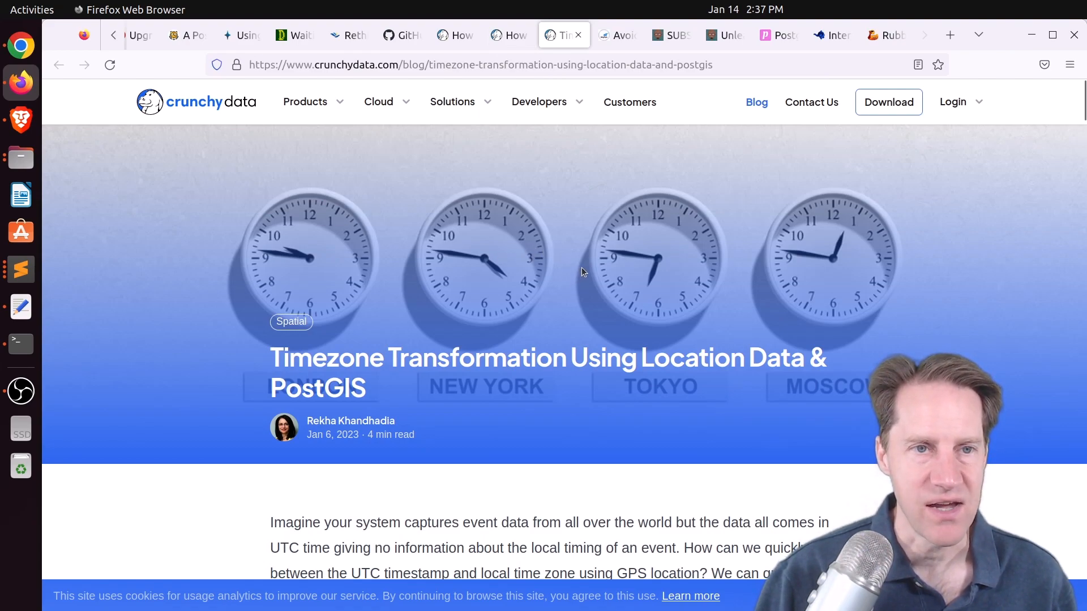
mouse_move(589, 273)
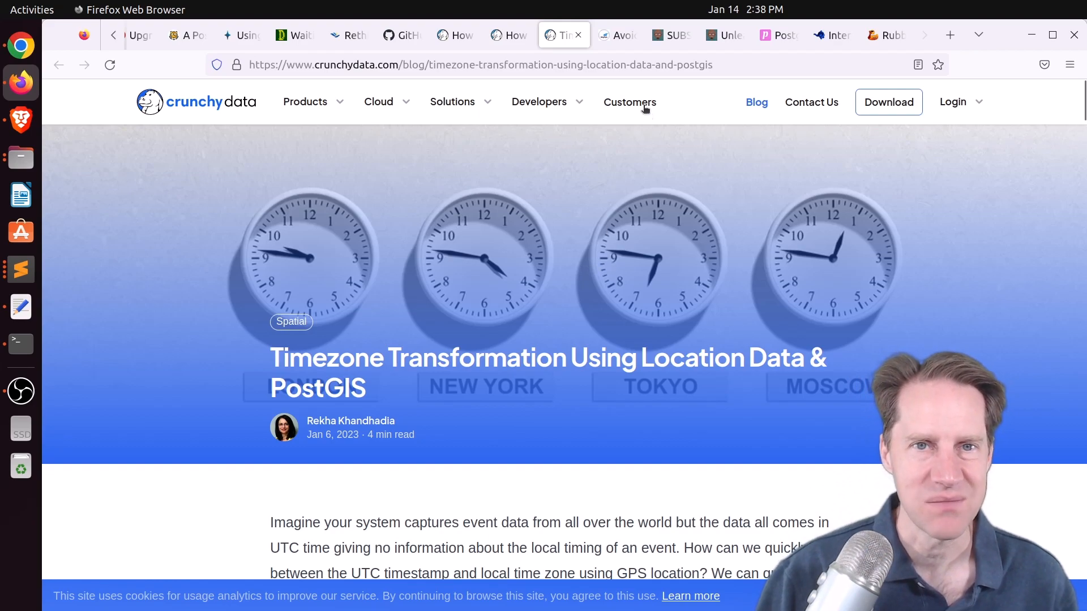
View the MigOps DATE constraint violations post, then the Oracle vs PostgreSQL SUBSTR differences article
click(616, 35)
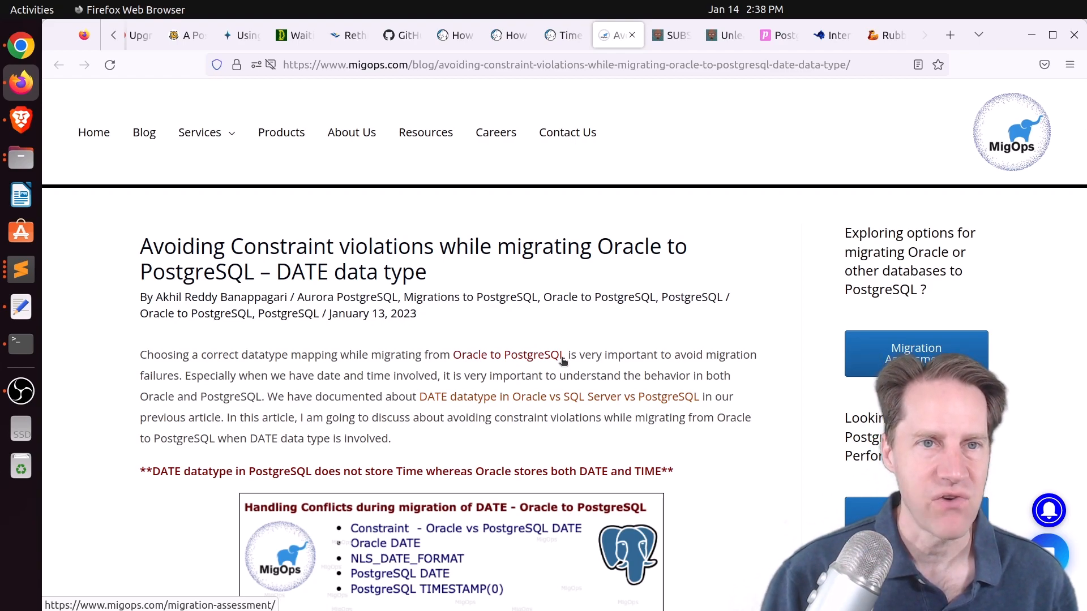
mouse_move(552, 340)
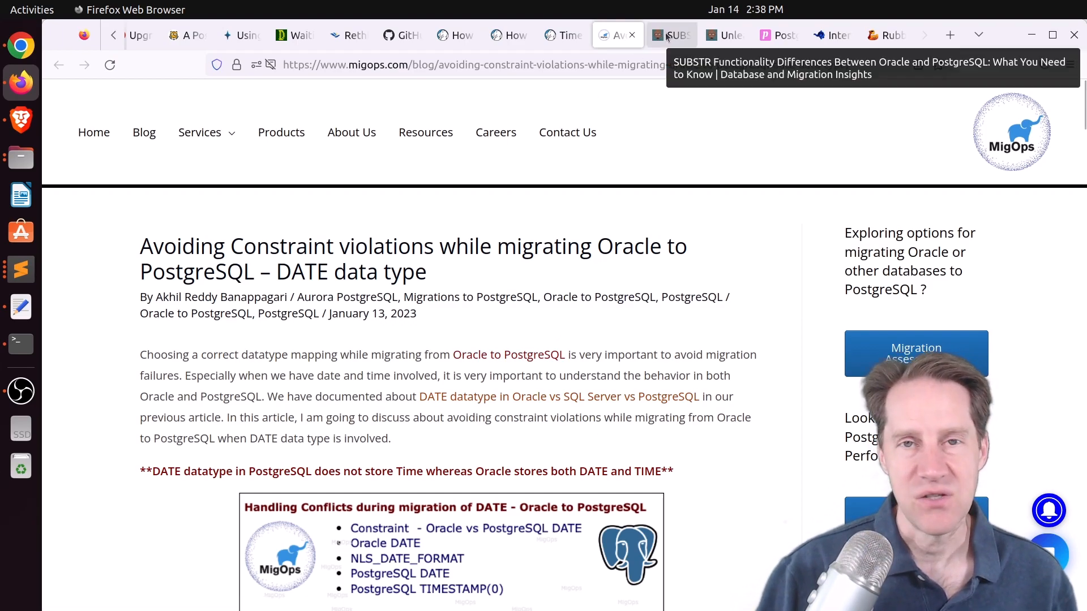
click(671, 35)
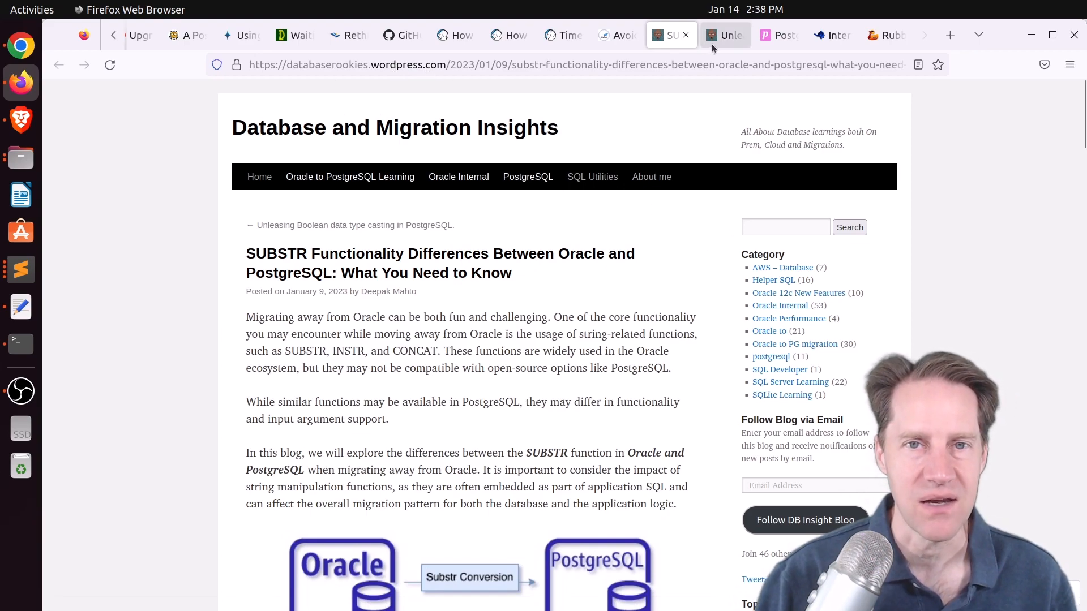
View the Boolean data type casting post, then postgres.fm's 'Copying a database' episode
click(724, 35)
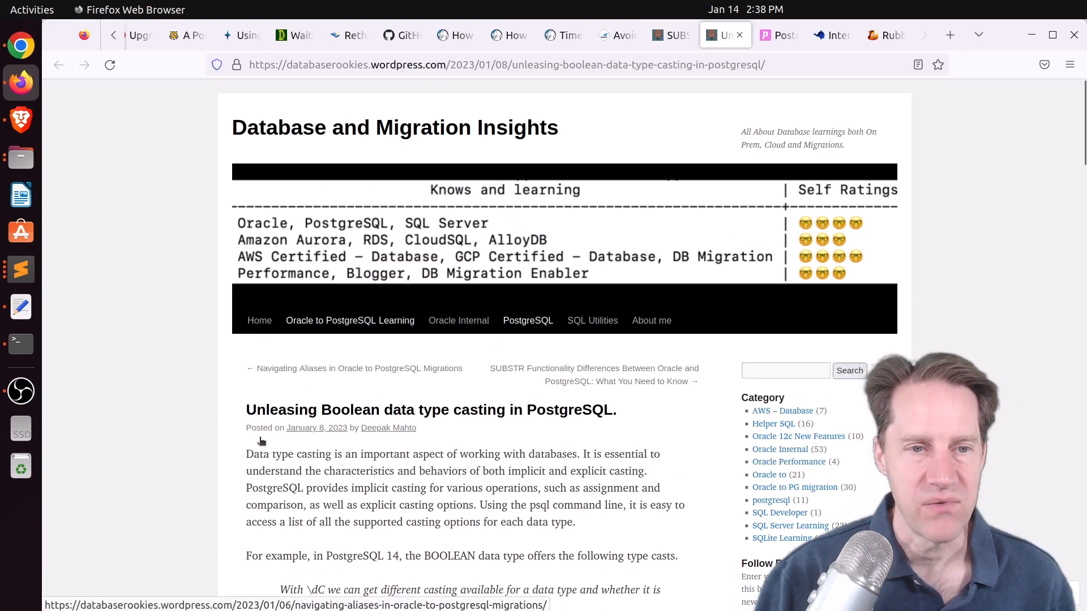
mouse_move(461, 414)
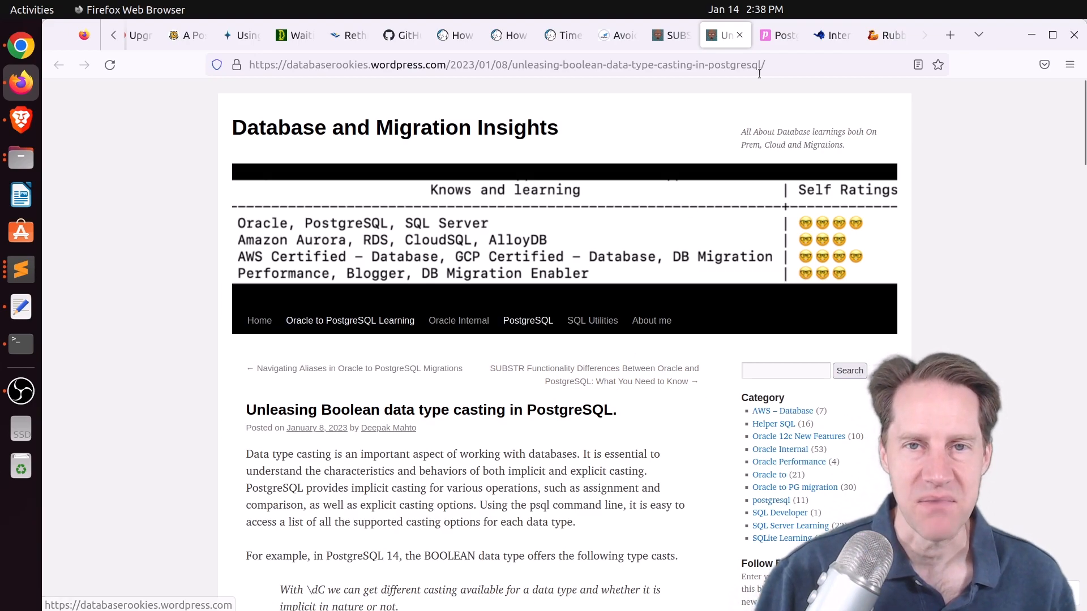
click(779, 35)
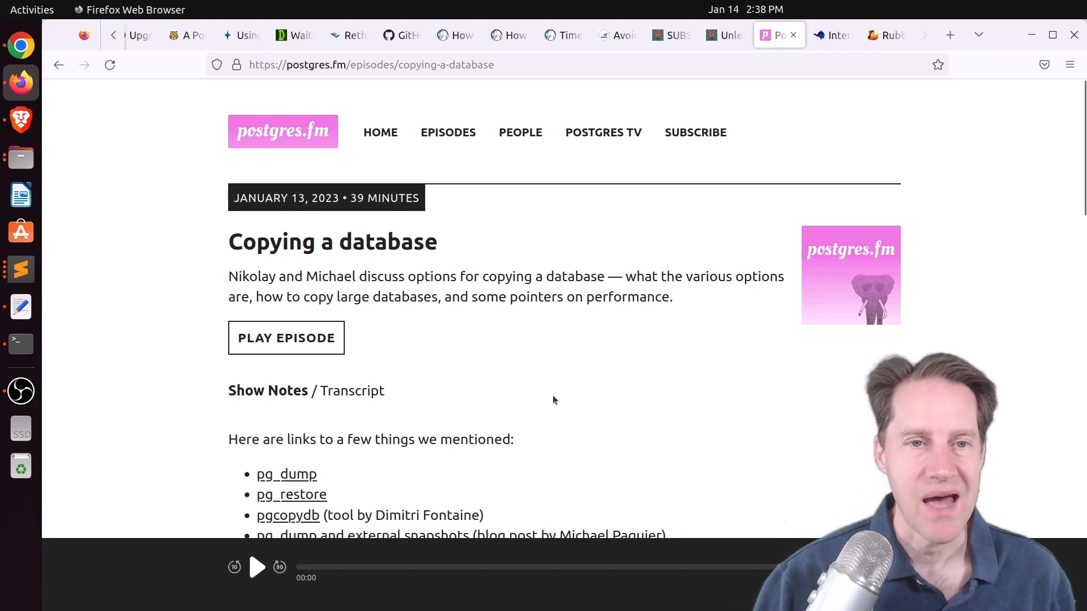
mouse_move(591, 317)
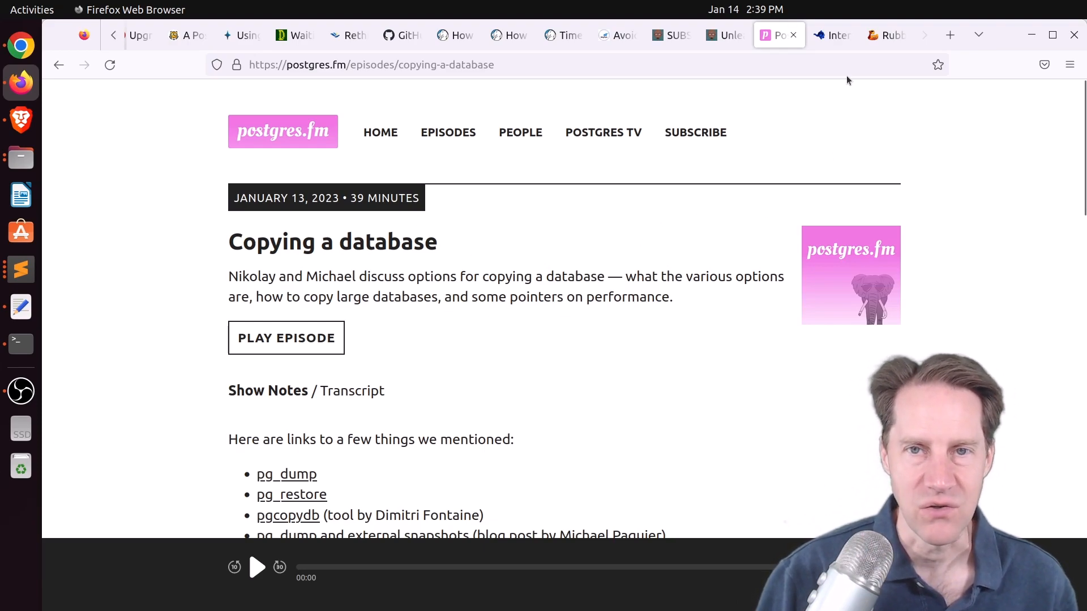
Switch to the PostgreSQL Person of the Week interview with Francesco Tisiot
click(832, 35)
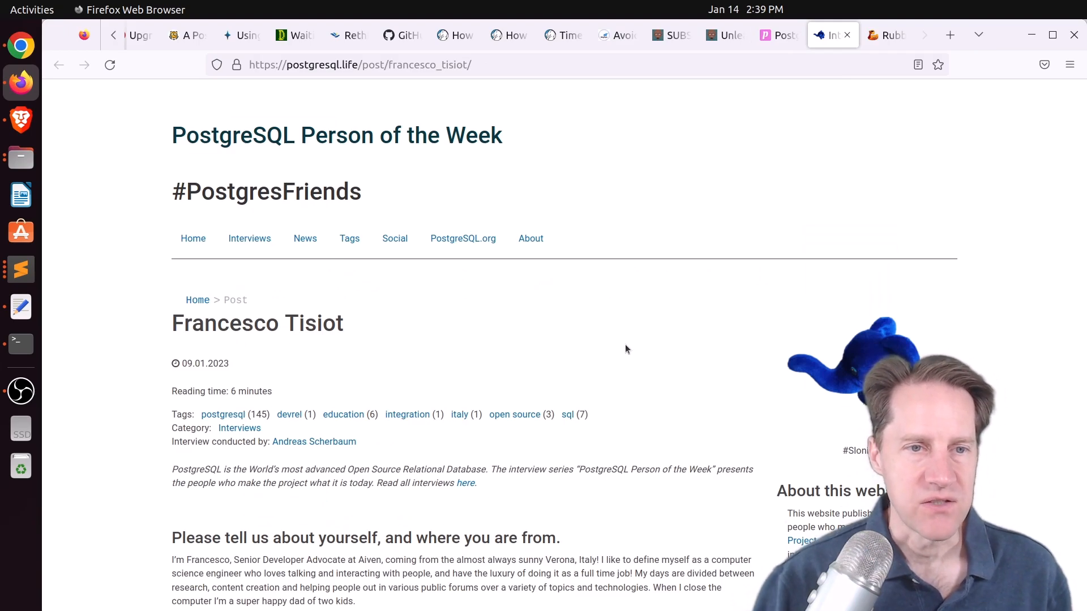
Scroll through Francesco Tisiot's interview to its closing answers, then view Rubber Duck Dev Show episode 69
scroll(down, 3)
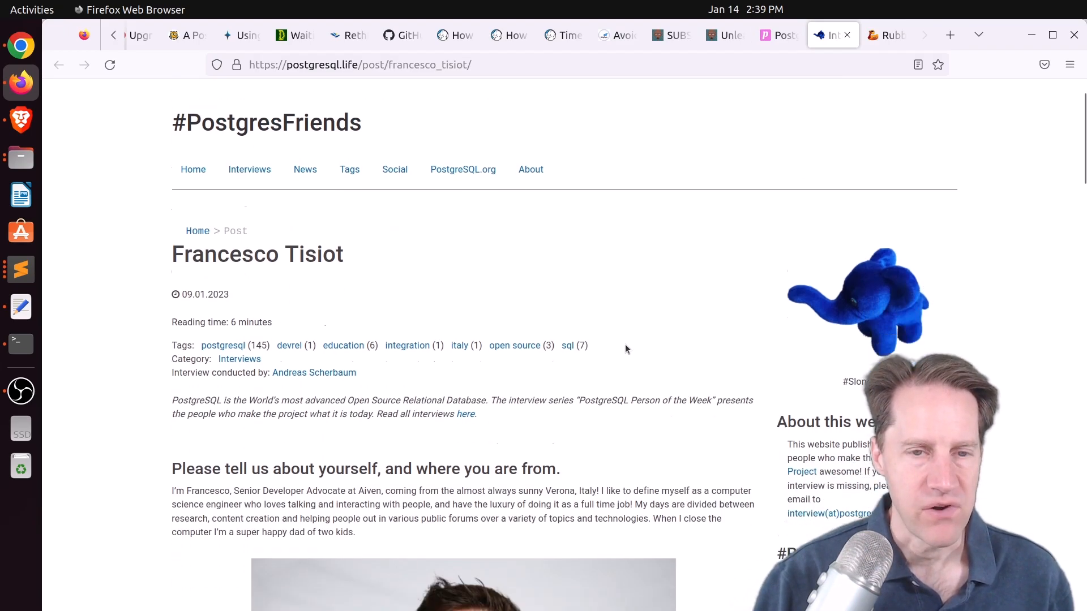
scroll(down, 3)
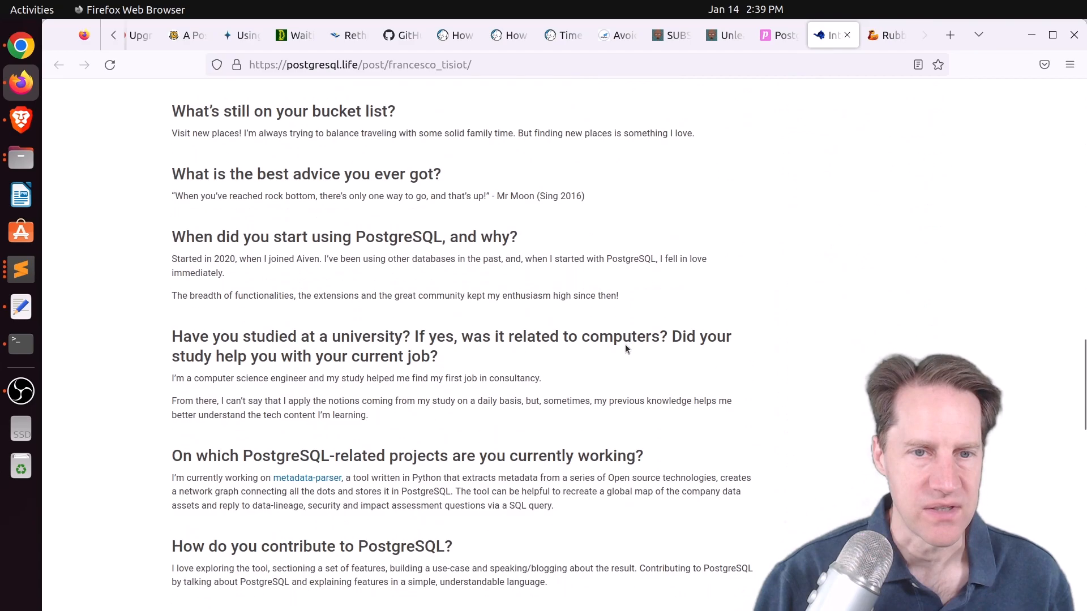
scroll(down, 3)
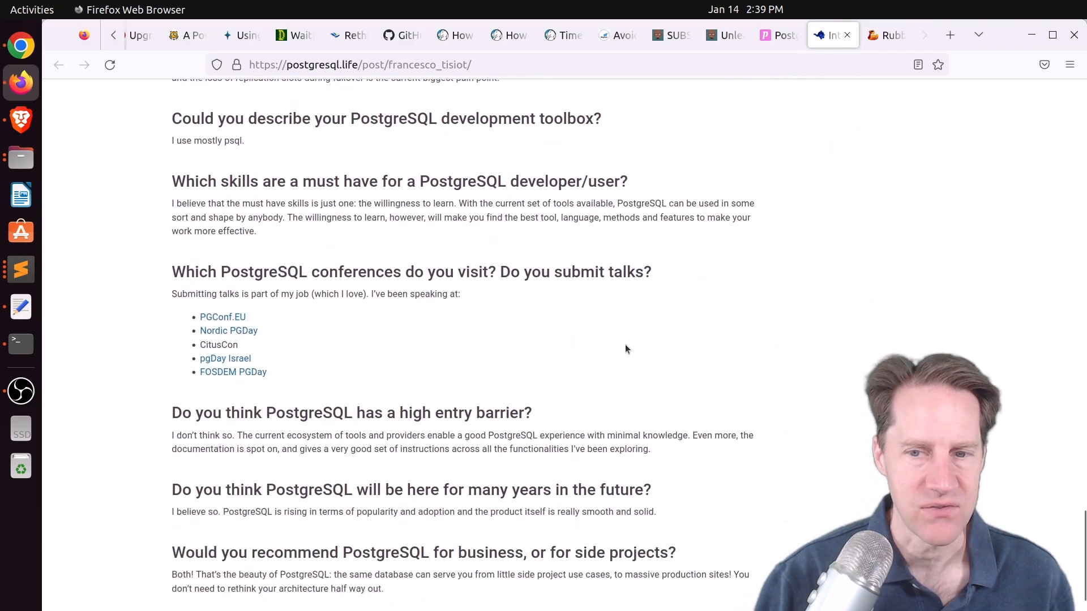
click(885, 35)
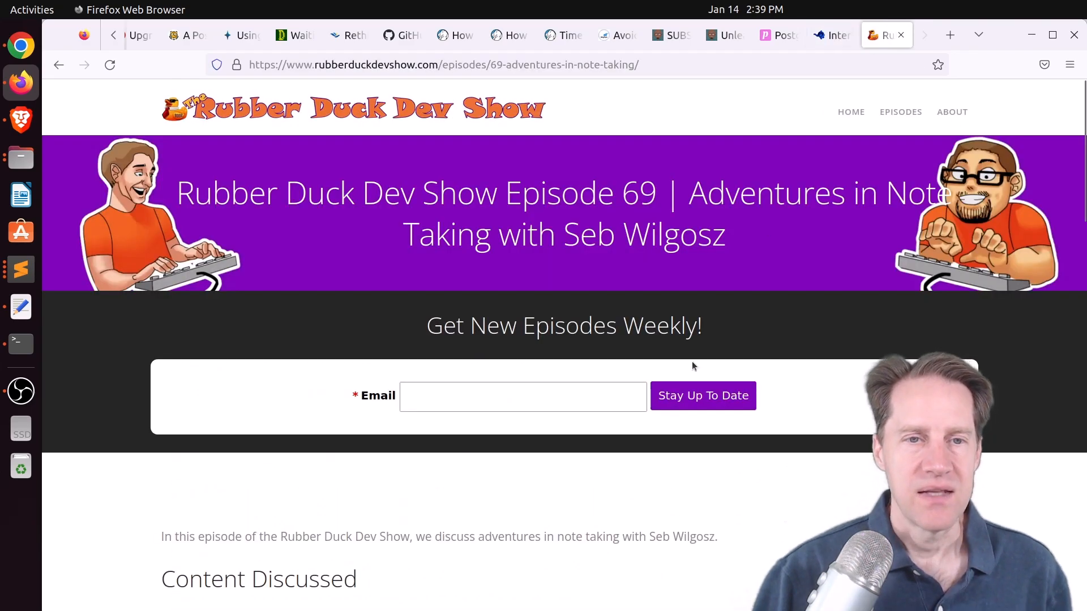